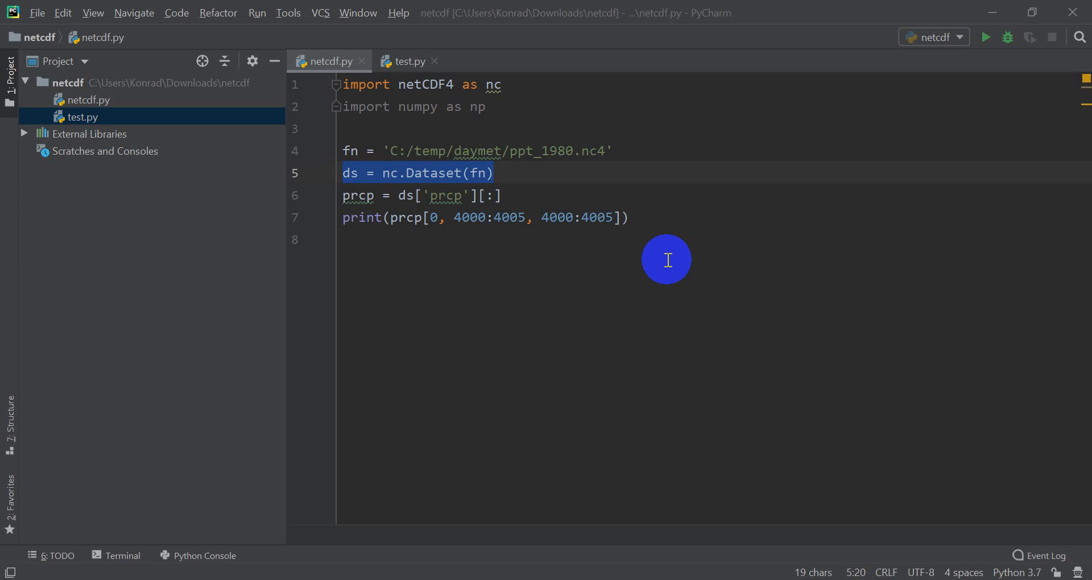
pyautogui.moveTo(551, 202)
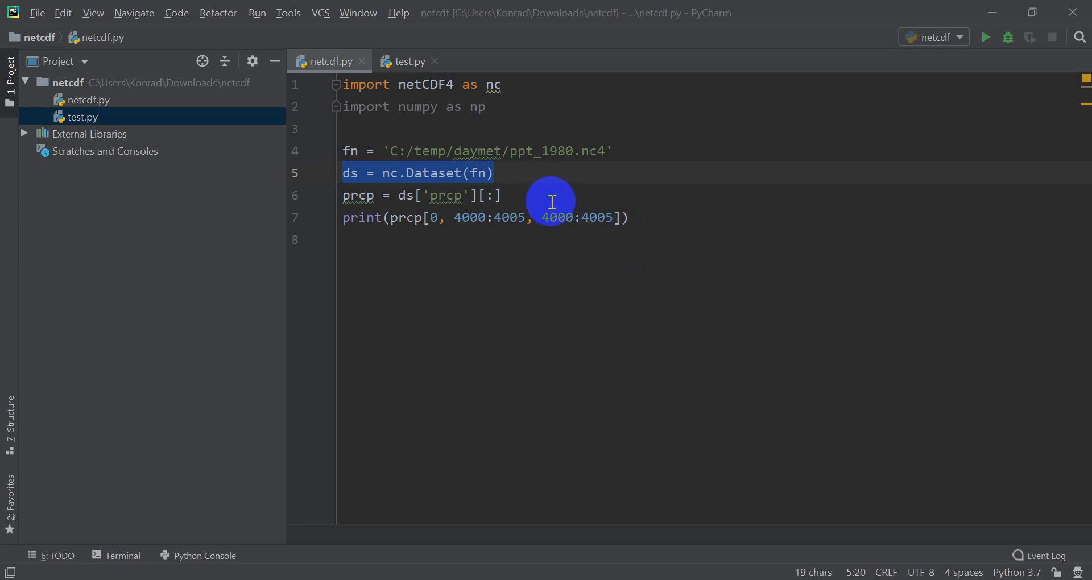
pyautogui.moveTo(428, 218)
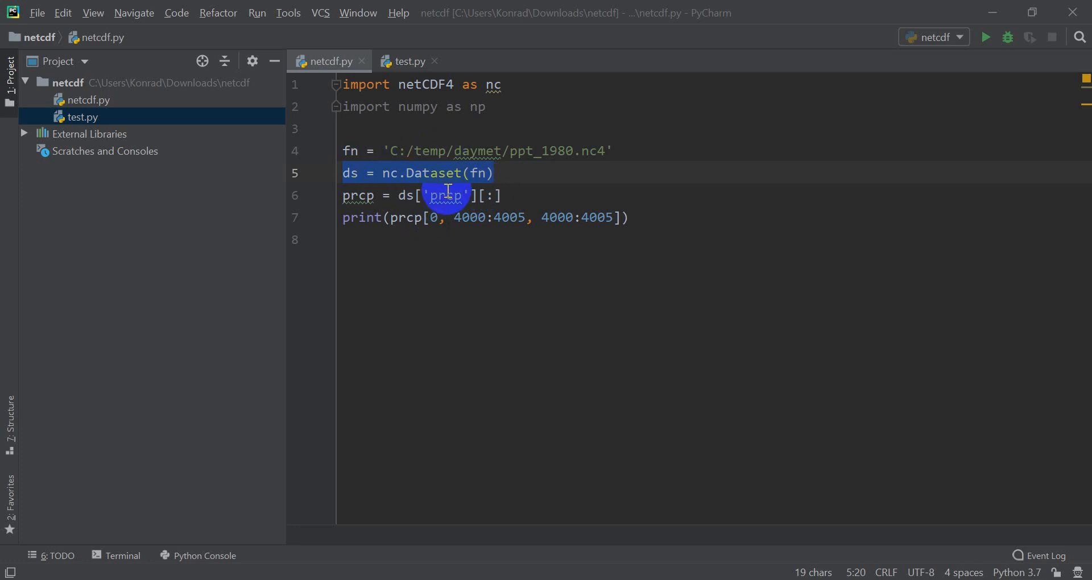
pyautogui.moveTo(453, 174)
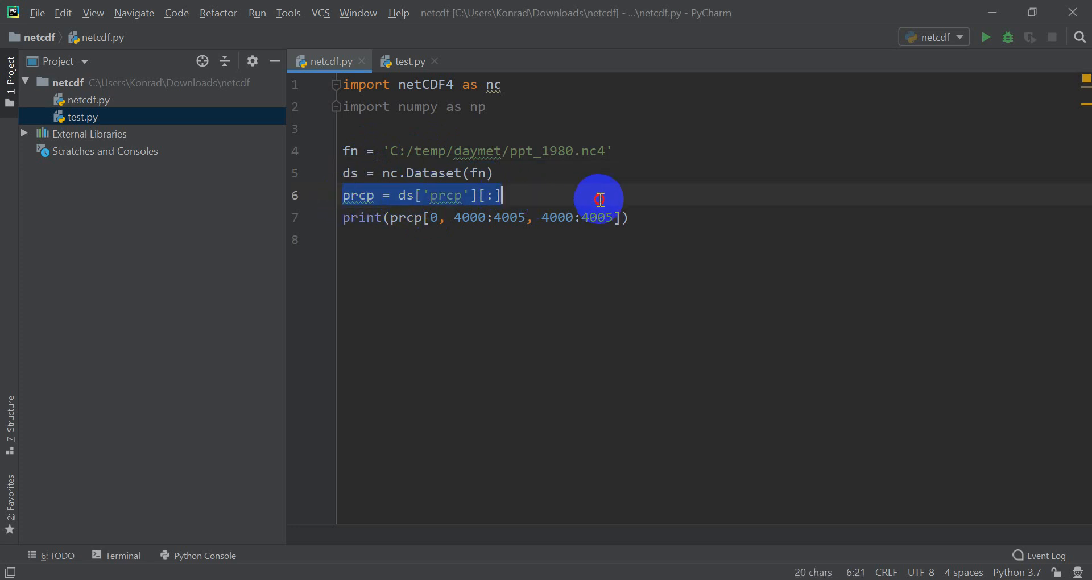
# - Delete the numpy import and prcp print lines, then highlight 'ppt' in the file path
pyautogui.press('Delete')
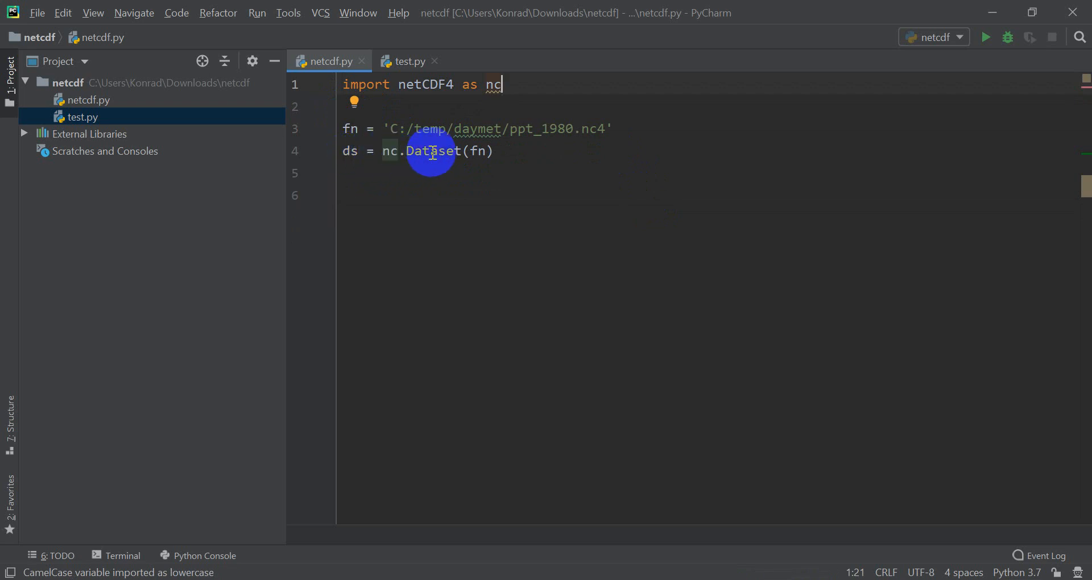
pyautogui.moveTo(605, 127)
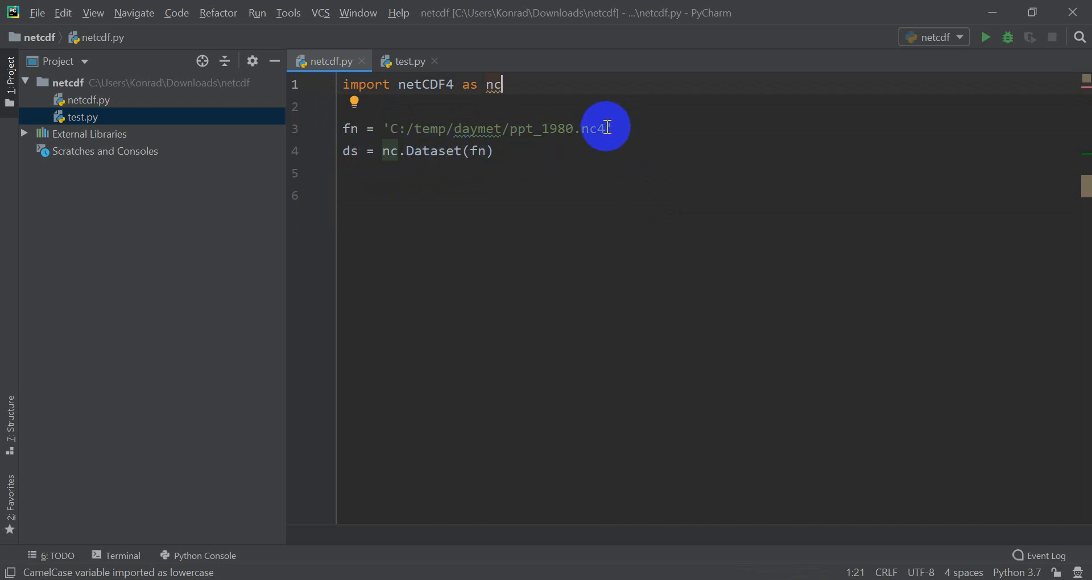
pyautogui.moveTo(606, 128); pyautogui.dragTo(391, 128)
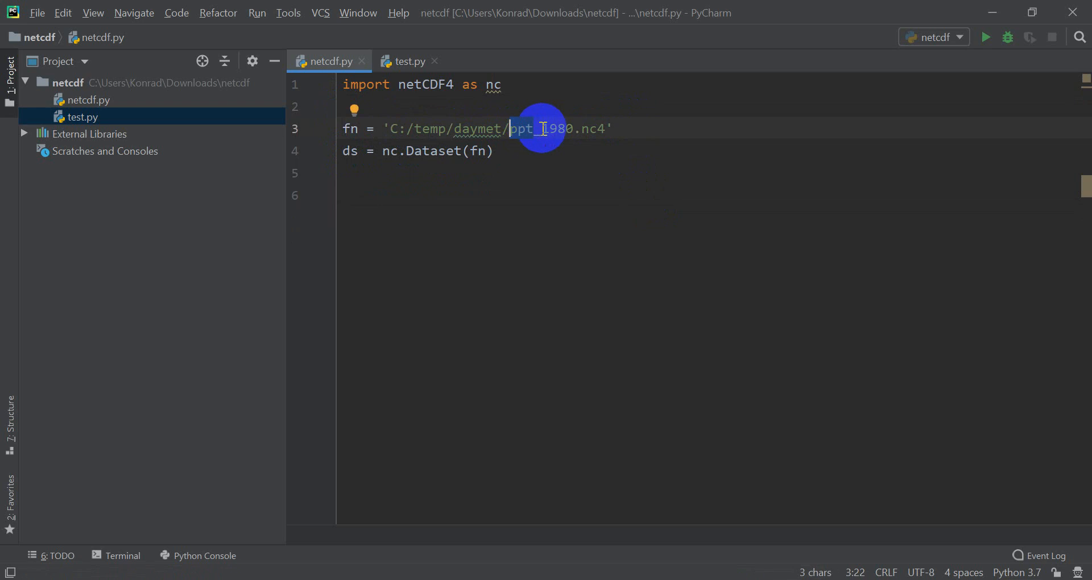
pyautogui.moveTo(528, 152)
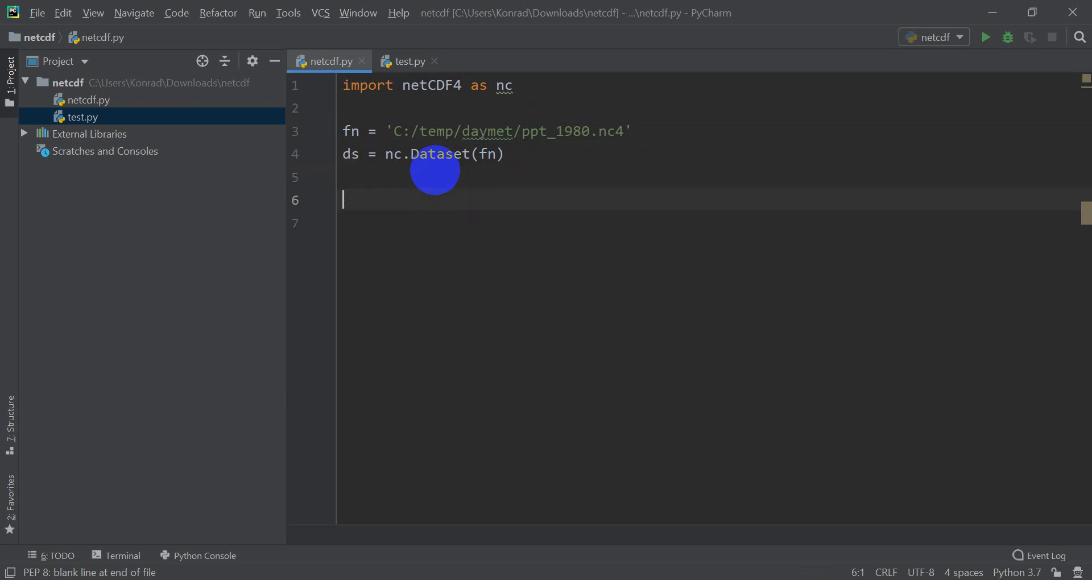
# - Add print(ds) on line 6 and run netcdf.py to print the dataset summary
pyautogui.write('print(ds)')
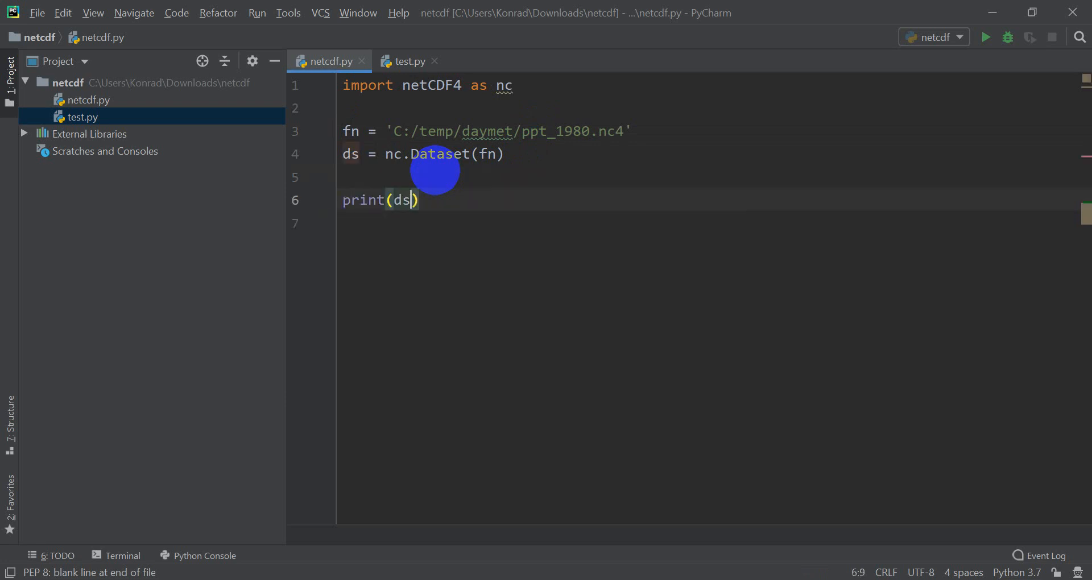
pyautogui.moveTo(462, 206)
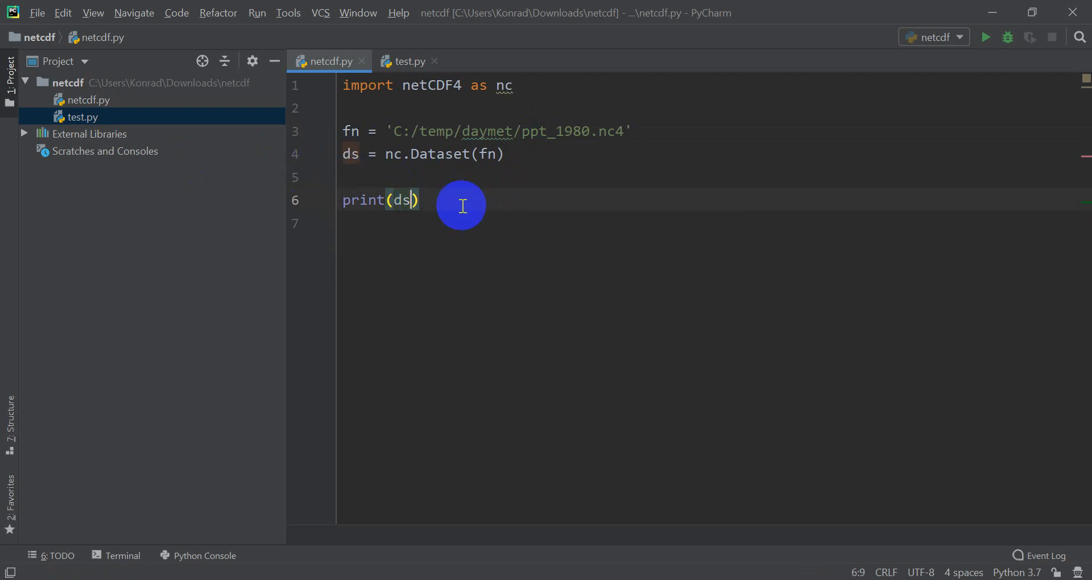
pyautogui.moveTo(1031, 37)
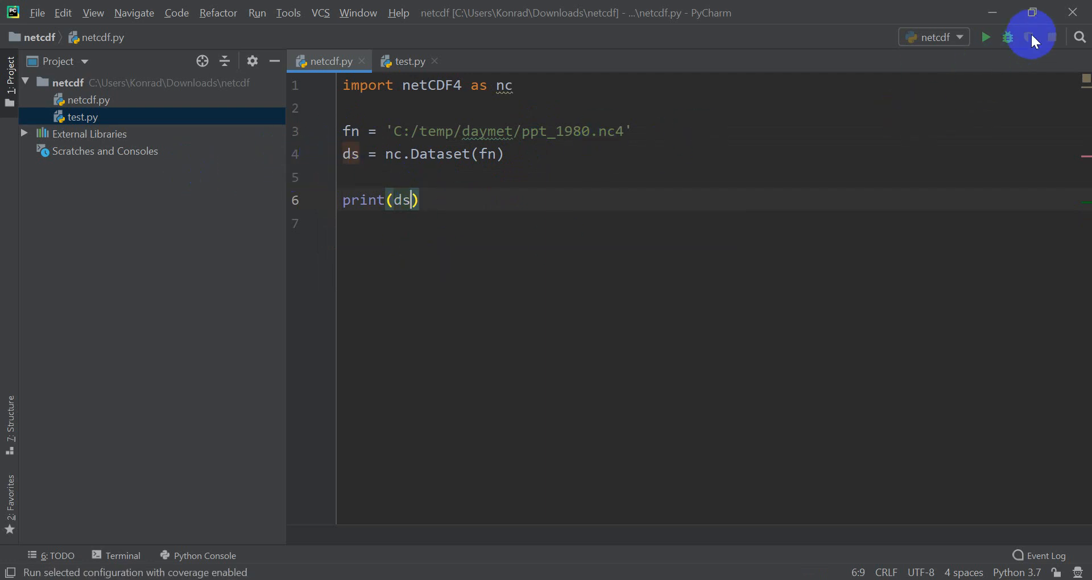
pyautogui.click(986, 37)
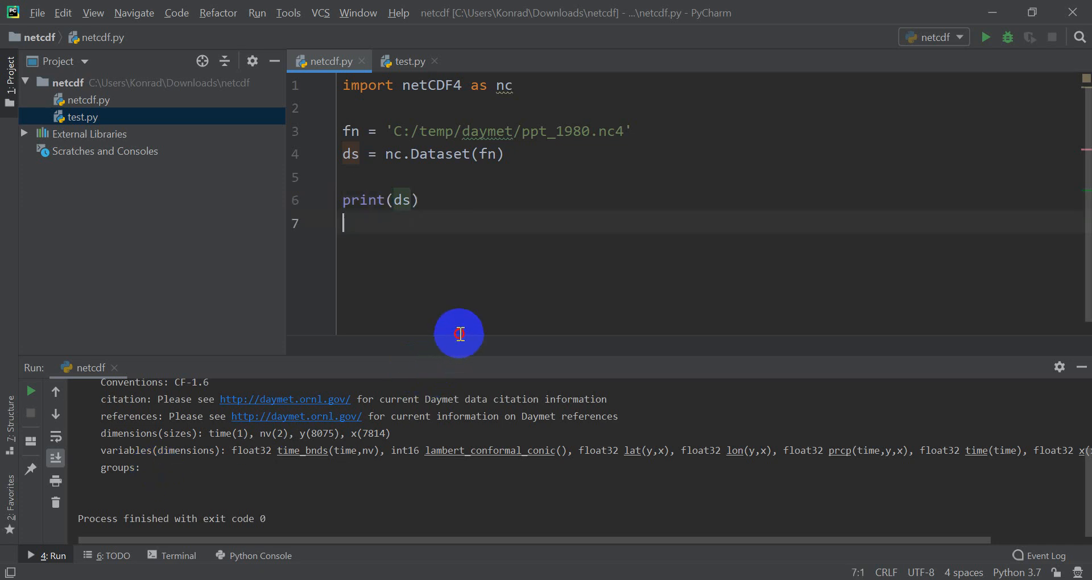
# - Enlarge the Run panel and highlight the nv dimension of time_bnds in the output
pyautogui.moveTo(460, 333); pyautogui.dragTo(465, 350)
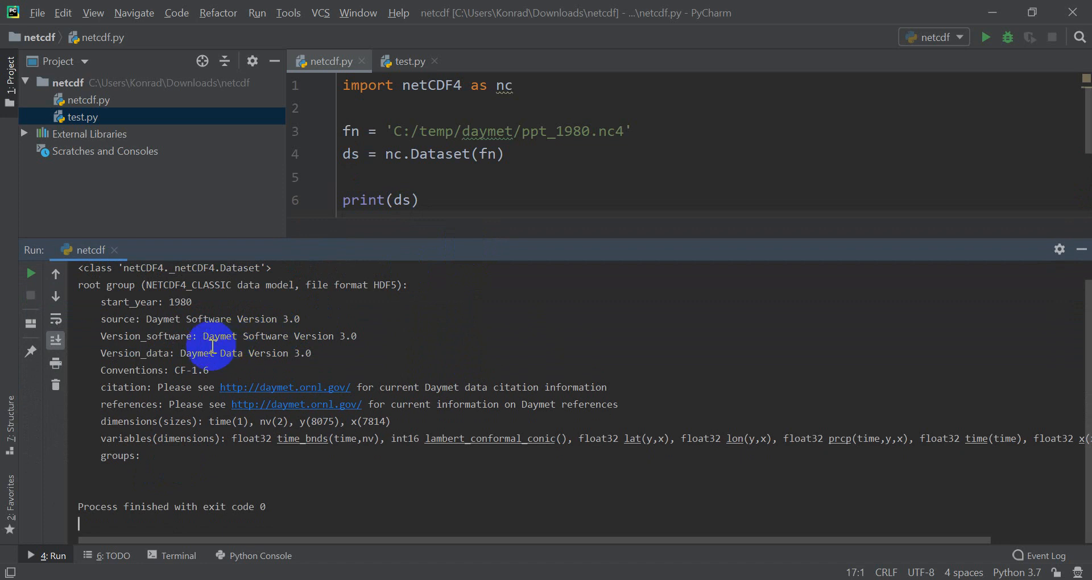
pyautogui.moveTo(129, 303)
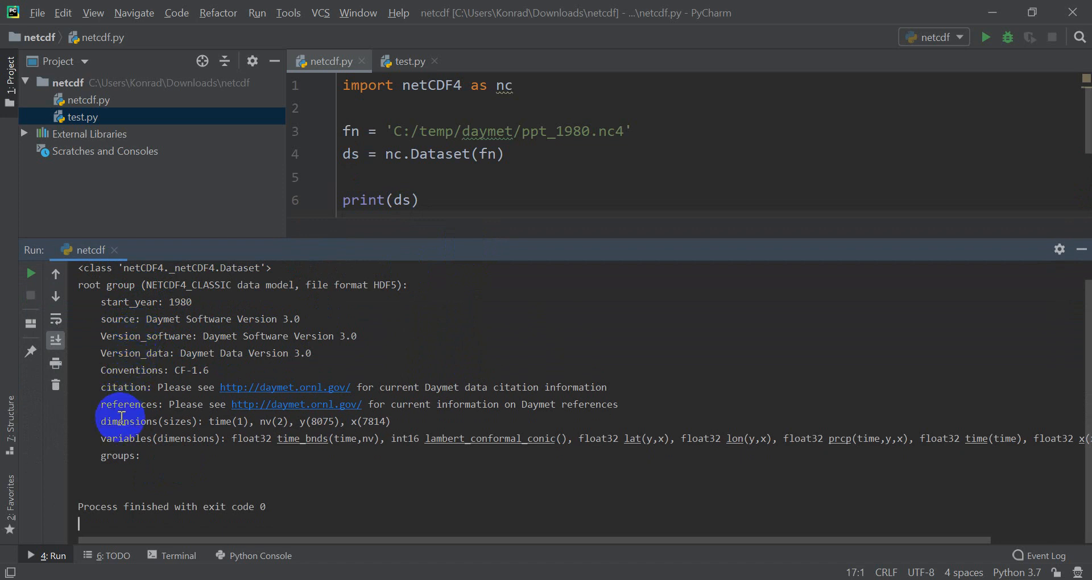
pyautogui.moveTo(101, 422); pyautogui.dragTo(394, 421)
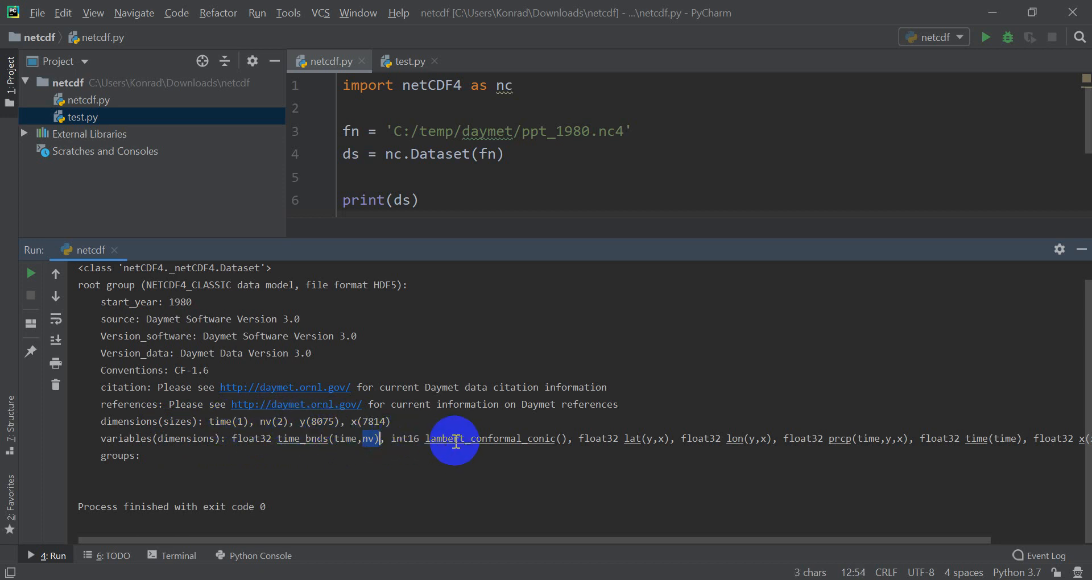
pyautogui.moveTo(596, 447)
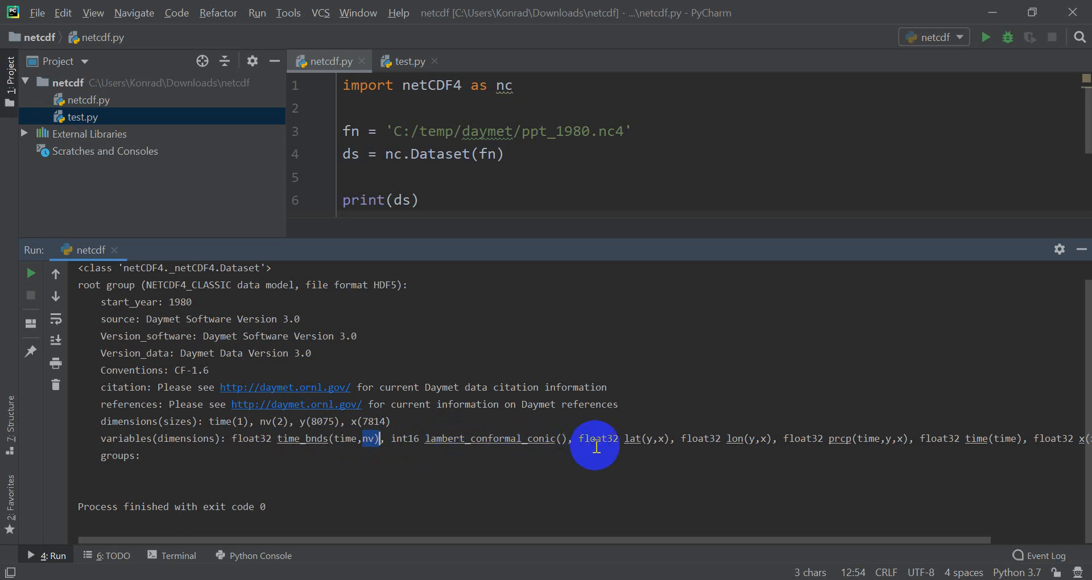
pyautogui.moveTo(519, 440)
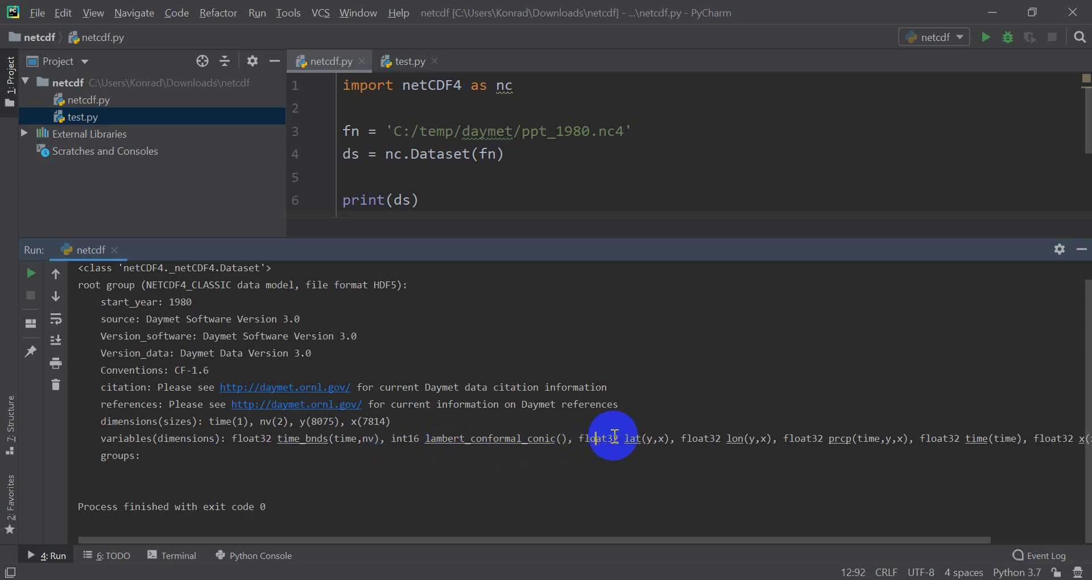
pyautogui.moveTo(651, 436)
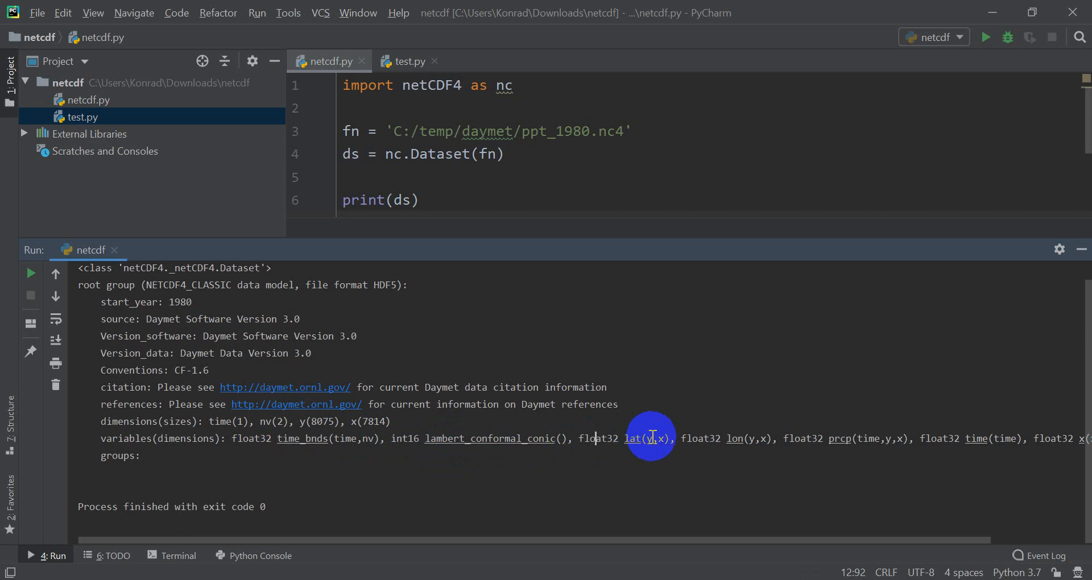
pyautogui.moveTo(689, 435)
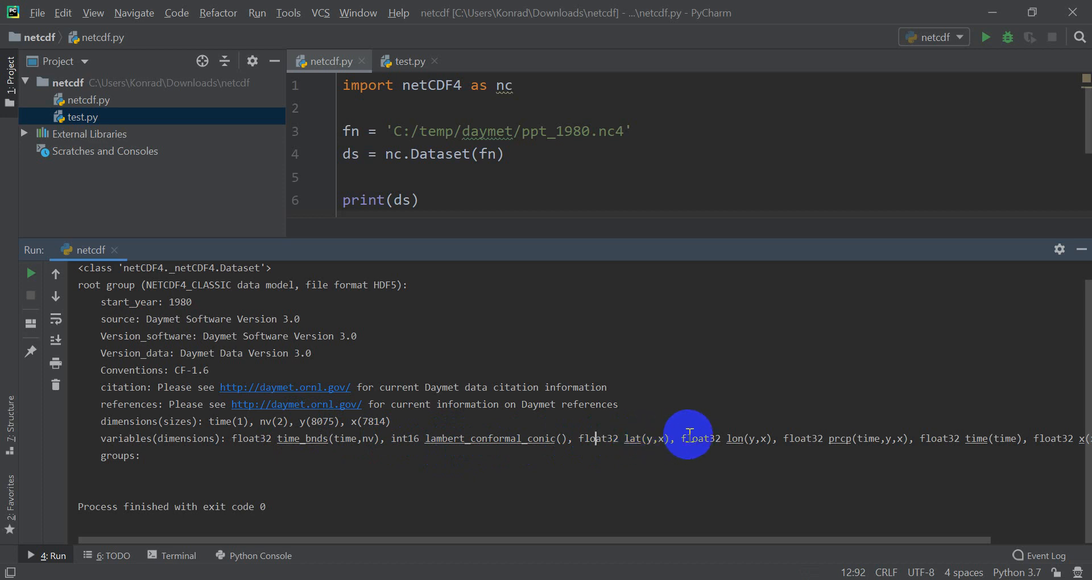
pyautogui.moveTo(648, 437)
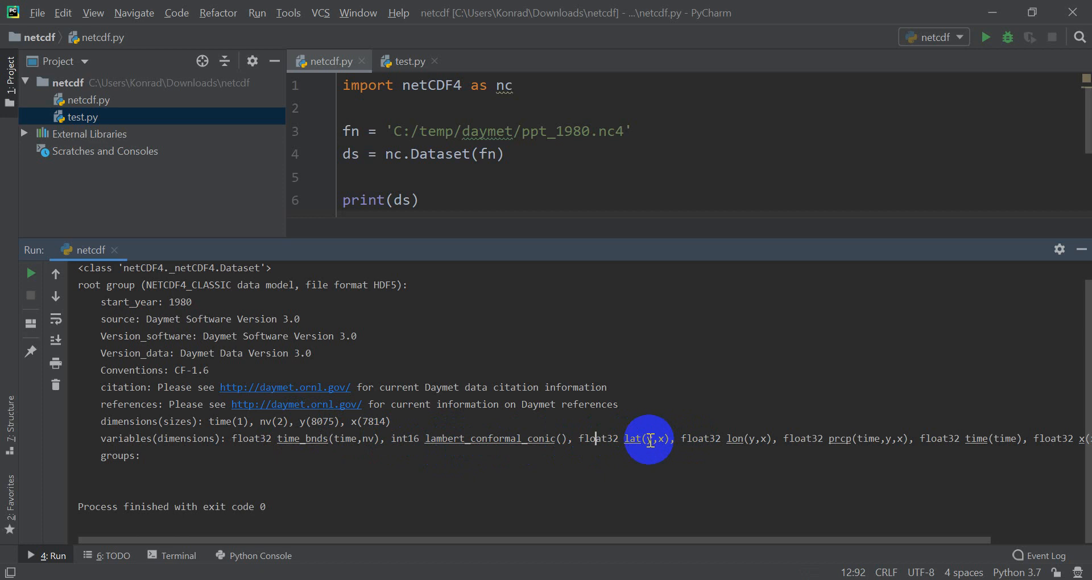
pyautogui.moveTo(663, 440)
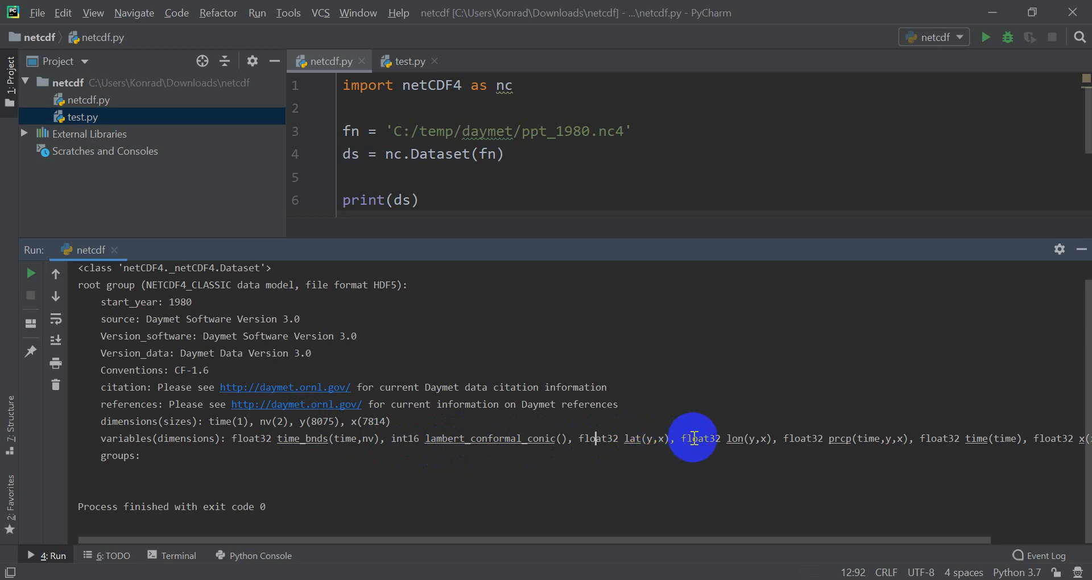
pyautogui.moveTo(779, 438)
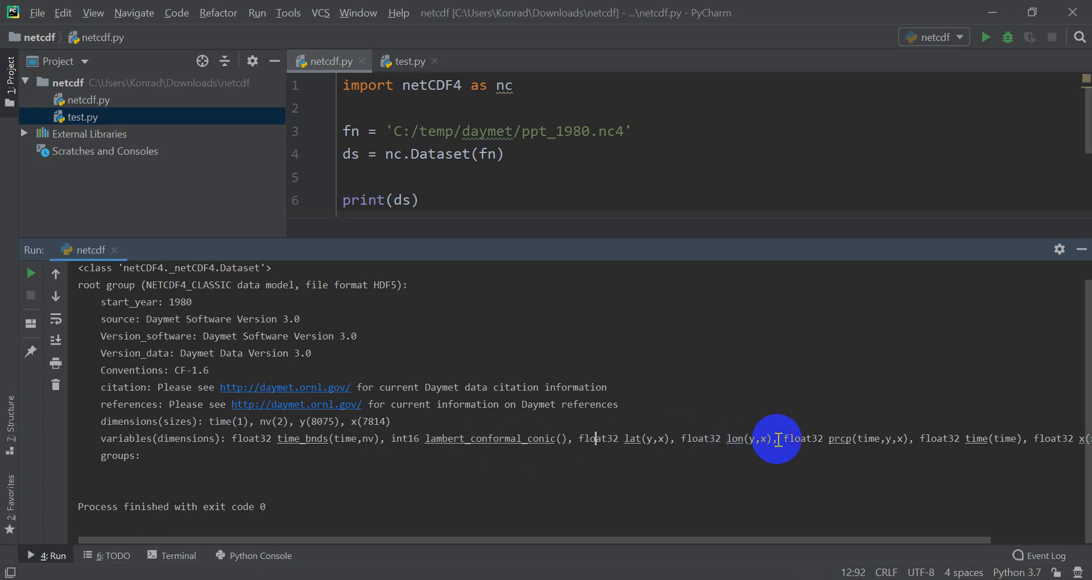
pyautogui.moveTo(902, 435)
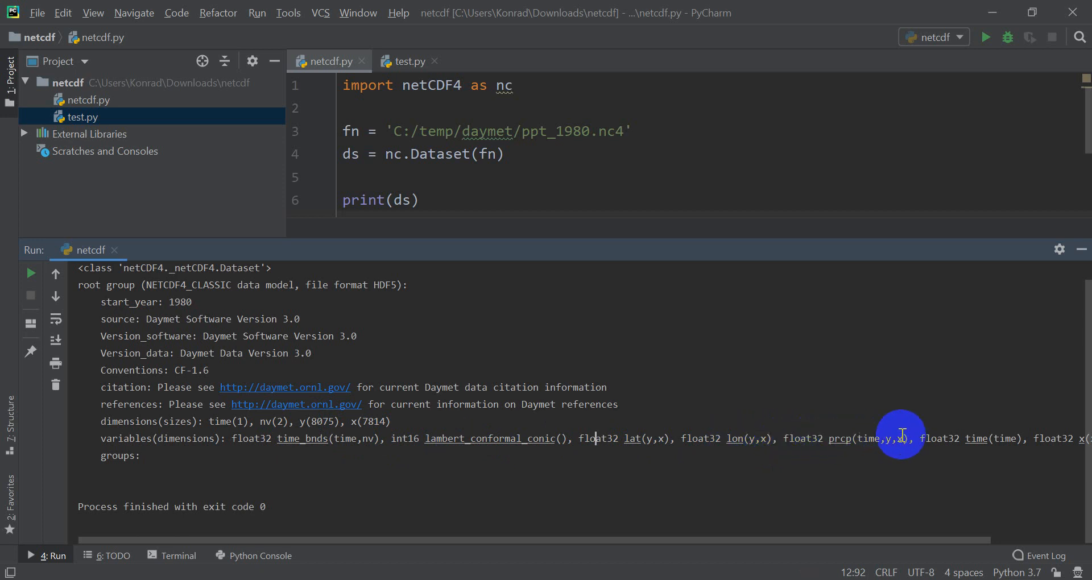
pyautogui.moveTo(843, 549)
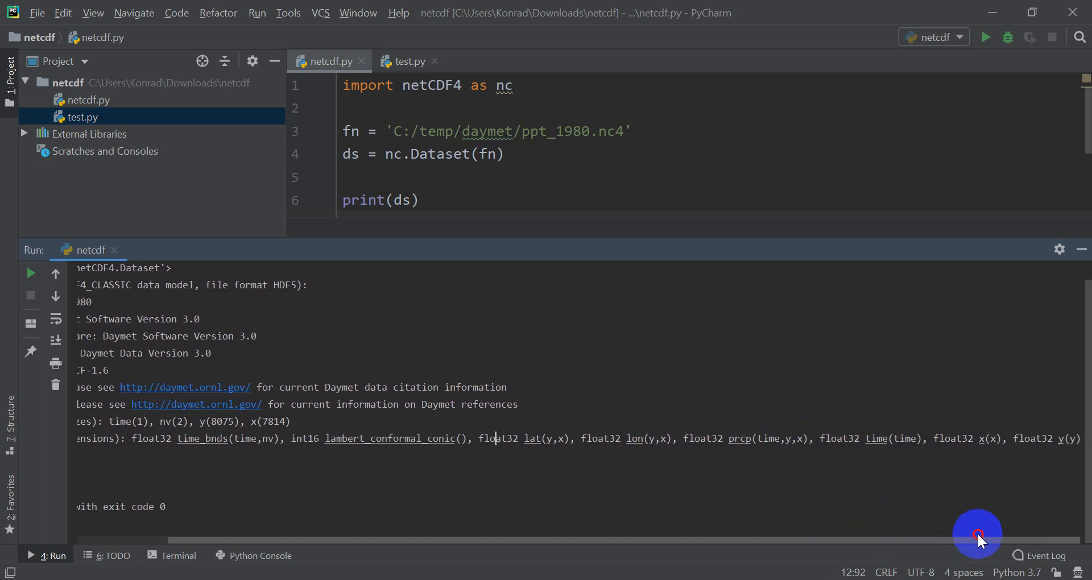
pyautogui.moveTo(976, 452)
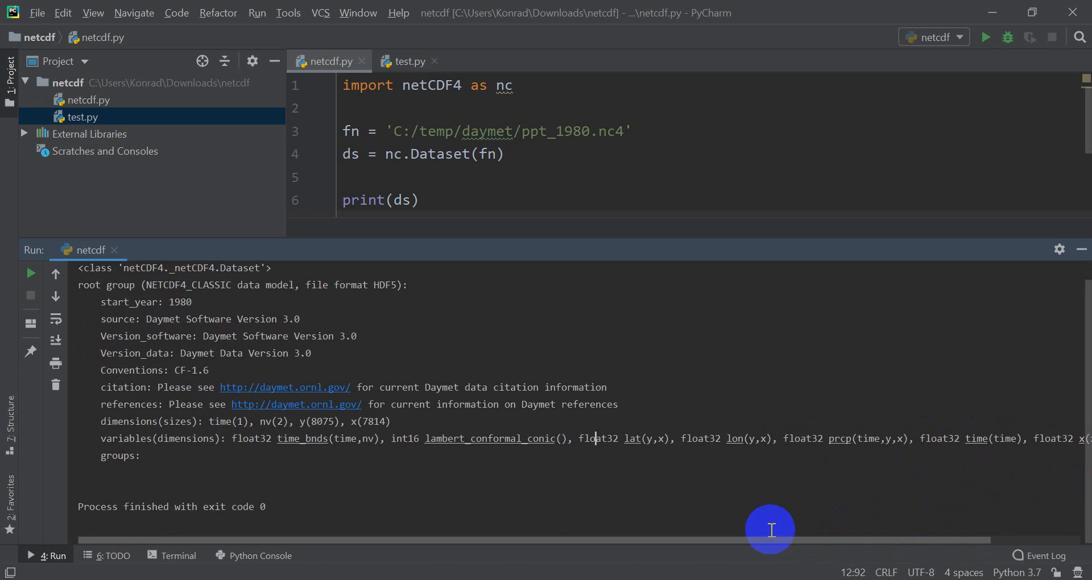
pyautogui.moveTo(751, 212)
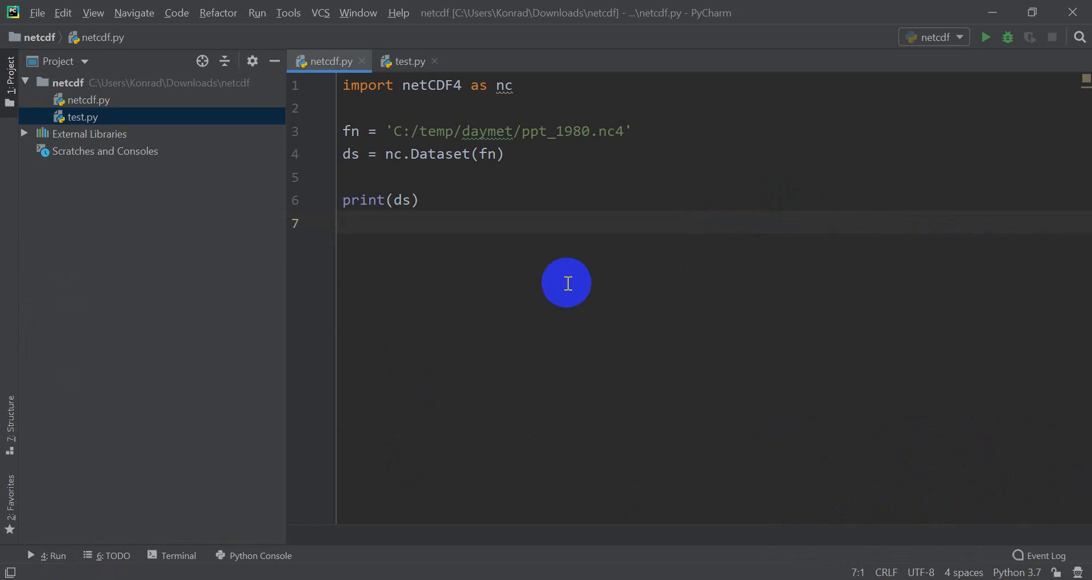
pyautogui.moveTo(432, 245)
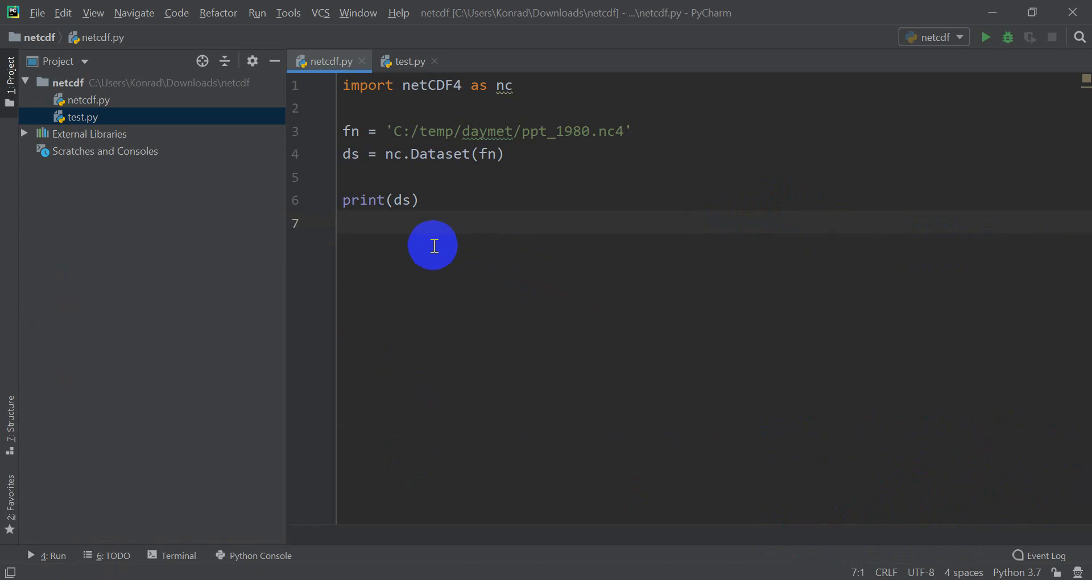
# - Comment out print(ds), add print(ds.dimensions) on line 8, and run the script
pyautogui.click(345, 200)
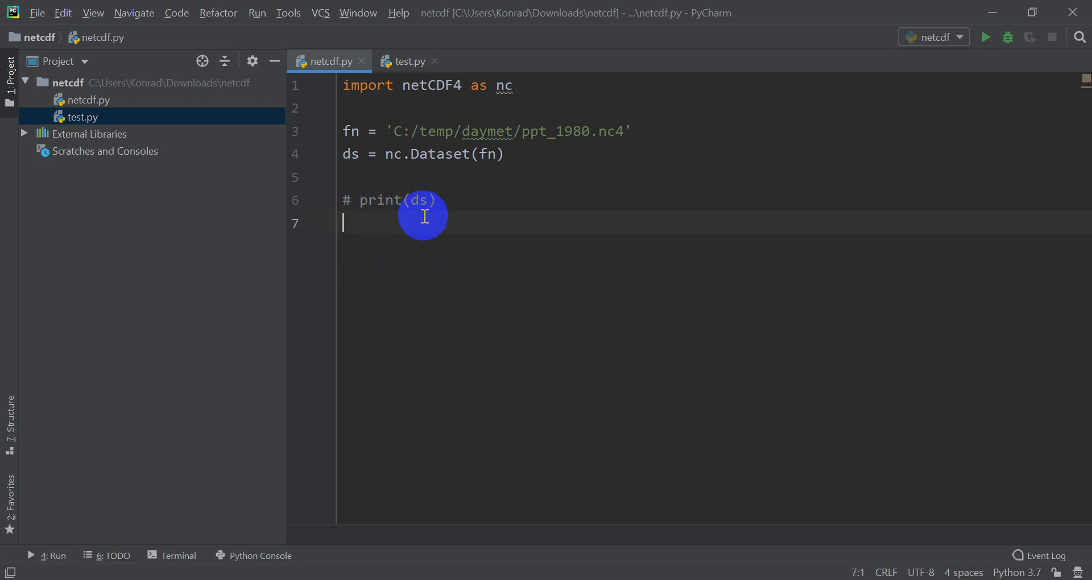
pyautogui.press('enter')
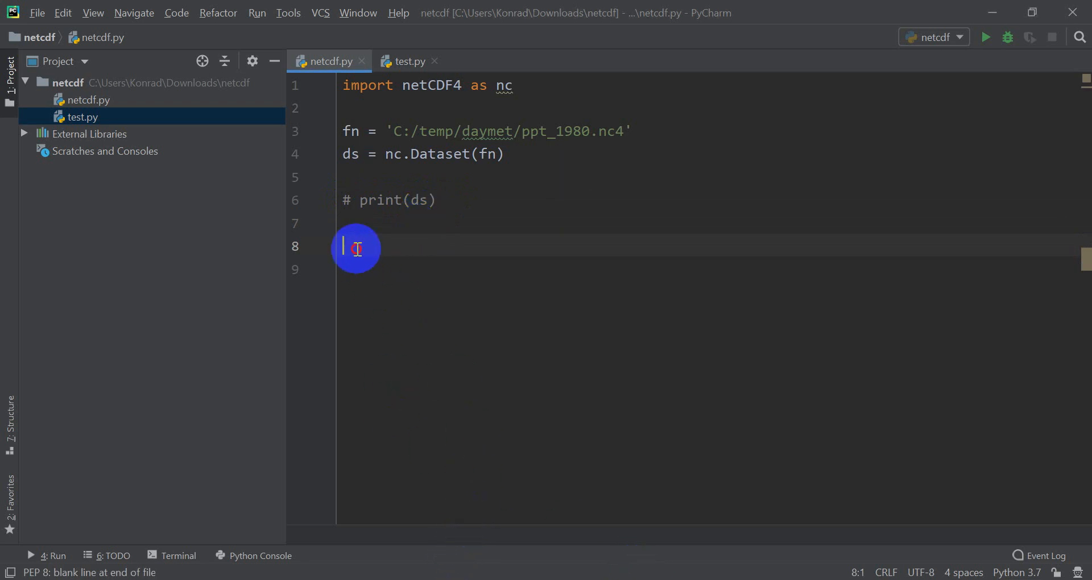
pyautogui.write('pl')
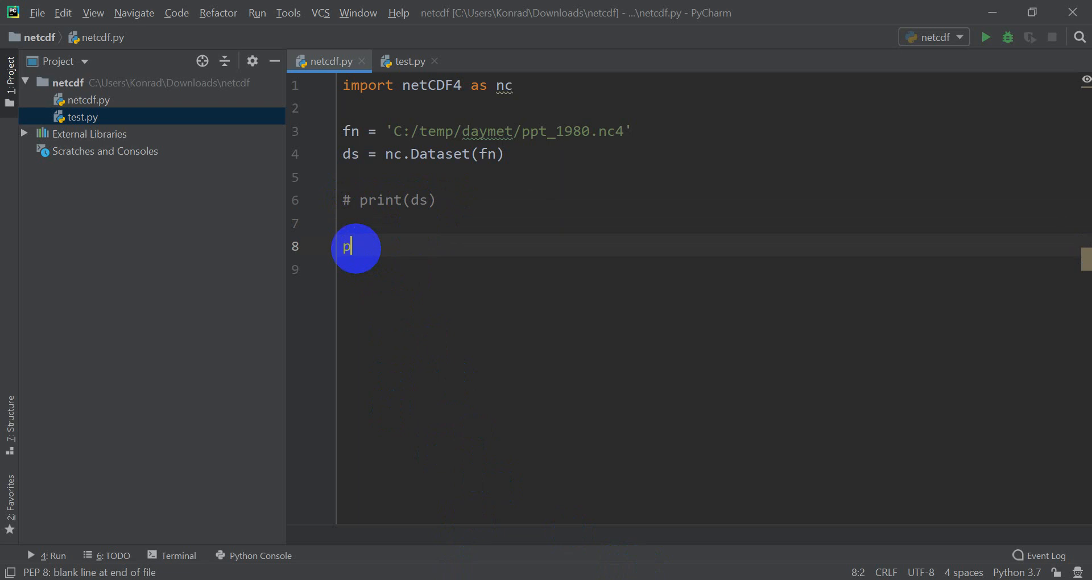
pyautogui.write('rint(ds.dimensions')
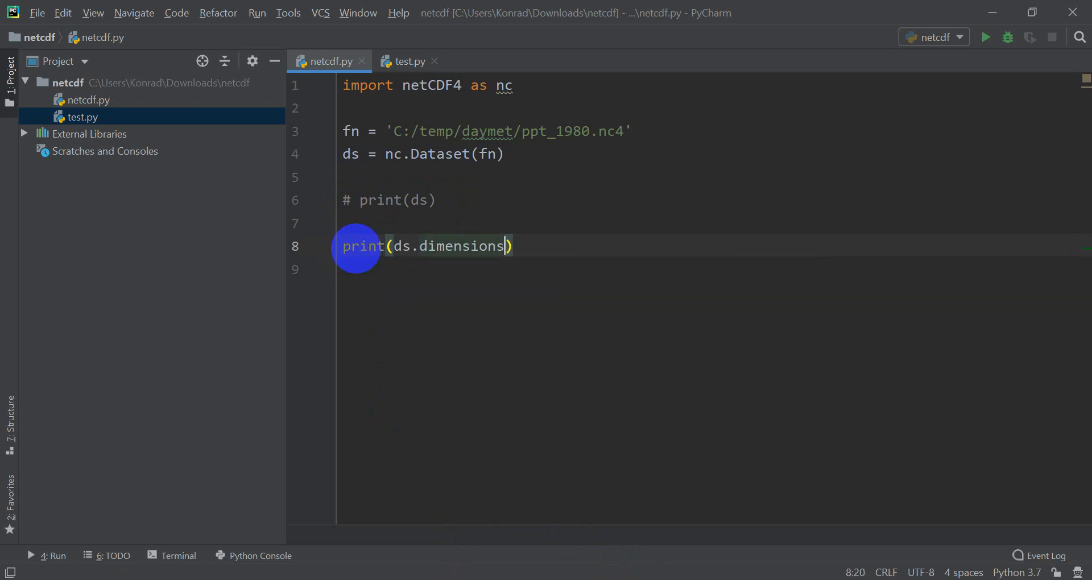
pyautogui.moveTo(996, 52)
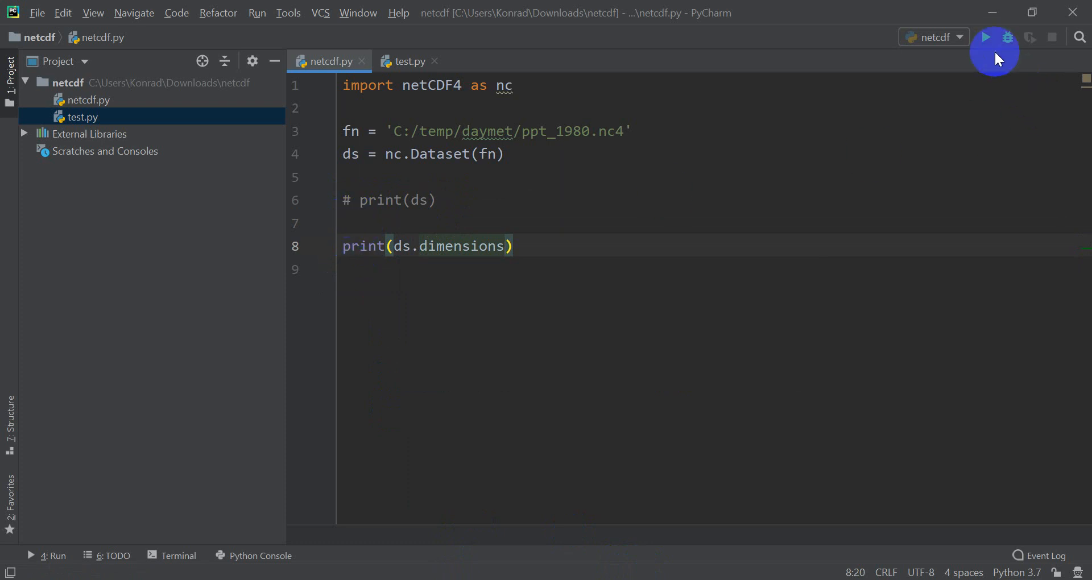
pyautogui.click(985, 37)
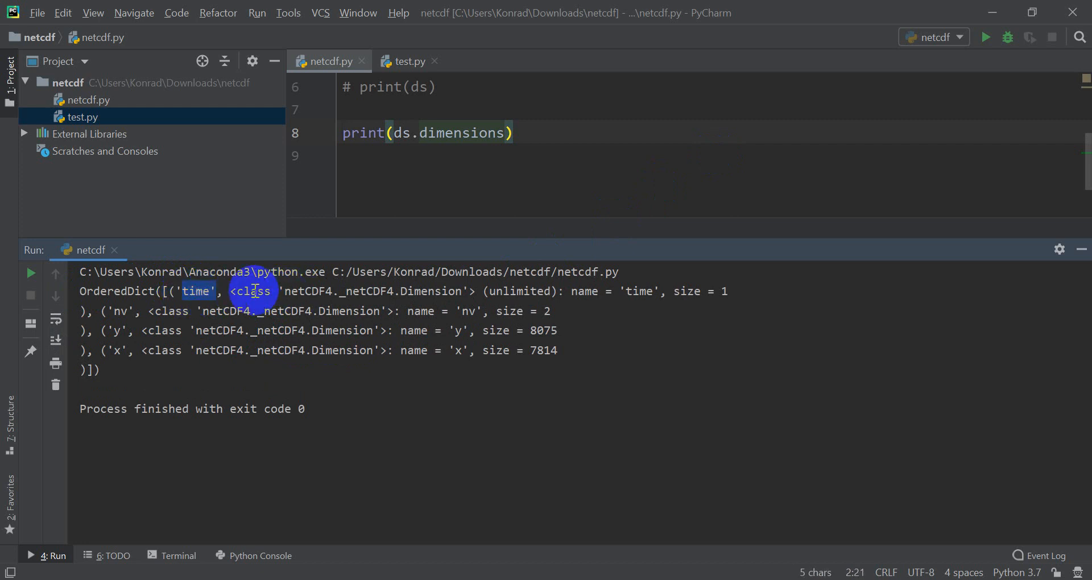
pyautogui.moveTo(407, 291)
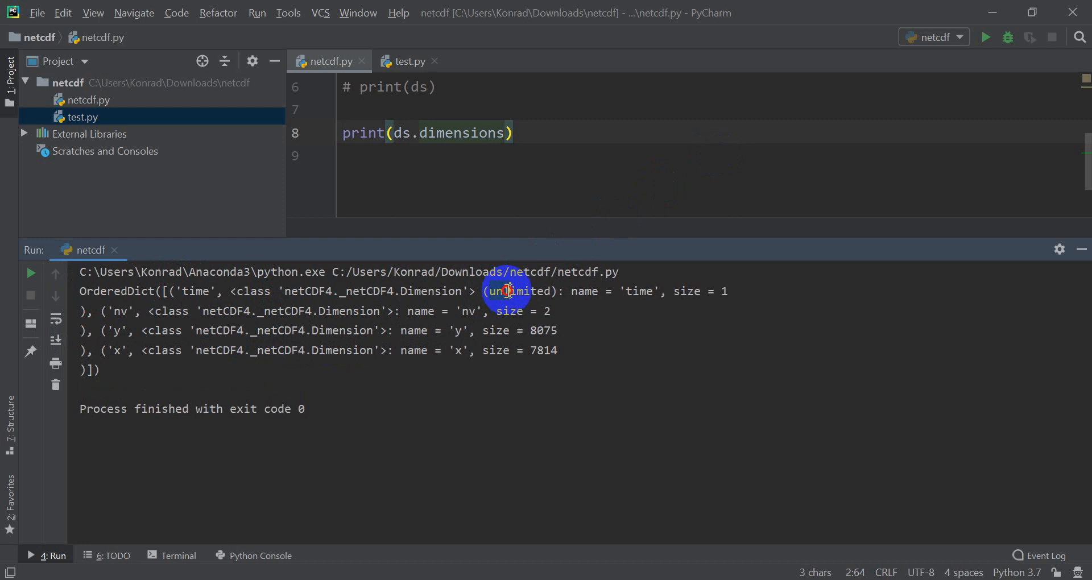
pyautogui.doubleClick(519, 291)
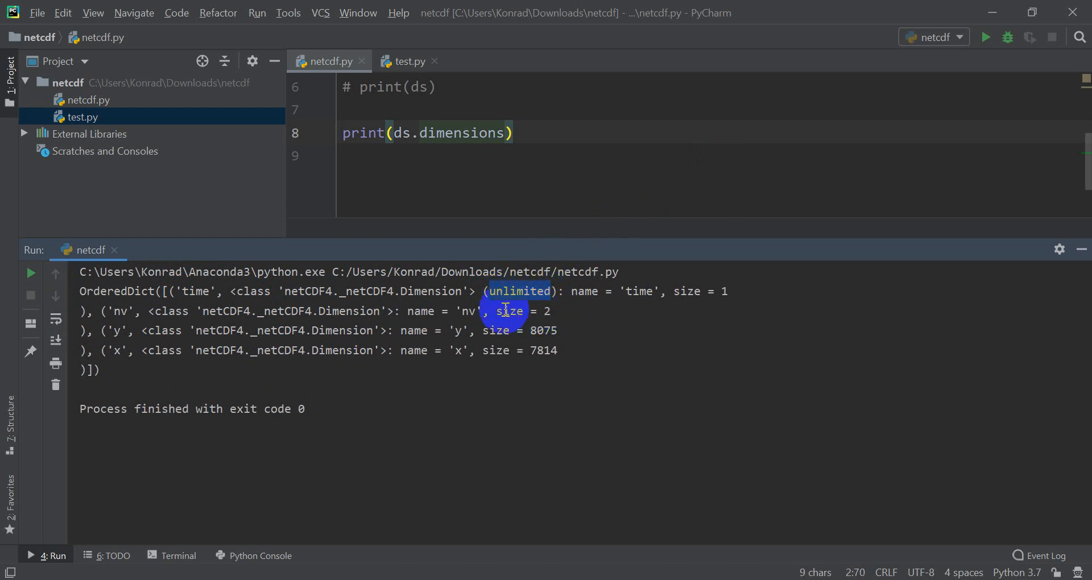
pyautogui.moveTo(164, 359)
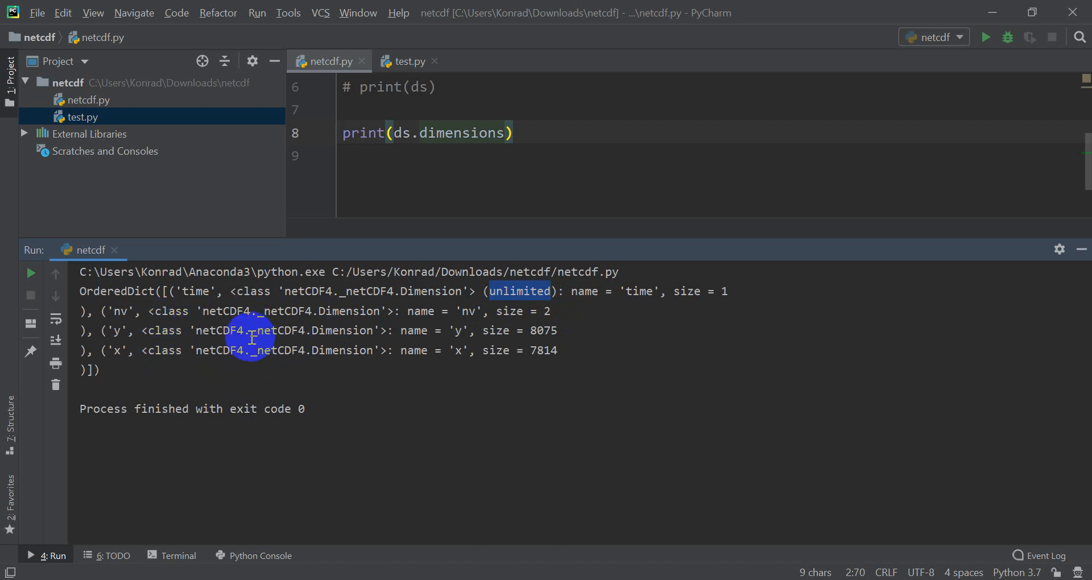
pyautogui.moveTo(587, 302)
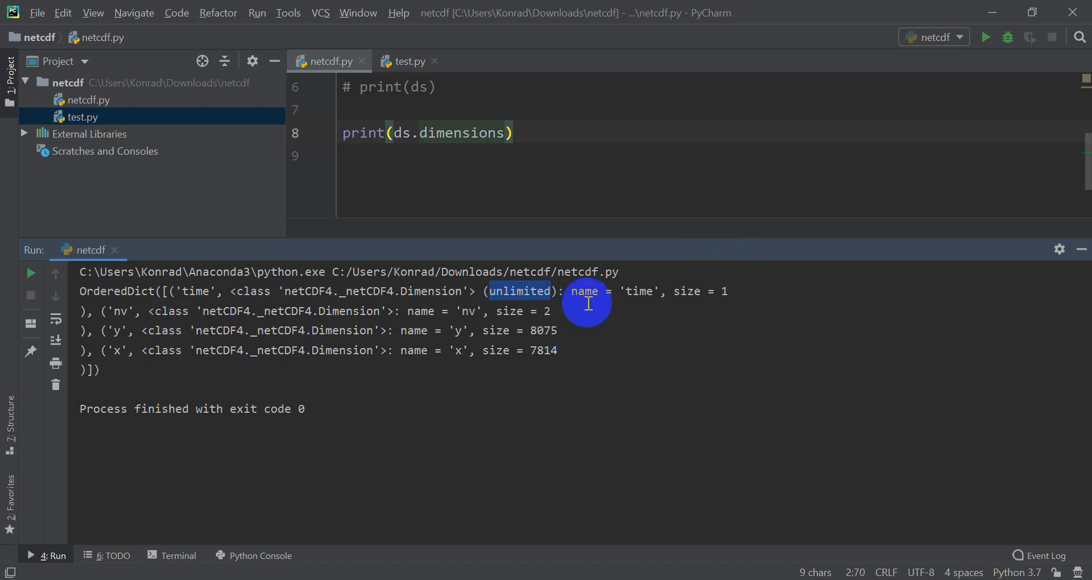
pyautogui.moveTo(685, 298)
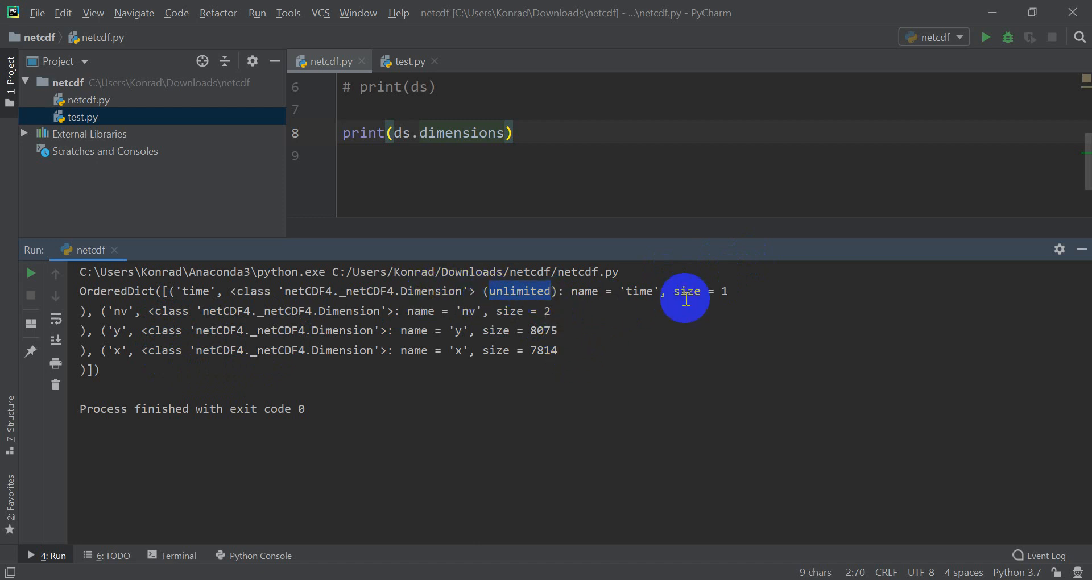
pyautogui.moveTo(604, 299)
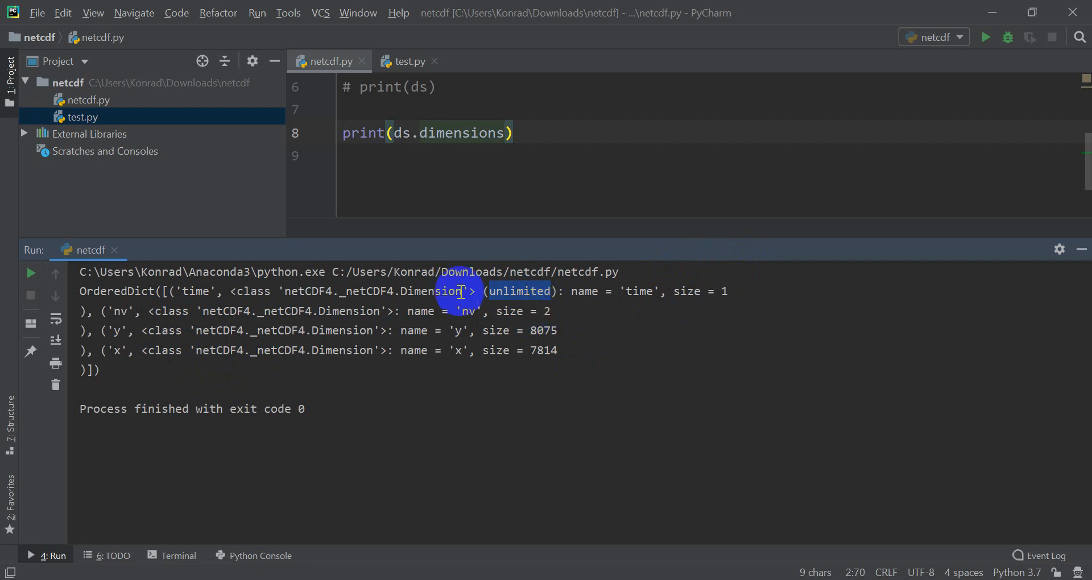
pyautogui.moveTo(398, 300)
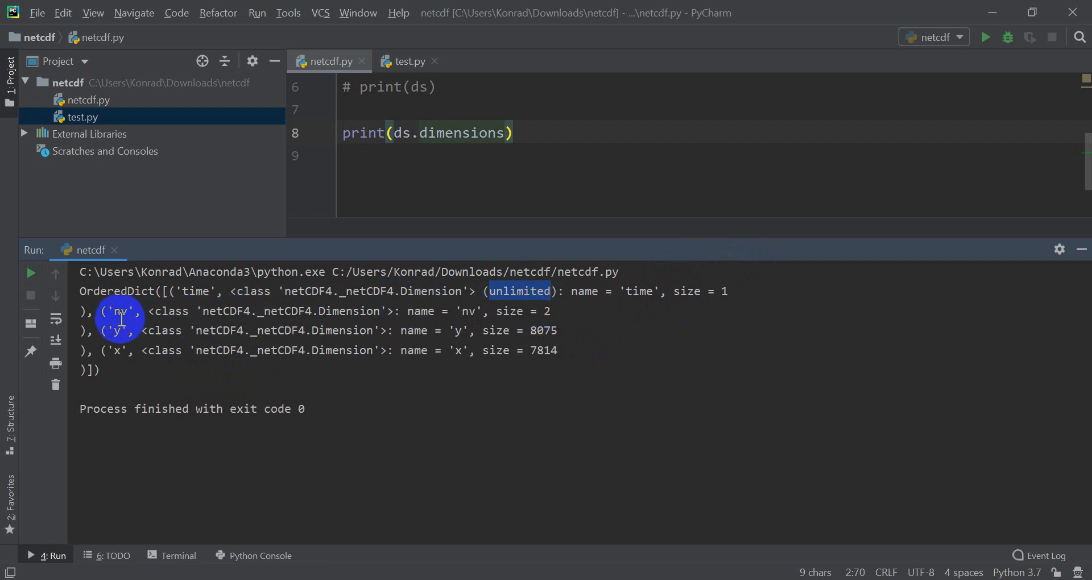
pyautogui.moveTo(106, 357)
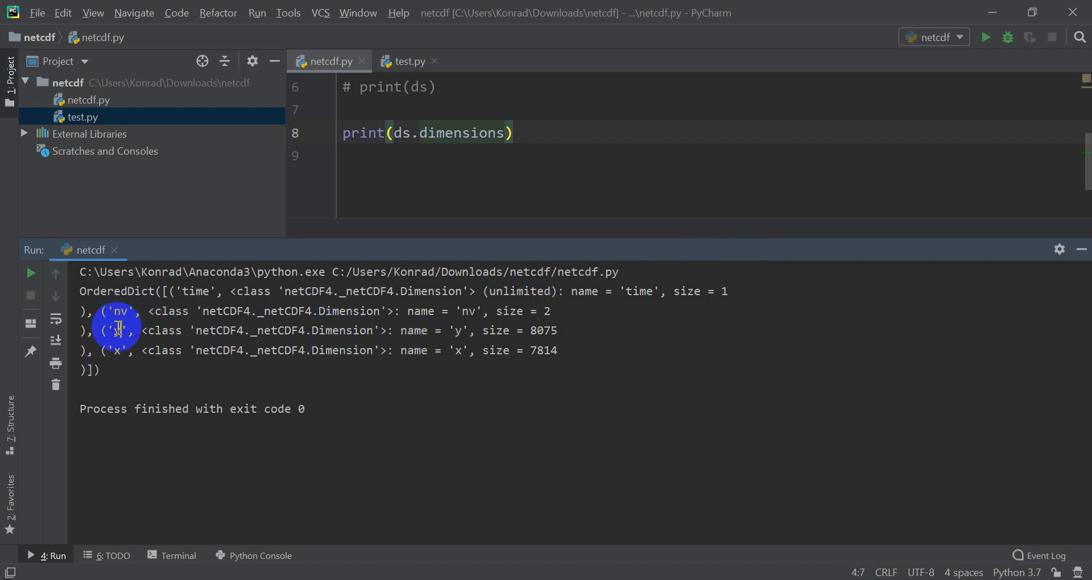
pyautogui.moveTo(459, 311)
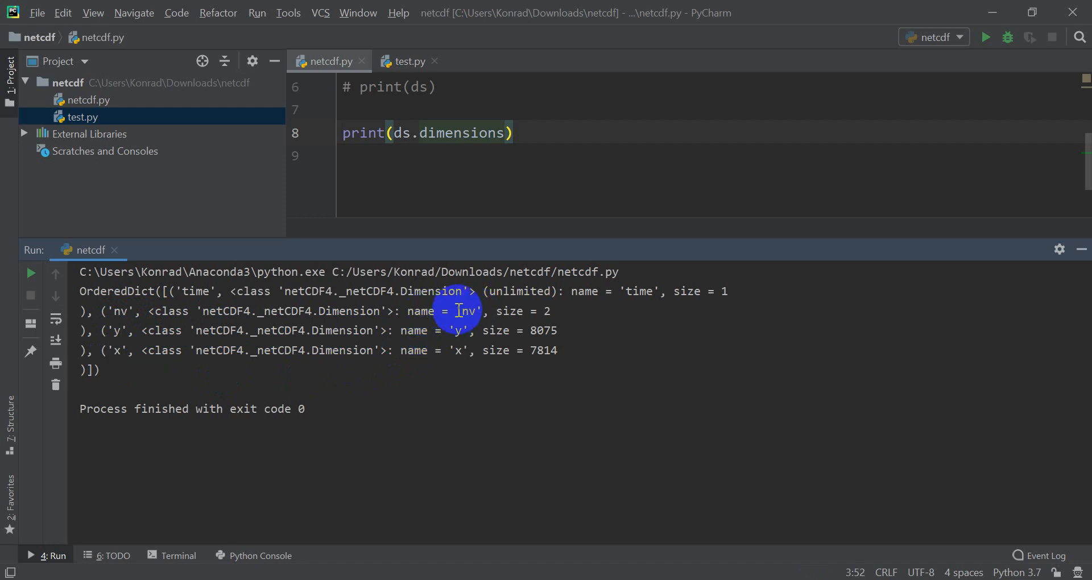
pyautogui.moveTo(547, 311)
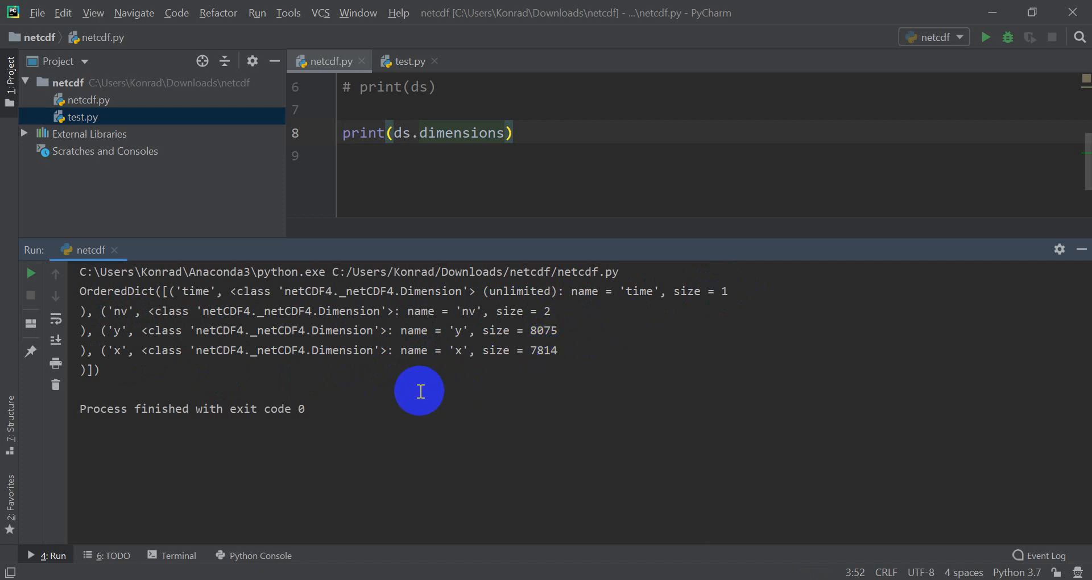
pyautogui.moveTo(1082, 250)
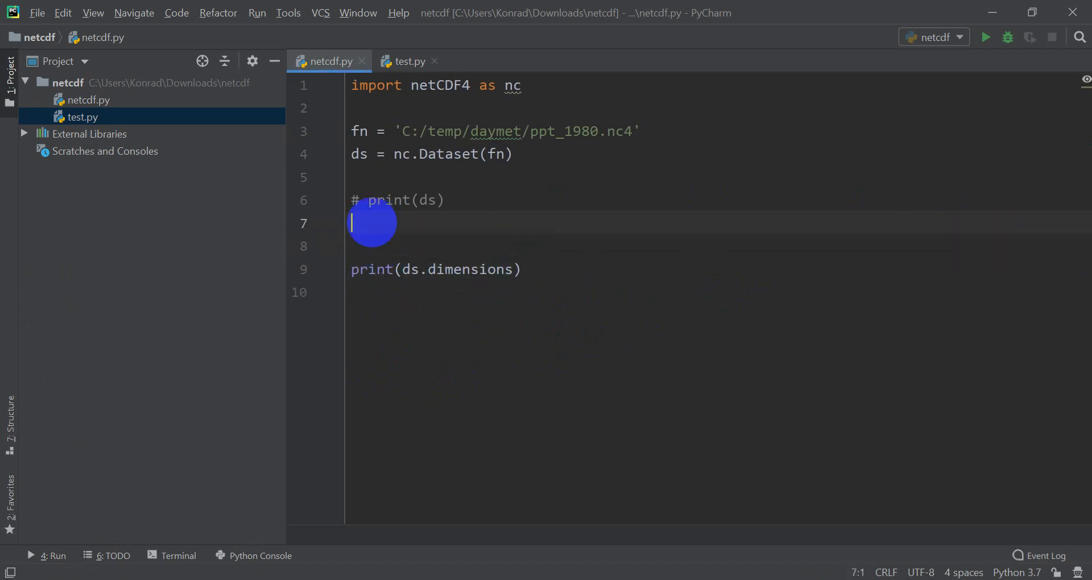
# - Loop over ds.dimensions.values() printing each dim, and comment out print(ds.dimensions)
pyautogui.write('for dim in')
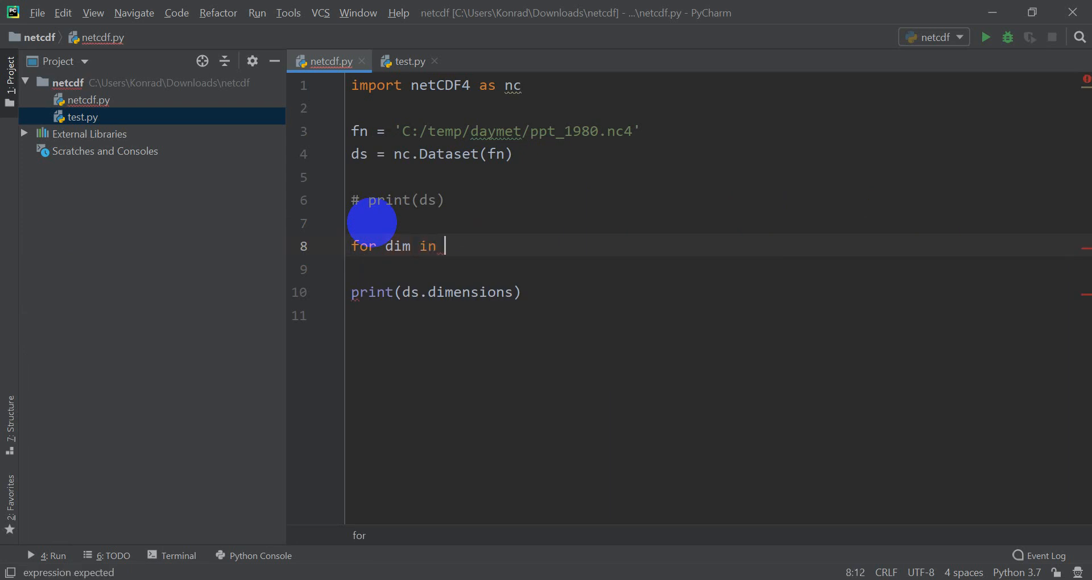
pyautogui.write('ds.dimensions')
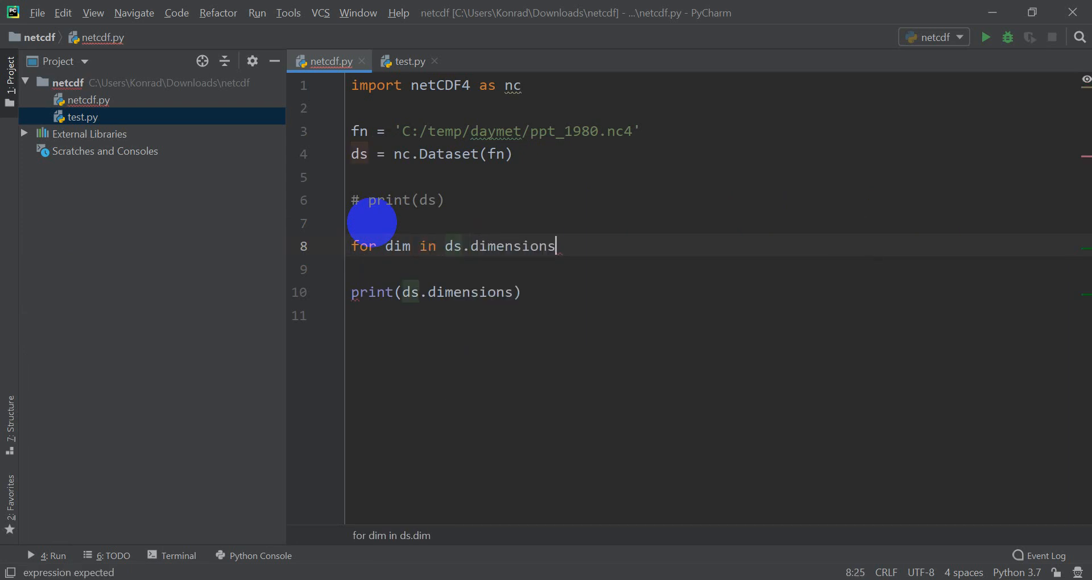
pyautogui.write('.values():')
pyautogui.click(713, 270)
pyautogui.write('print(')
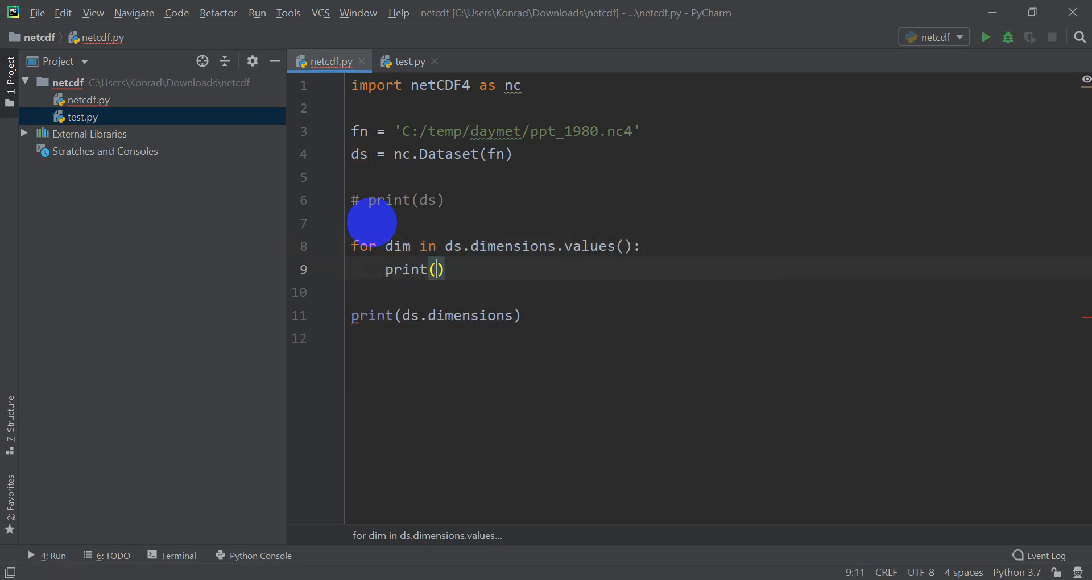
pyautogui.write('dim')
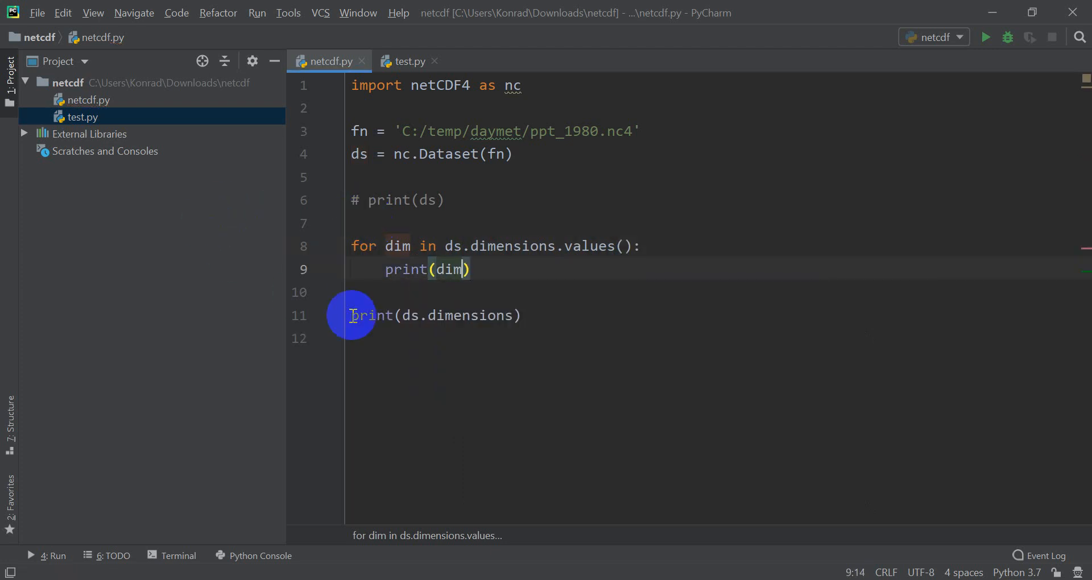
pyautogui.press('ctrl+/')
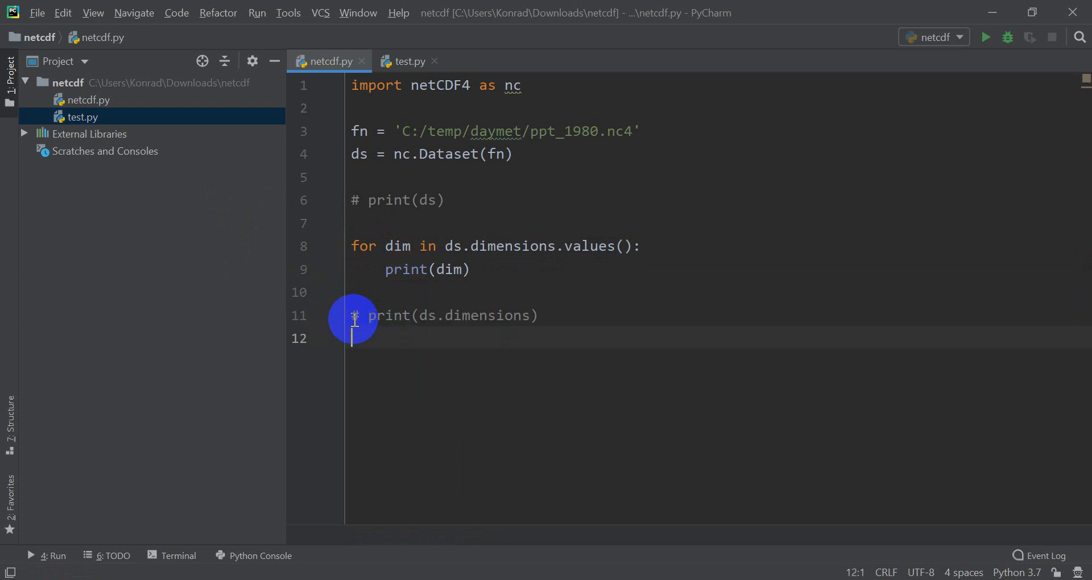
pyautogui.moveTo(985, 37)
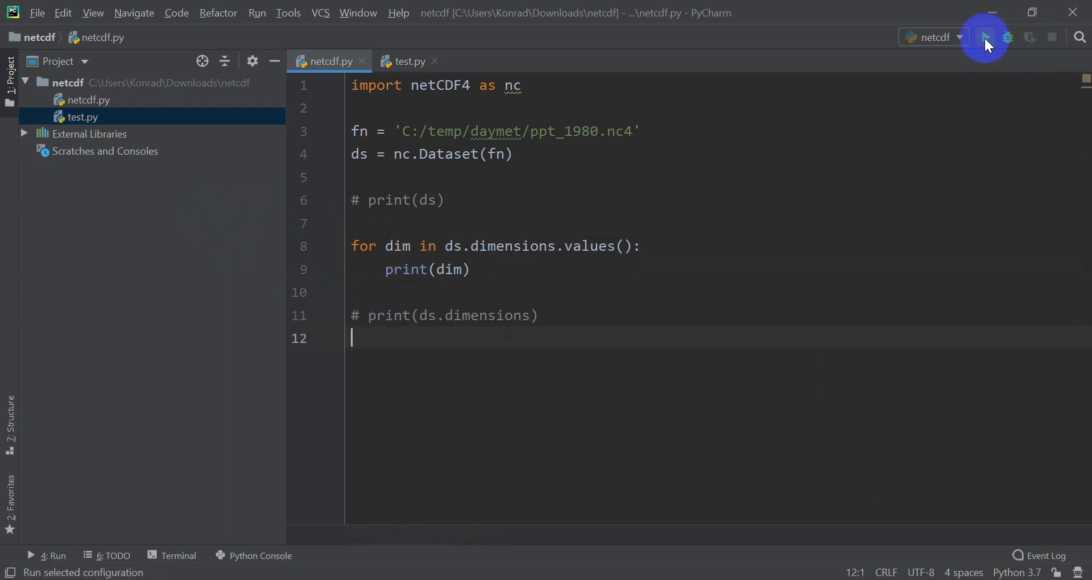
pyautogui.click(985, 37)
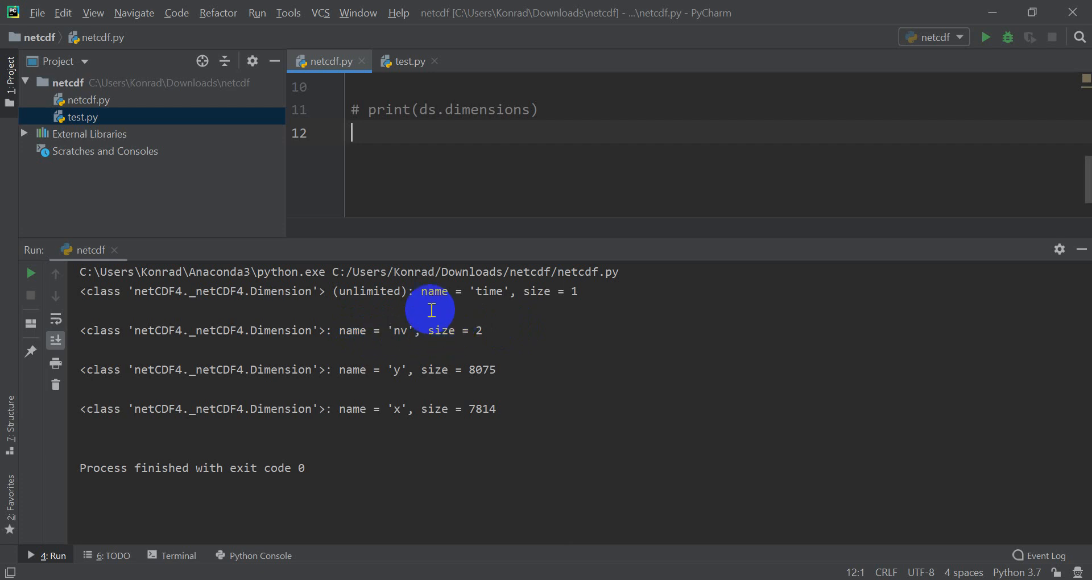
pyautogui.moveTo(239, 300)
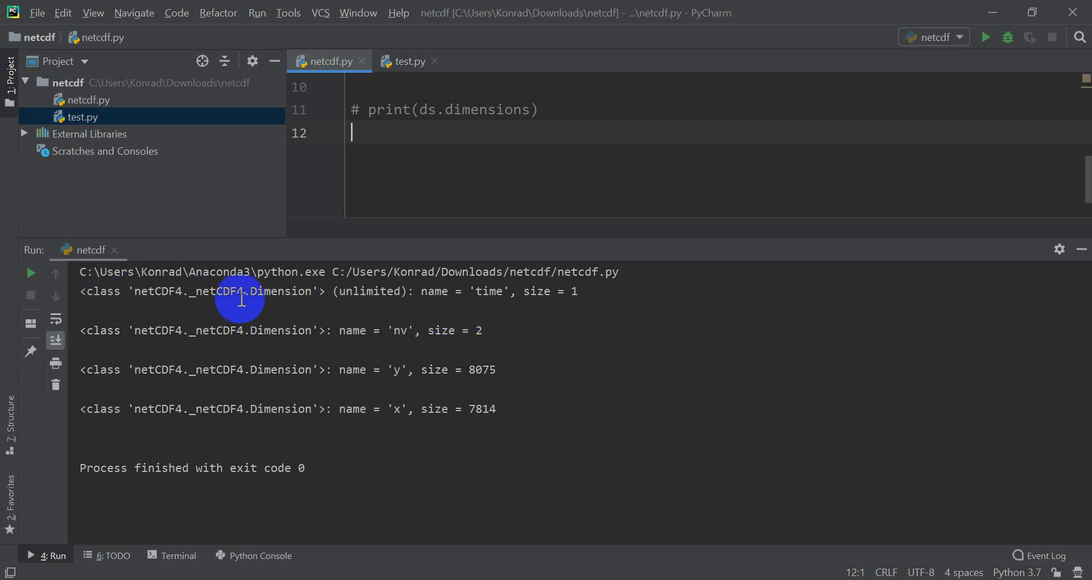
pyautogui.moveTo(323, 333)
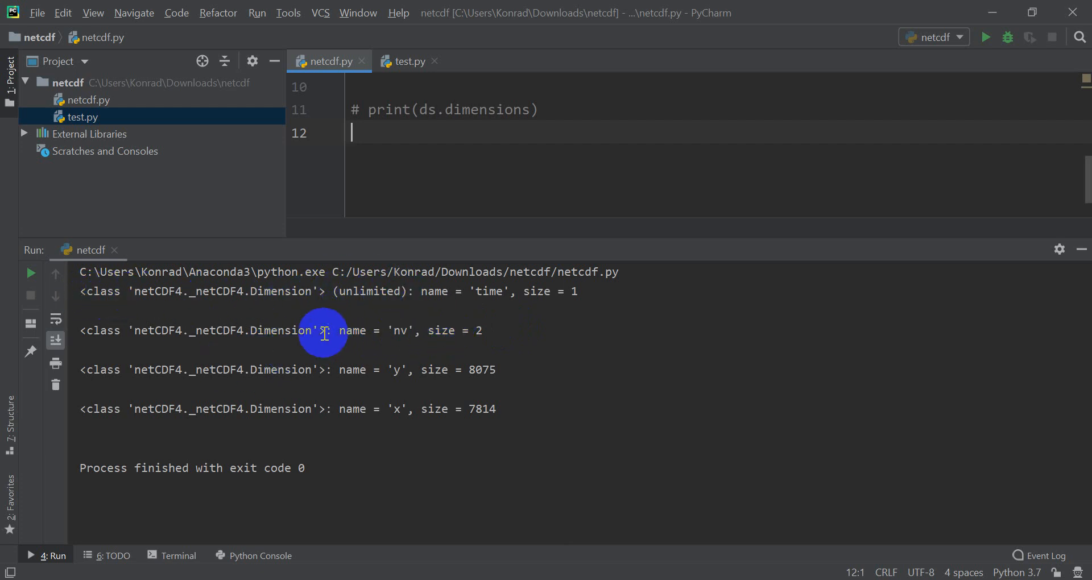
pyautogui.moveTo(400, 367)
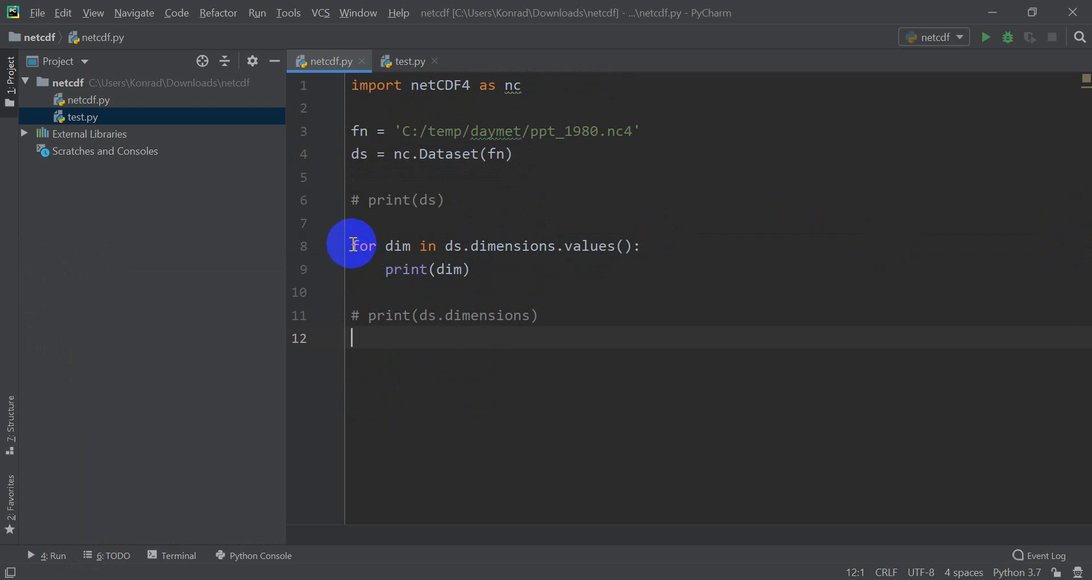
# - Comment out the dimension loop and add print(ds.variables) on line 13
pyautogui.press('ctrl+/')
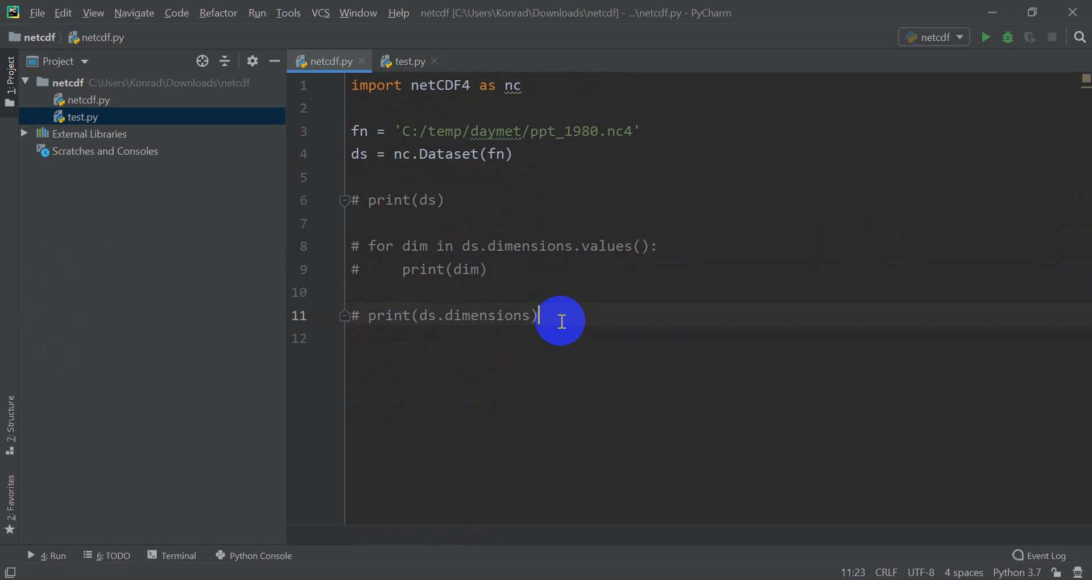
pyautogui.press('Enter')
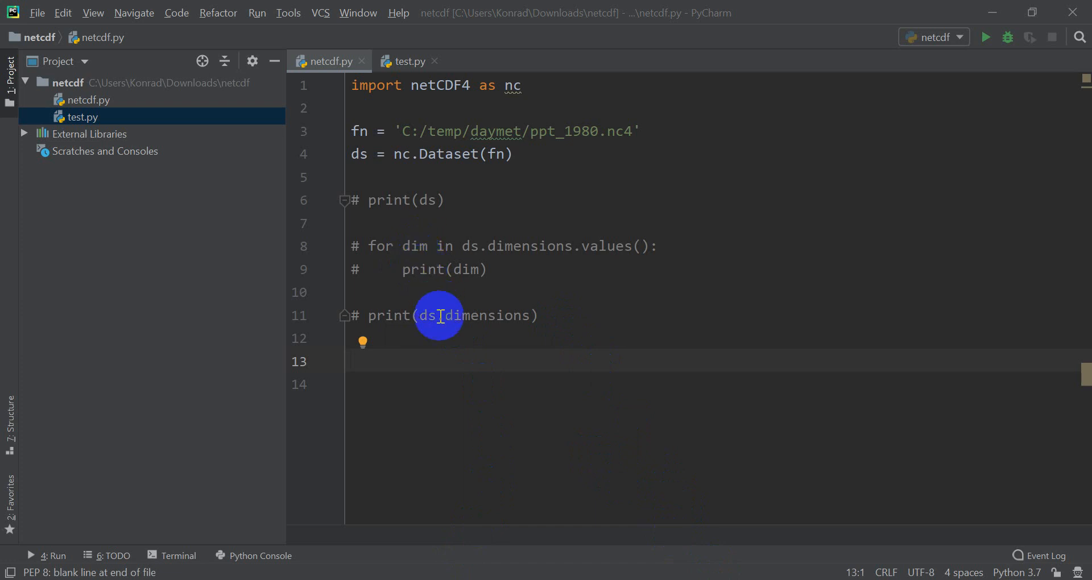
pyautogui.click(418, 360)
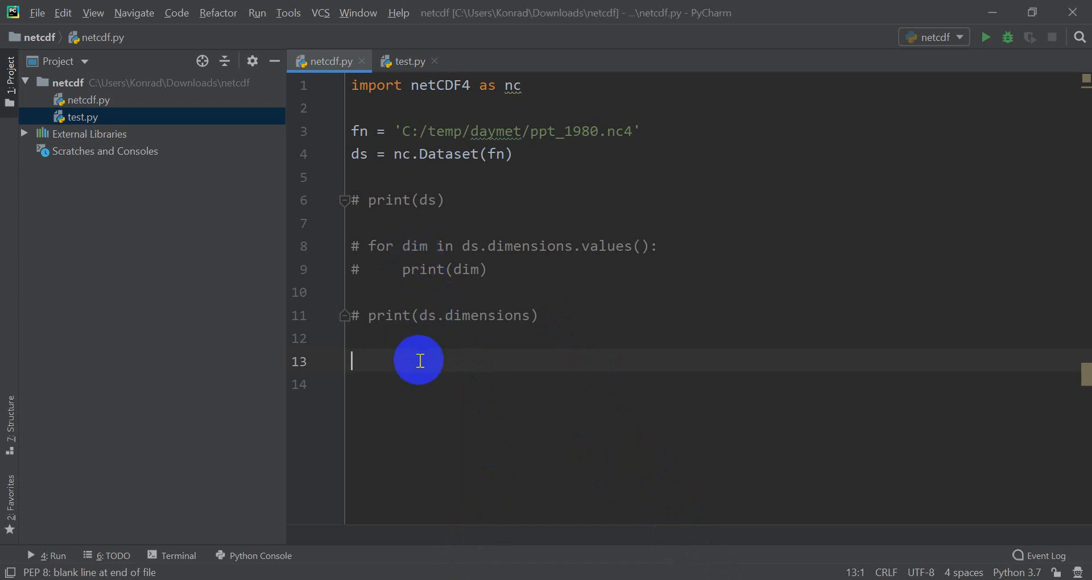
pyautogui.write('for var in ds')
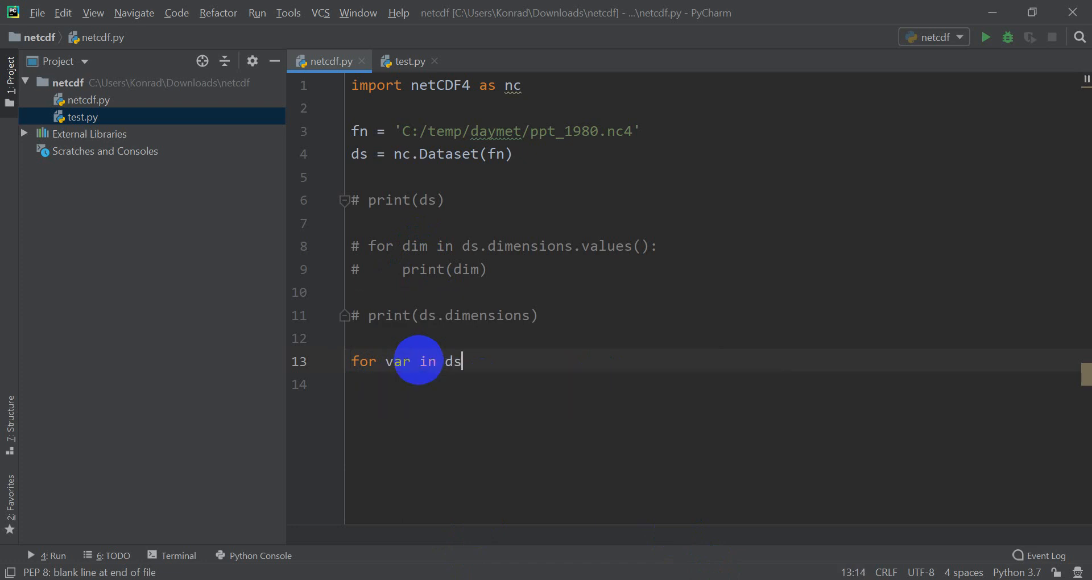
pyautogui.write('.dim')
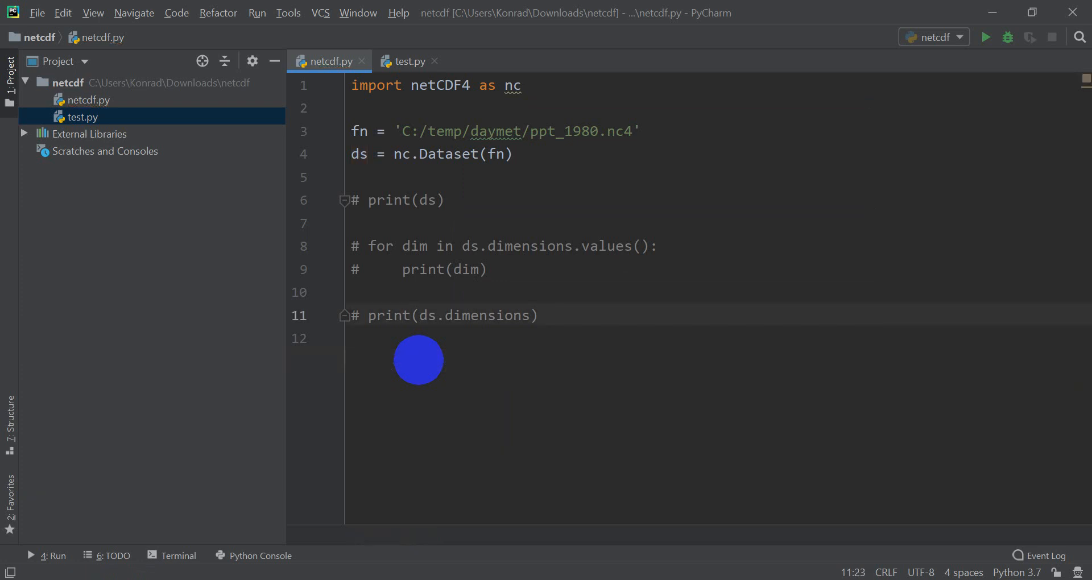
pyautogui.write('print()')
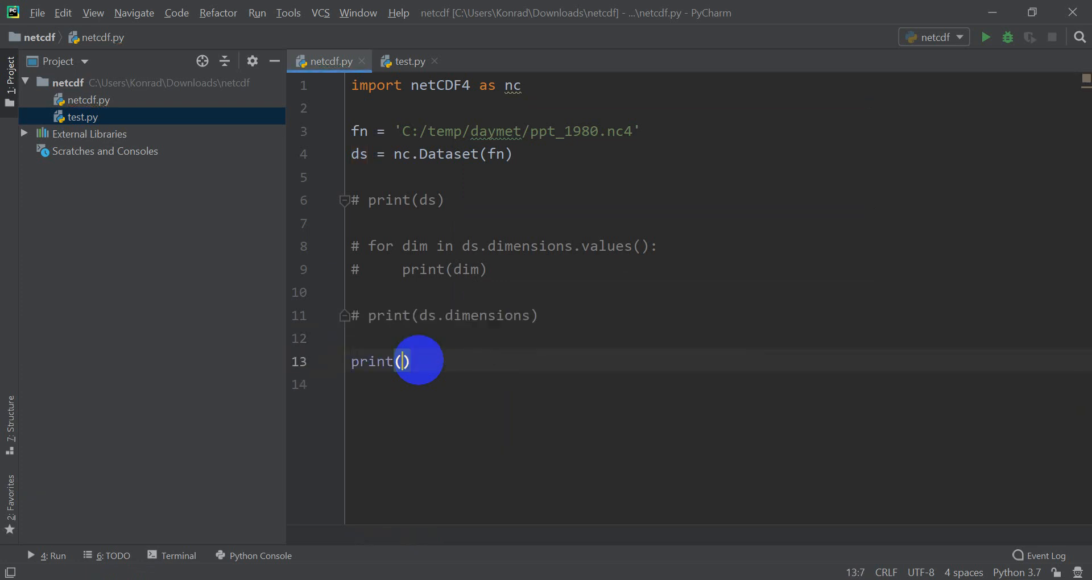
pyautogui.write('ds.variables')
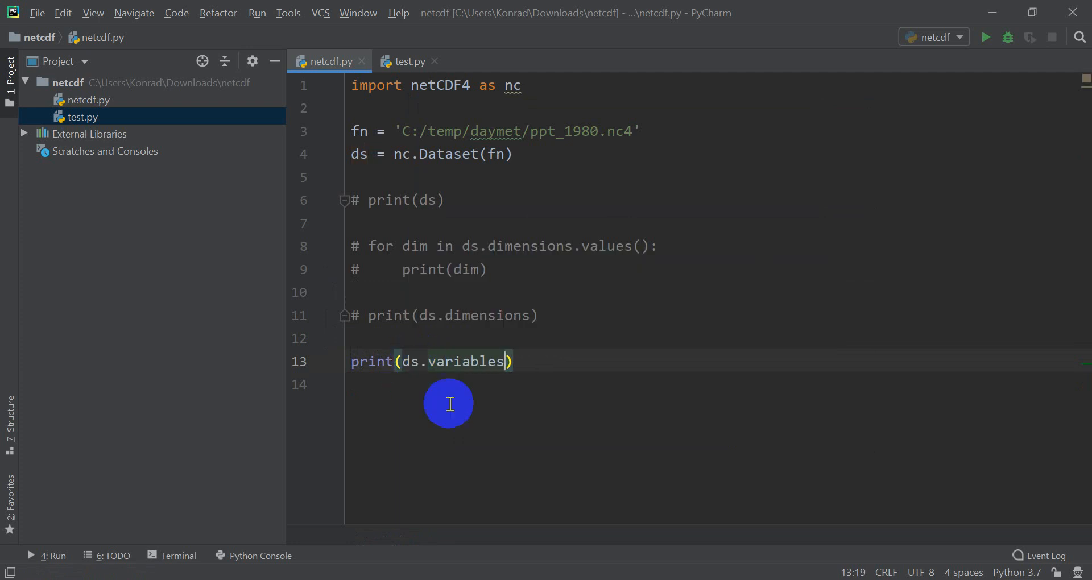
pyautogui.moveTo(985, 37)
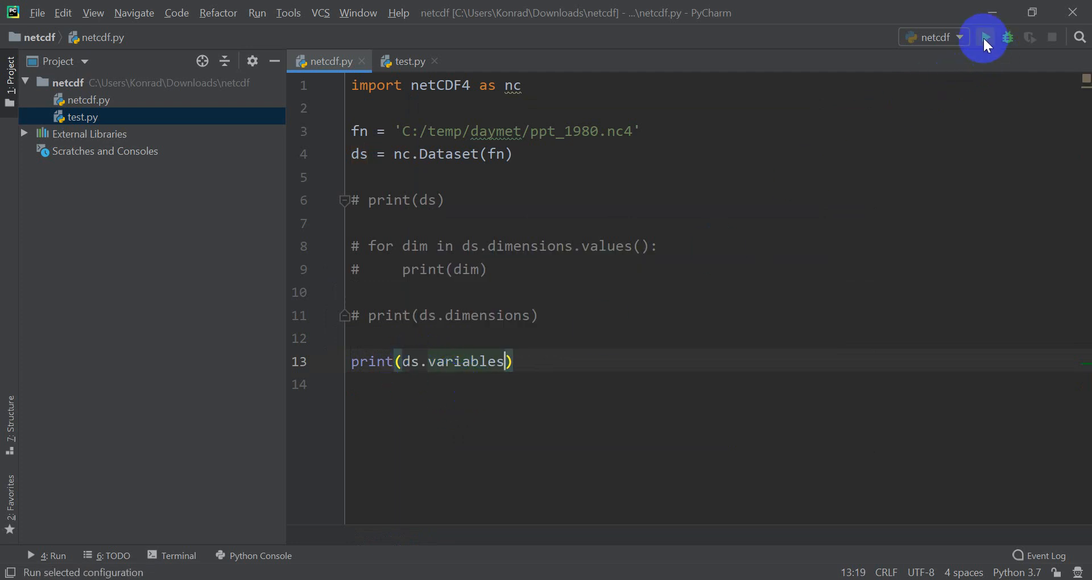
# - Run netcdf.py and review the variables output, highlighting time_bnds' nv dimension
pyautogui.click(984, 37)
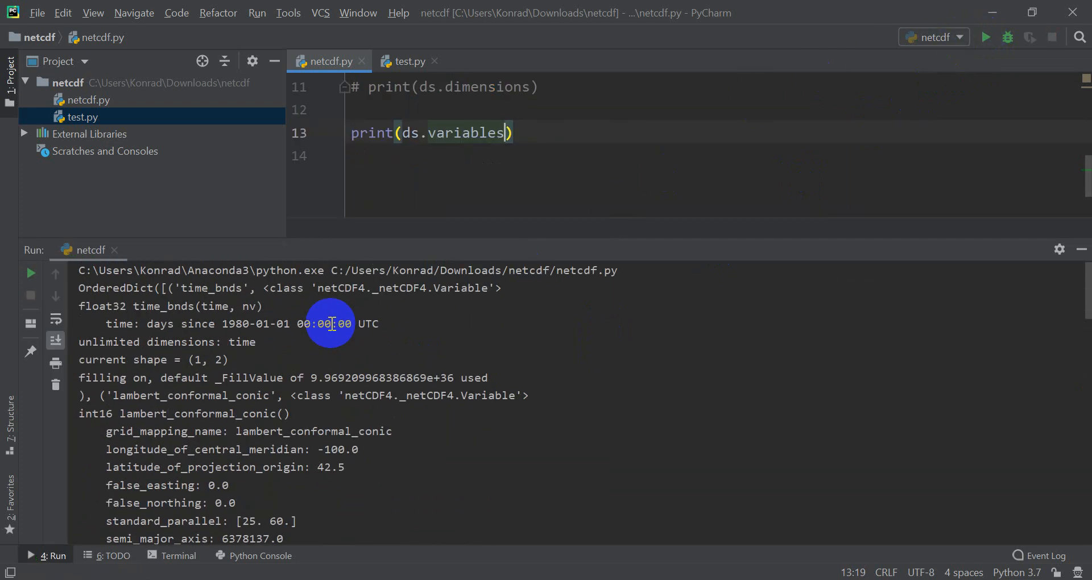
pyautogui.moveTo(103, 295)
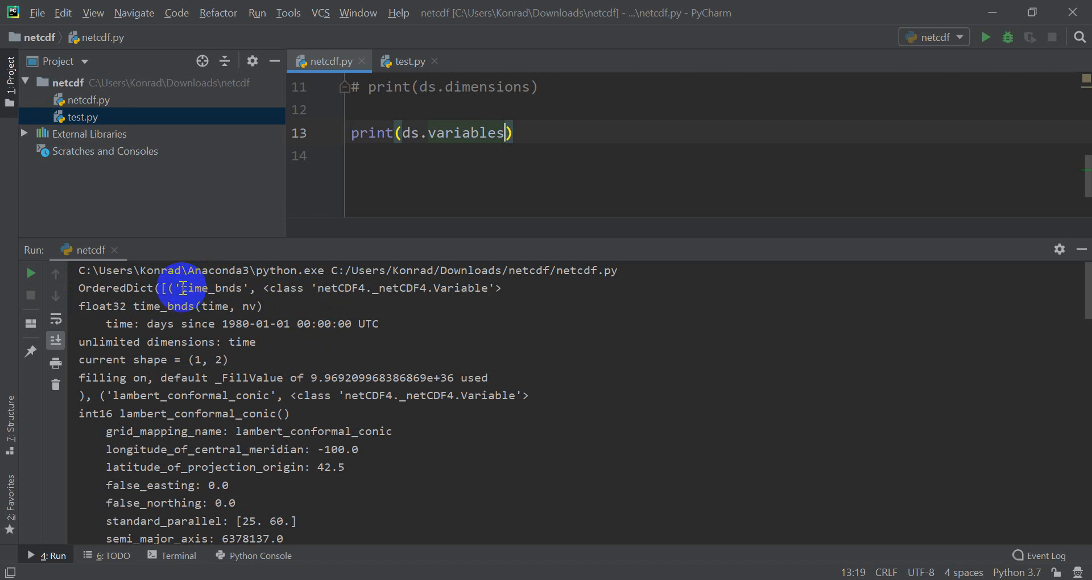
pyautogui.doubleClick(210, 288)
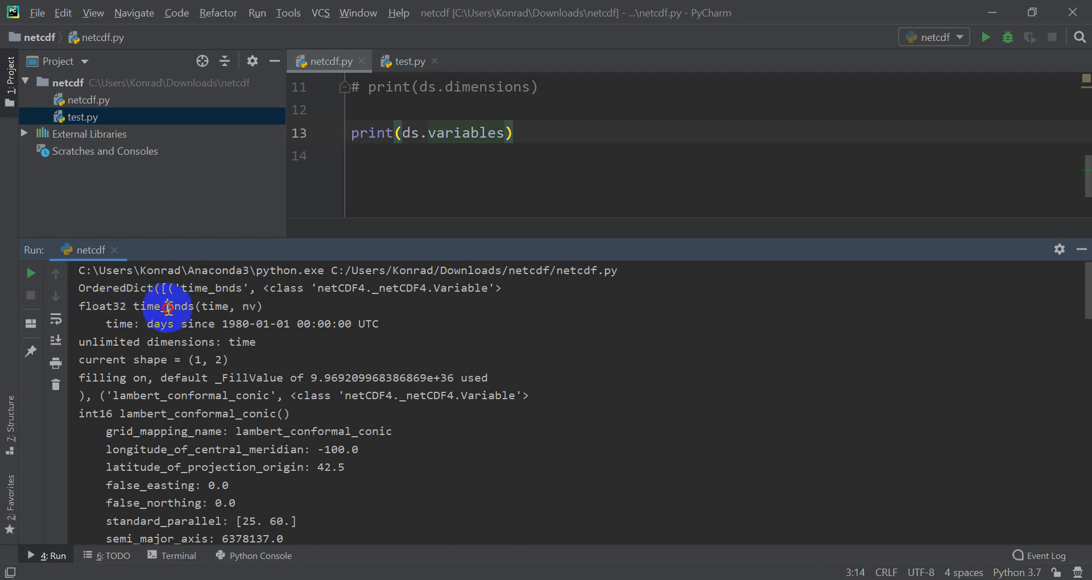
pyautogui.moveTo(215, 306)
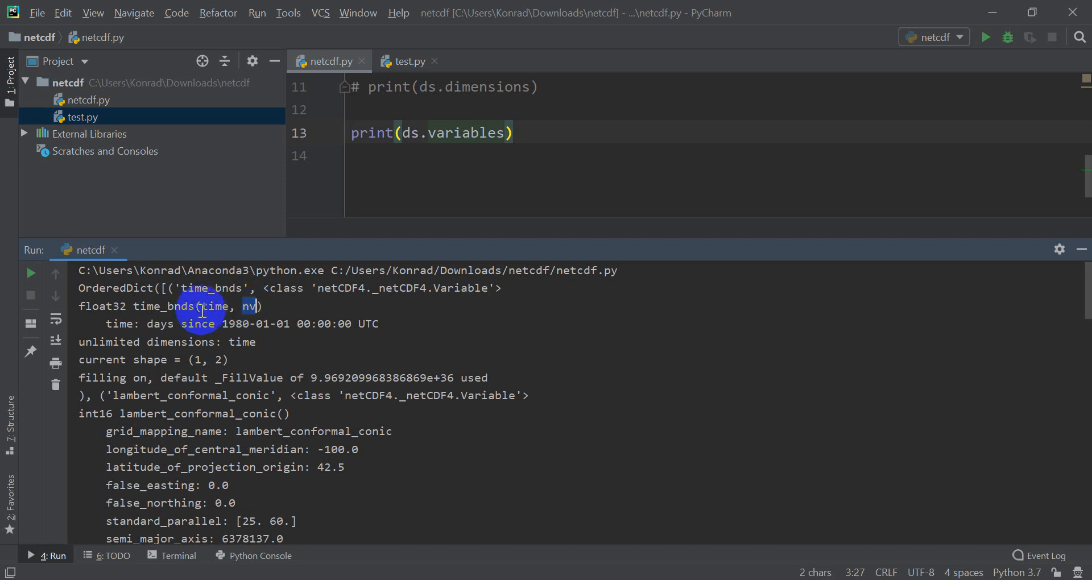
pyautogui.scroll(-3)
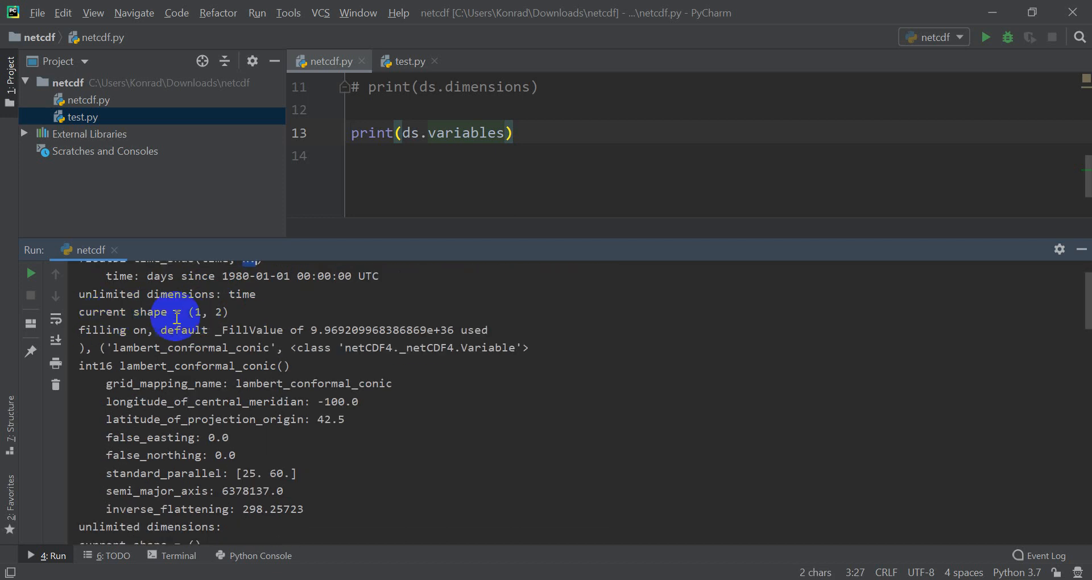
pyautogui.moveTo(129, 338)
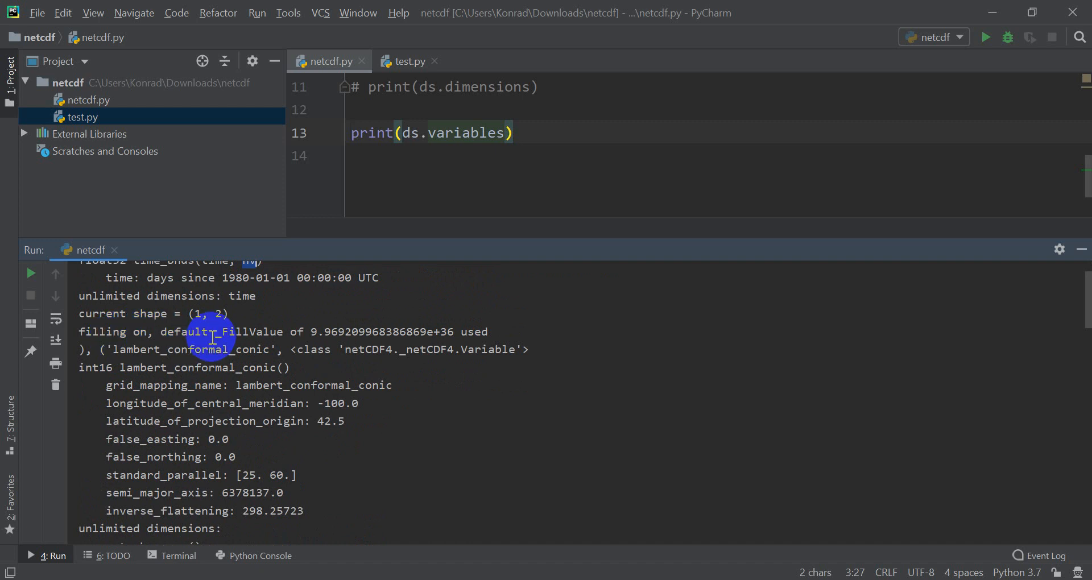
pyautogui.moveTo(417, 338)
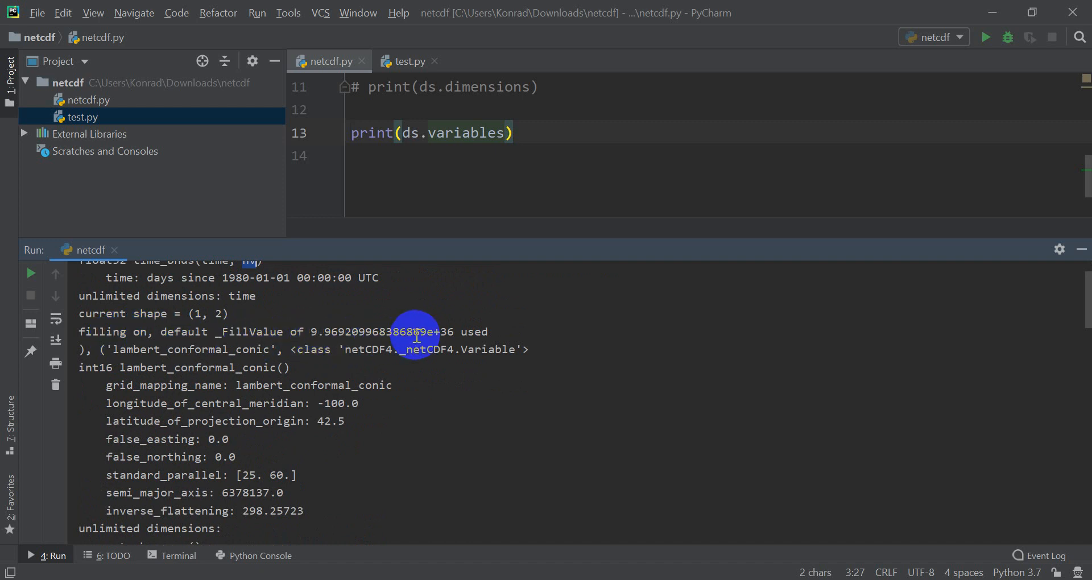
pyautogui.moveTo(368, 338)
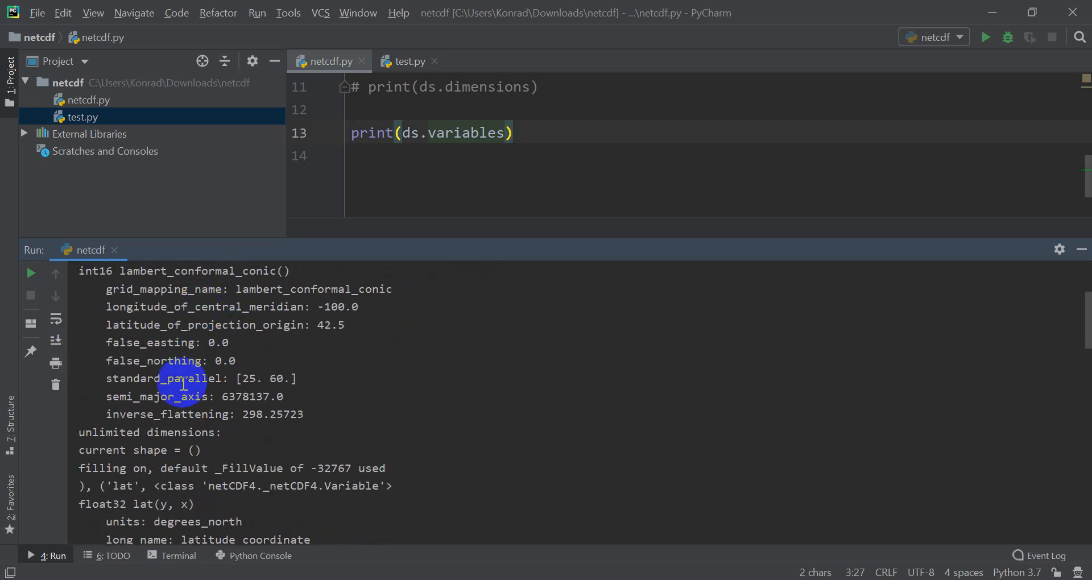
pyautogui.scroll(-3)
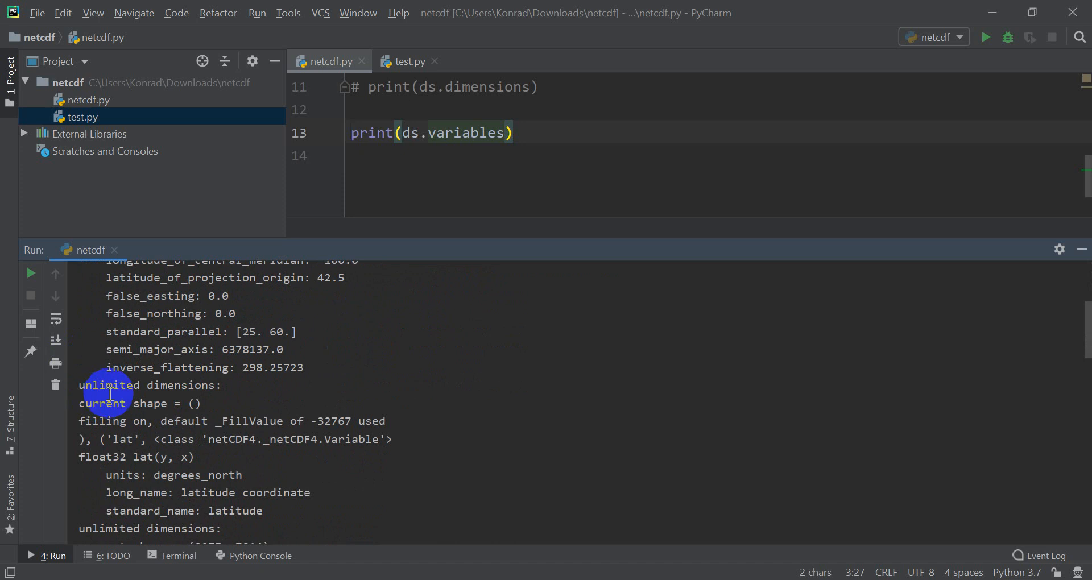
pyautogui.scroll(-3)
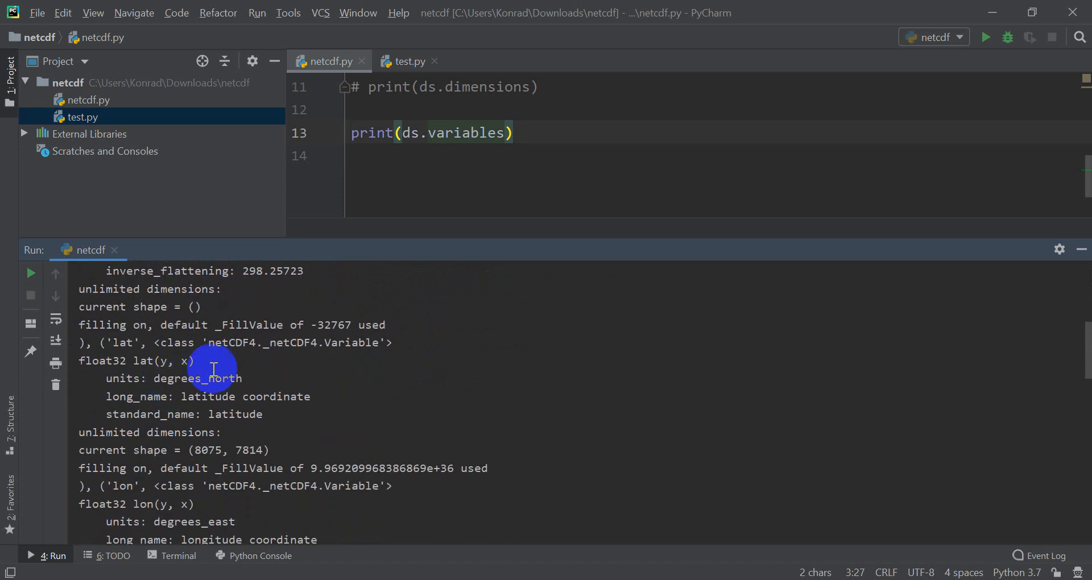
pyautogui.scroll(-3)
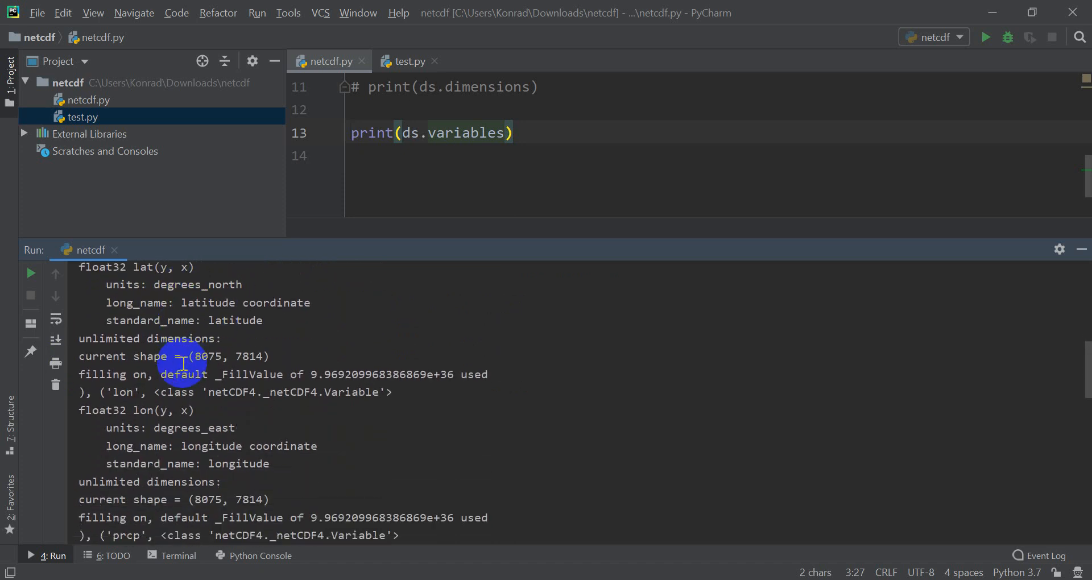
pyautogui.scroll(-3)
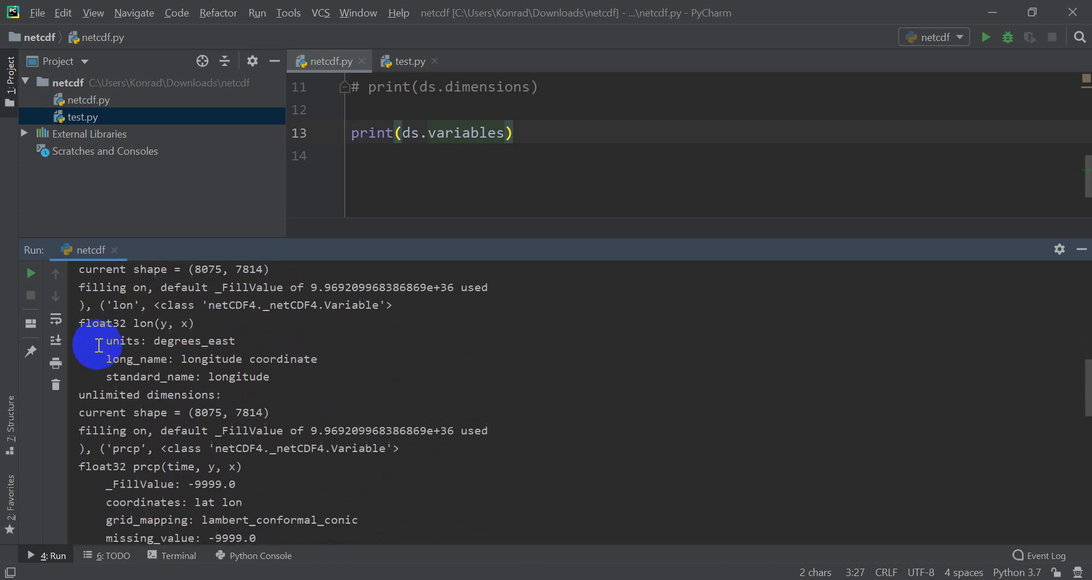
pyautogui.scroll(-3)
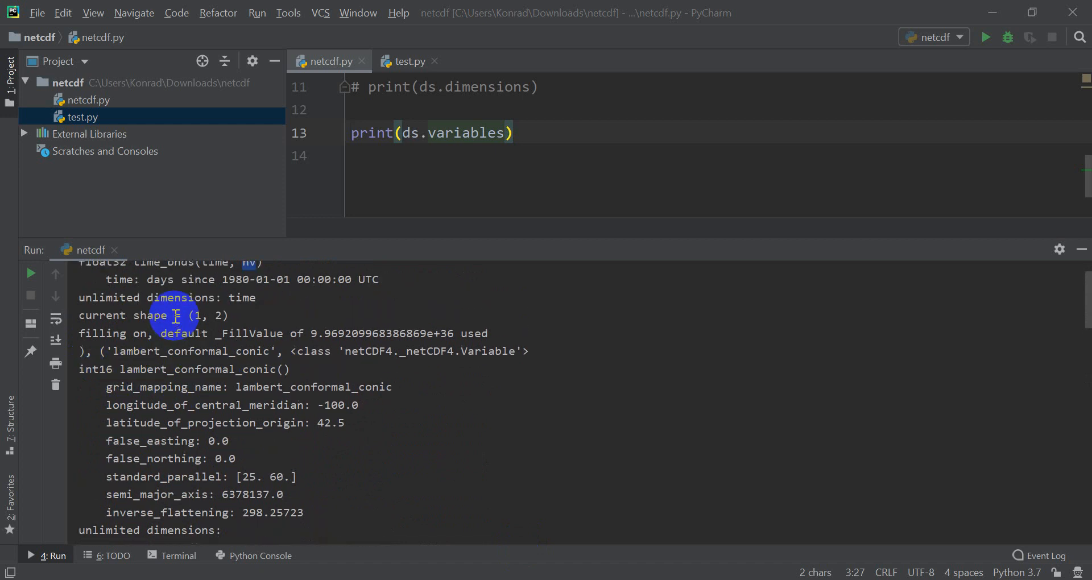
pyautogui.scroll(-3)
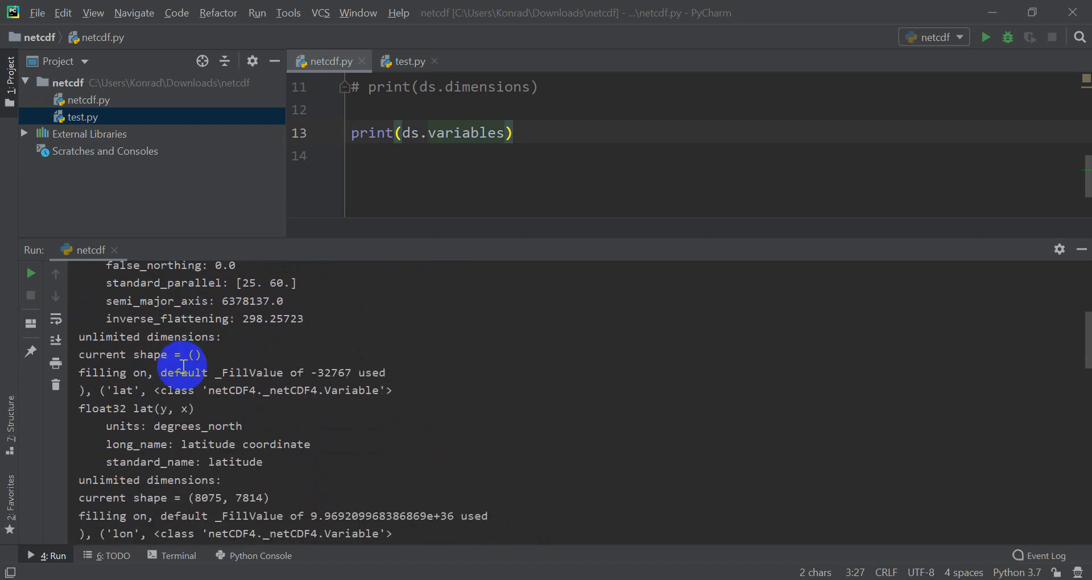
pyautogui.scroll(-3)
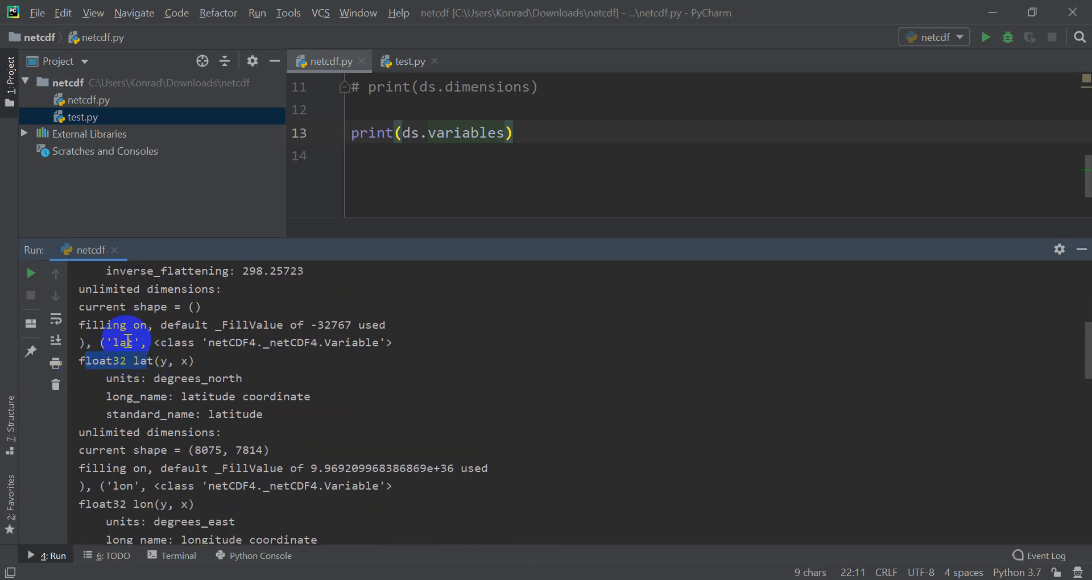
pyautogui.scroll(-3)
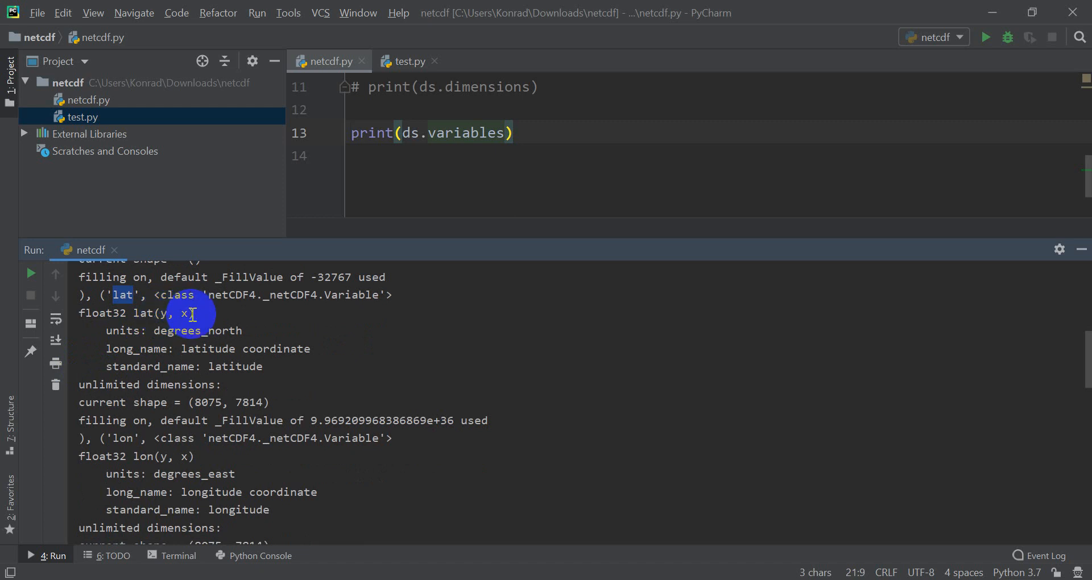
pyautogui.scroll(-3)
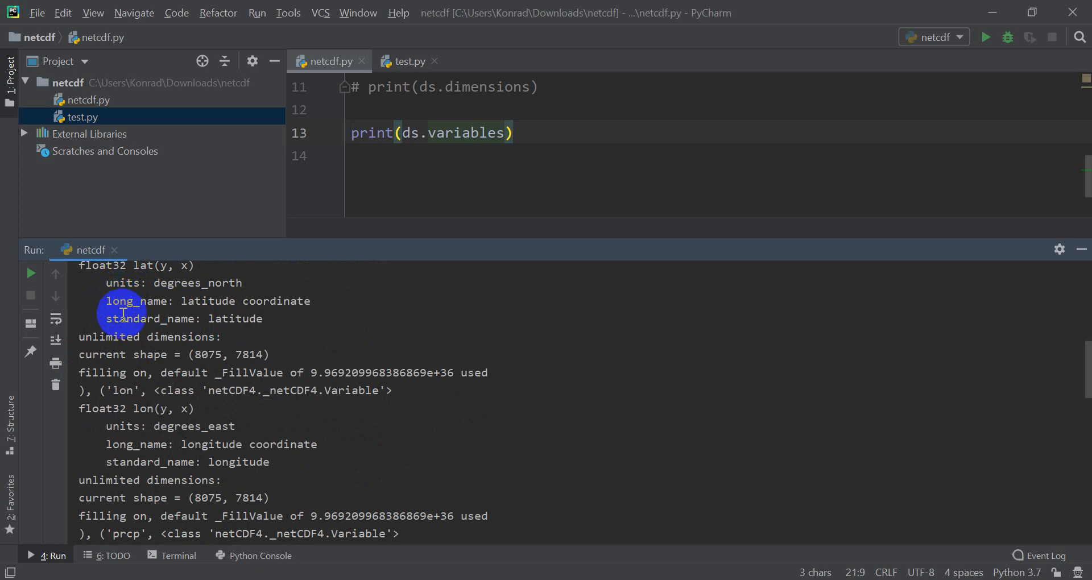
pyautogui.scroll(-3)
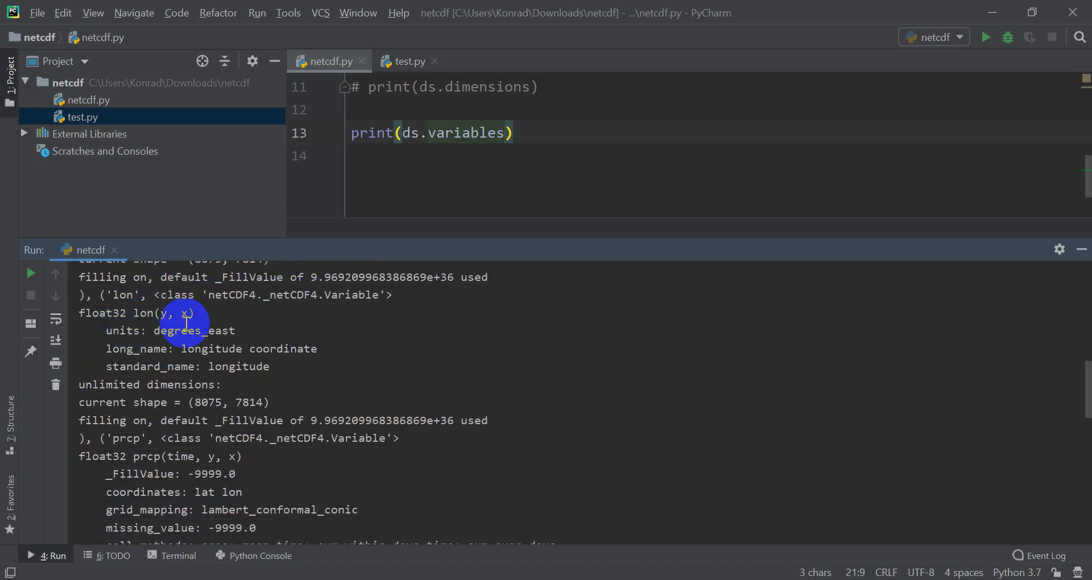
pyautogui.scroll(-3)
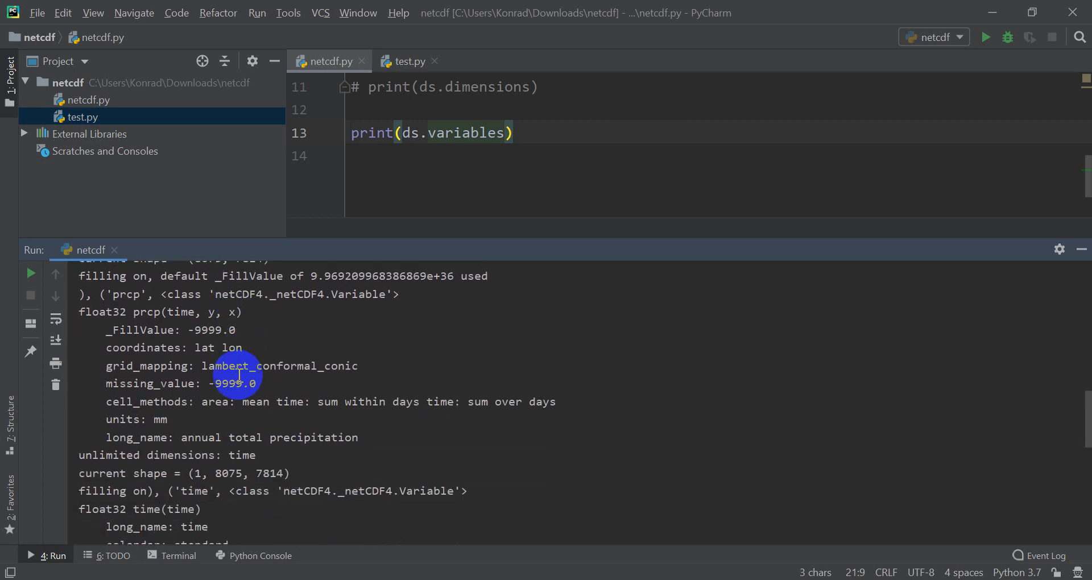
pyautogui.moveTo(112, 320)
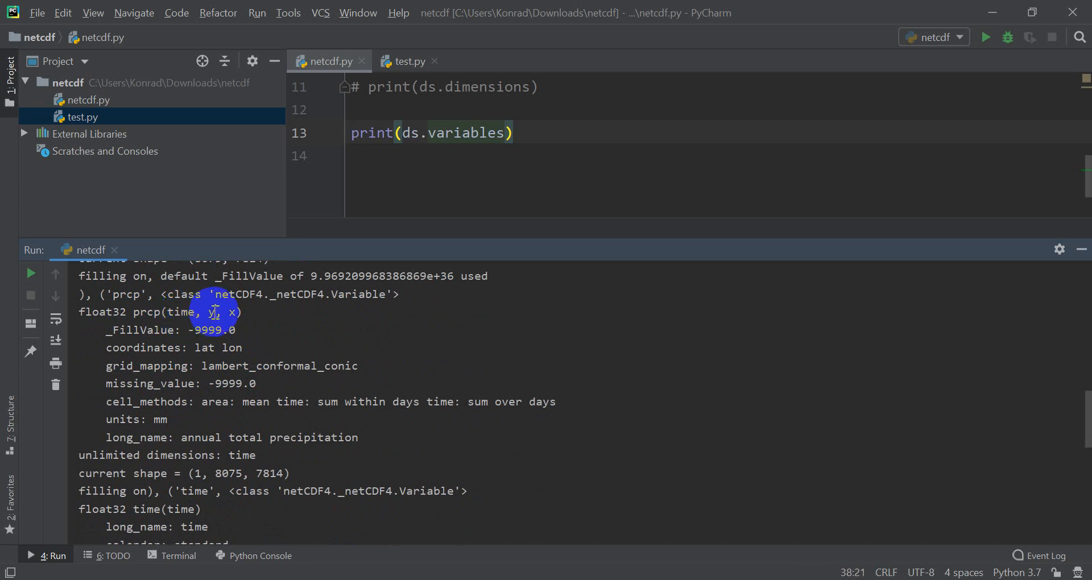
pyautogui.scroll(-3)
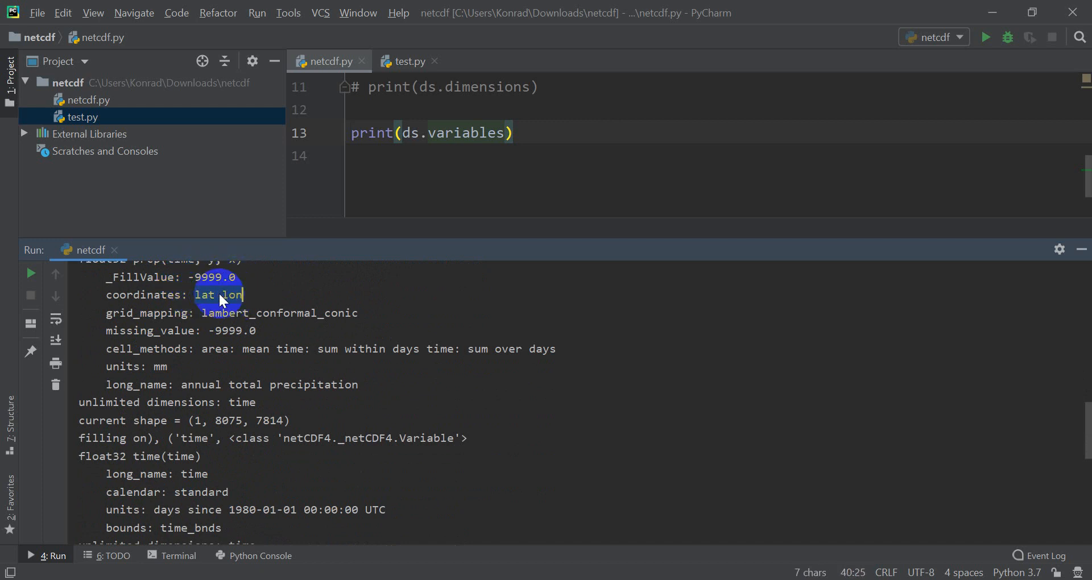
pyautogui.scroll(-3)
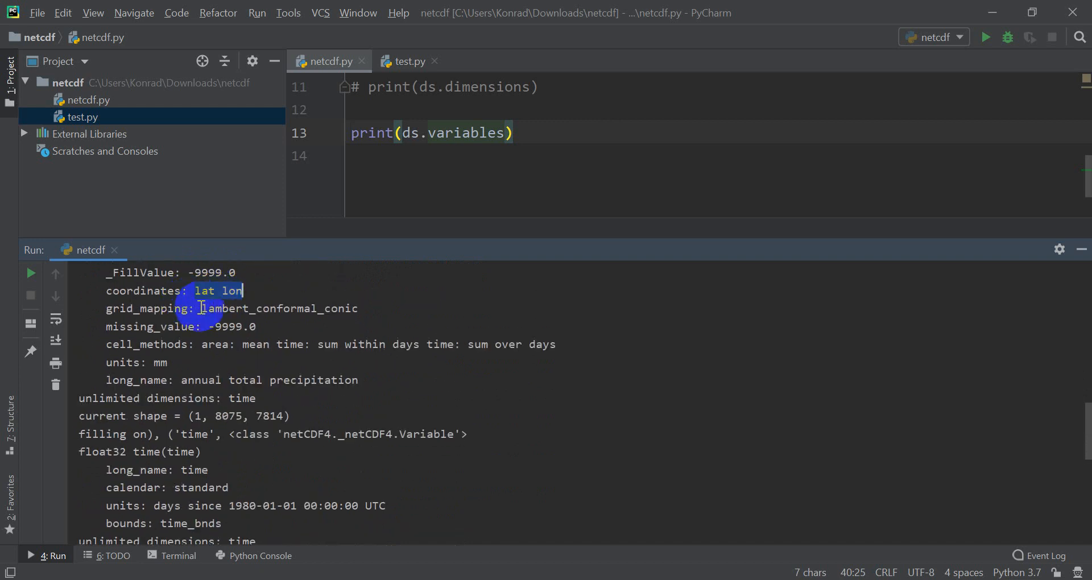
pyautogui.moveTo(252, 338)
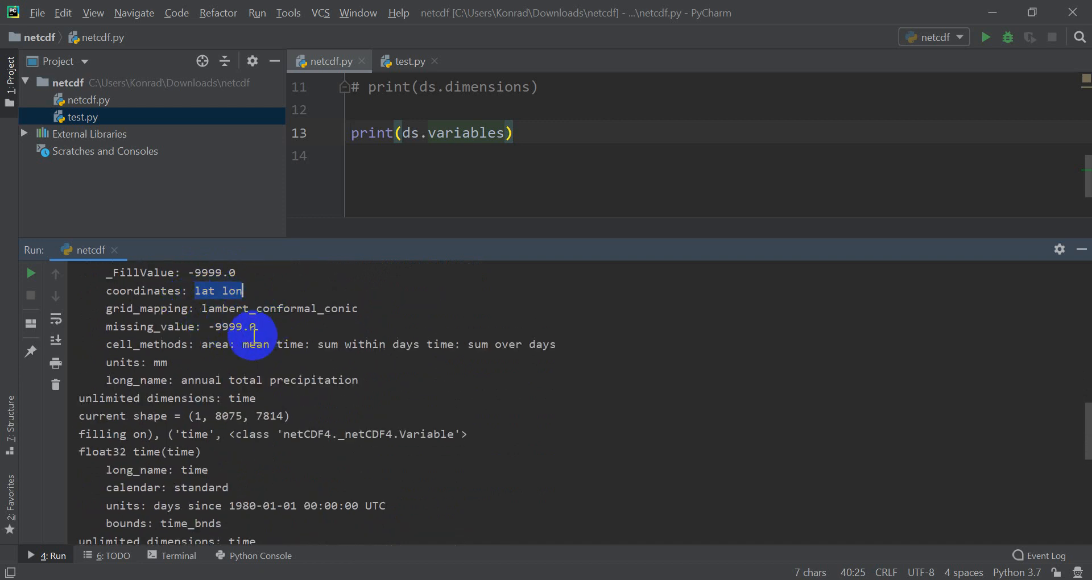
pyautogui.scroll(-3)
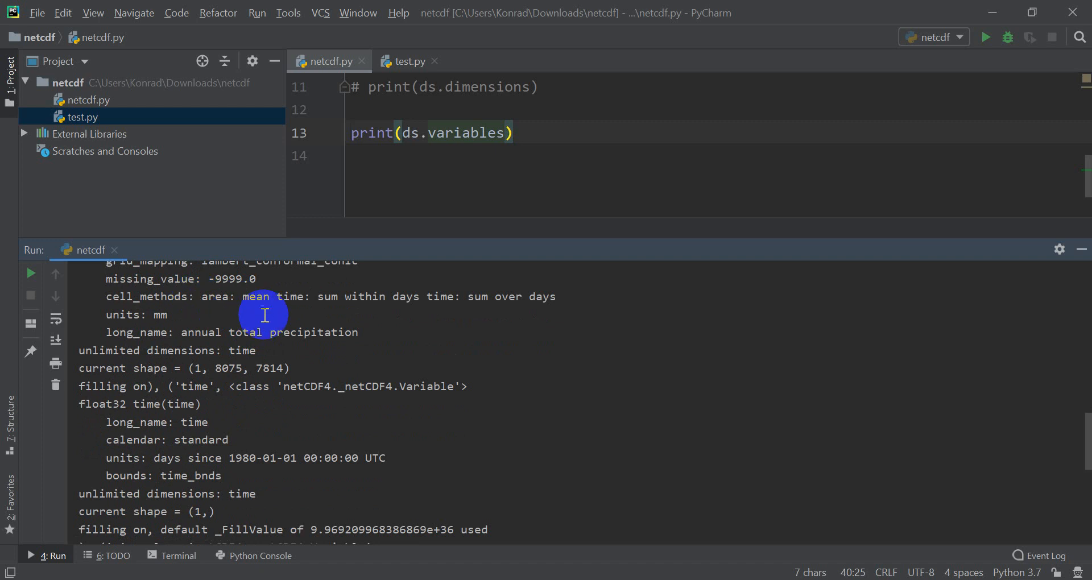
pyautogui.moveTo(170, 326)
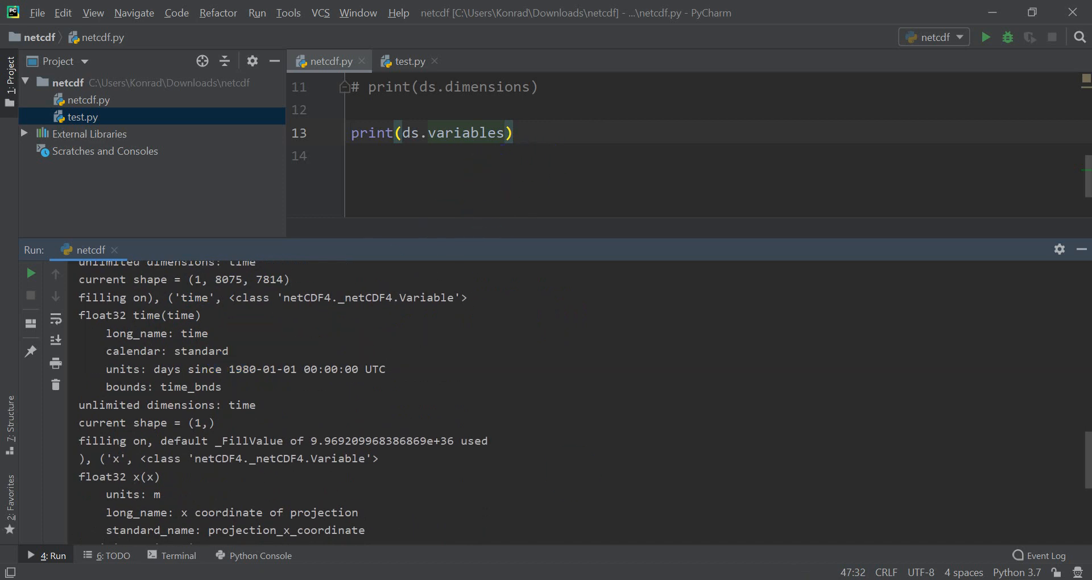
# - Comment out the all-variables print, add print(ds.variables['prcp']) and run it
pyautogui.click(985, 37)
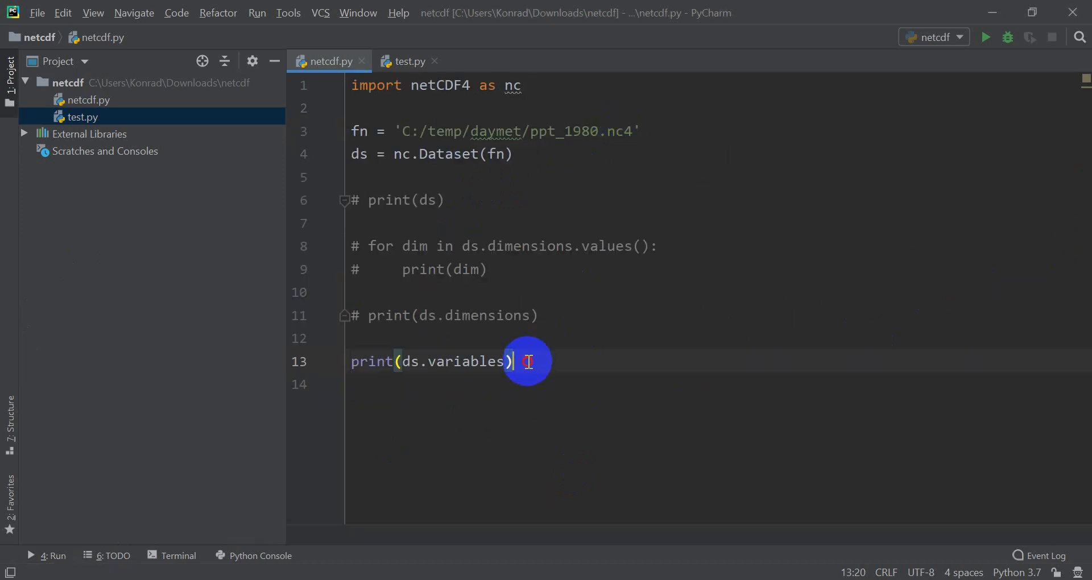
pyautogui.press('enter')
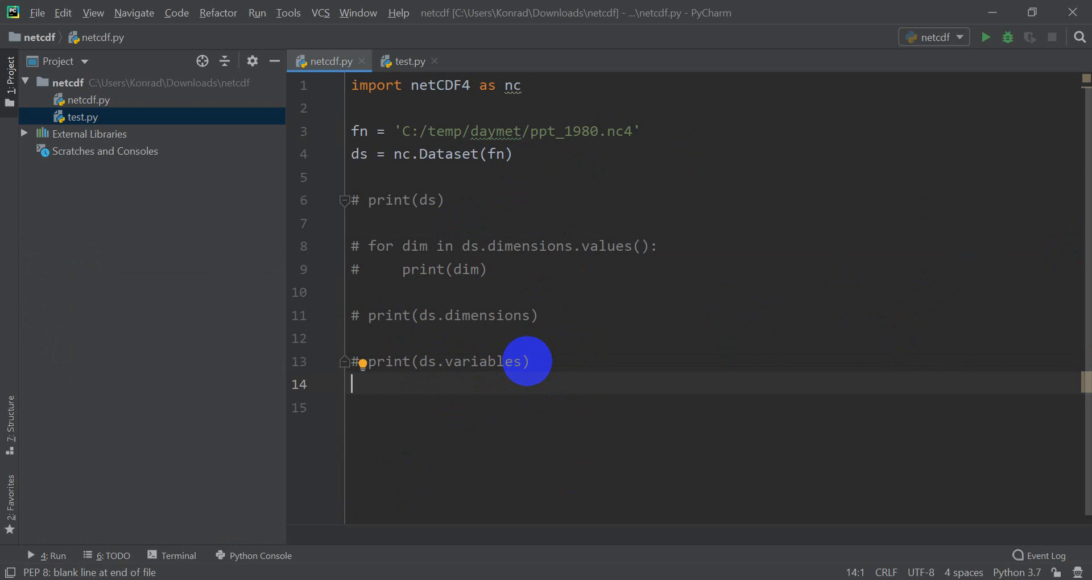
pyautogui.write('print()')
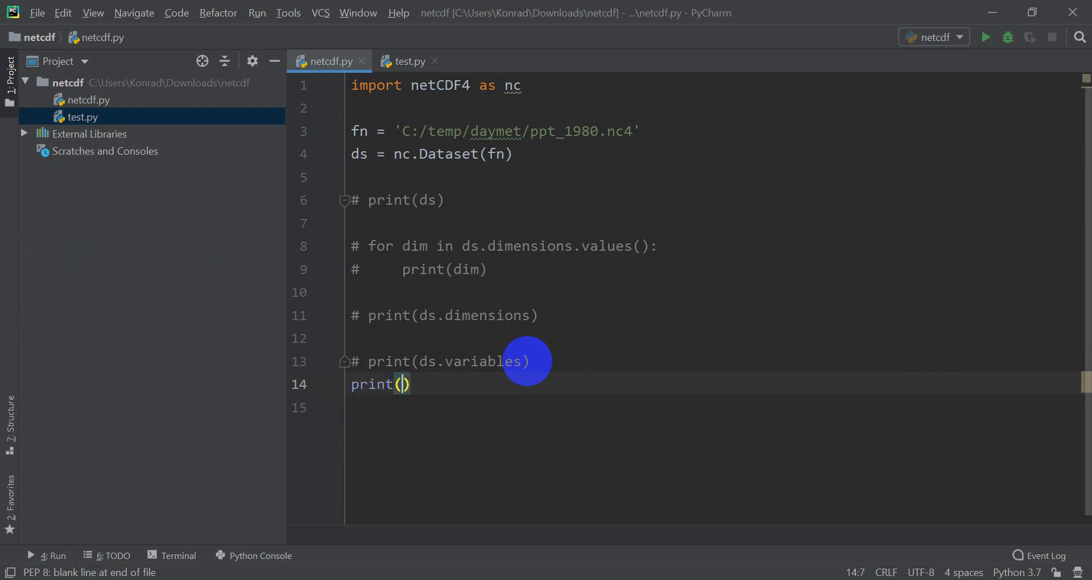
pyautogui.write('ds.variables')
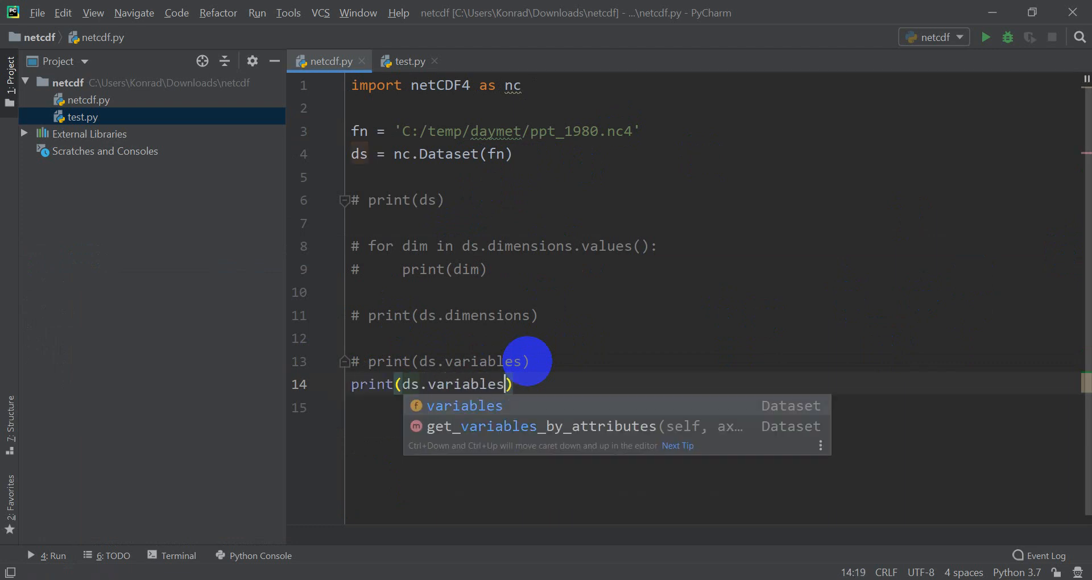
pyautogui.write("['prcp']")
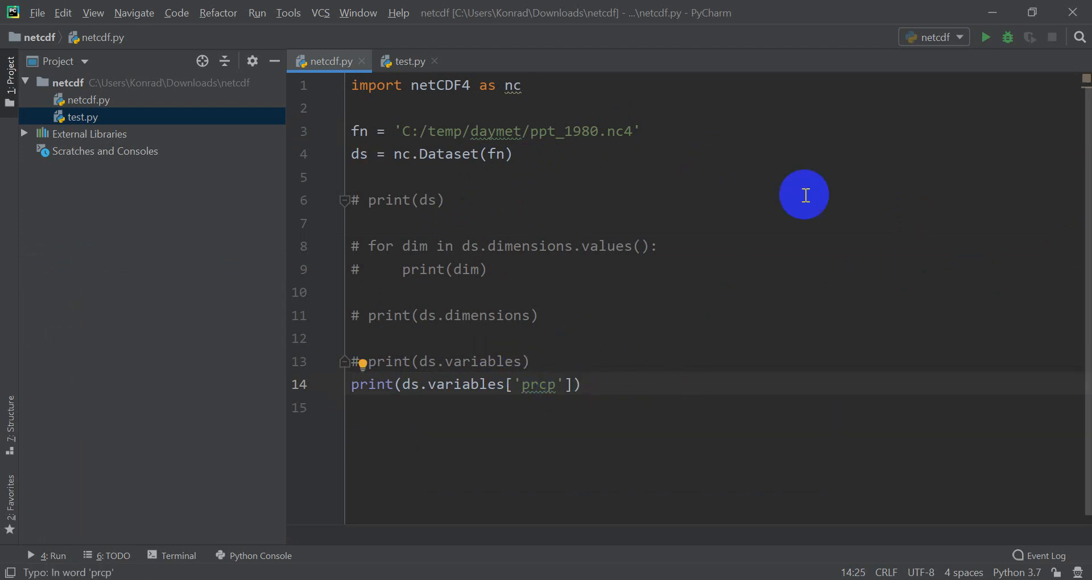
pyautogui.click(985, 37)
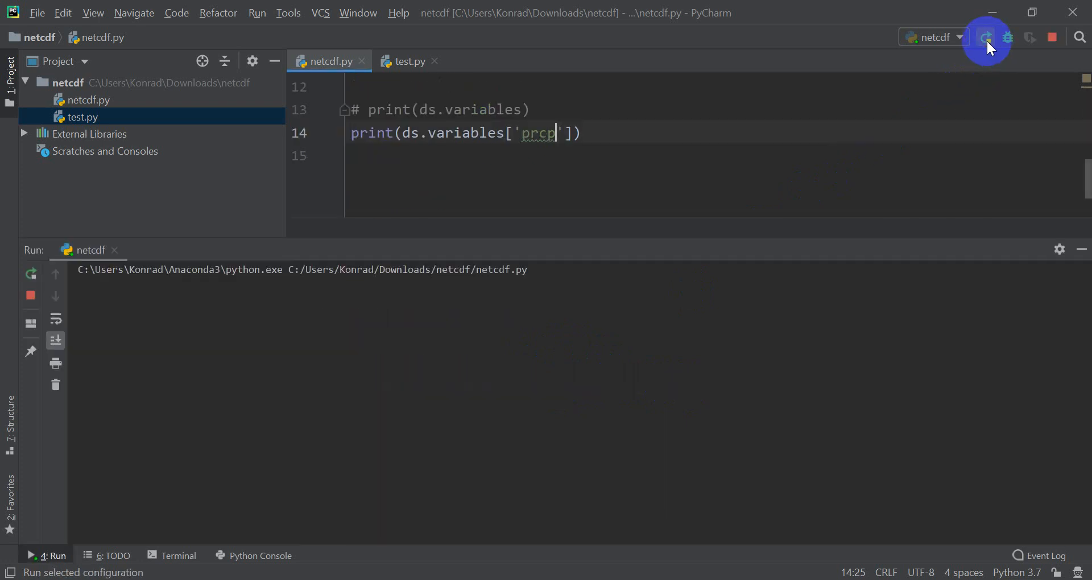
pyautogui.click(987, 37)
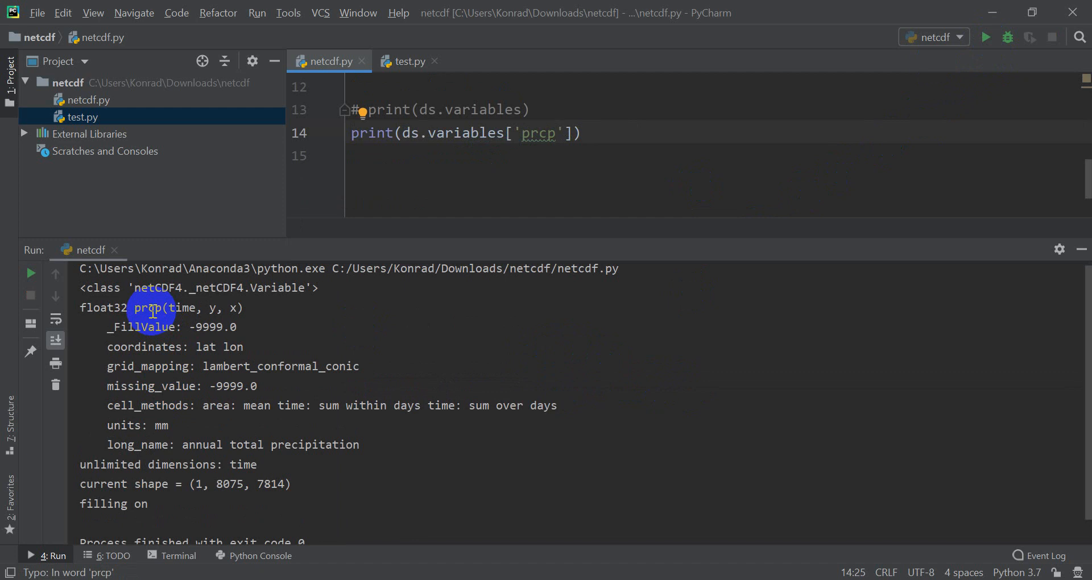
# - Change 'prcp' to 'time' and rerun to print the time variable
pyautogui.doubleClick(542, 133)
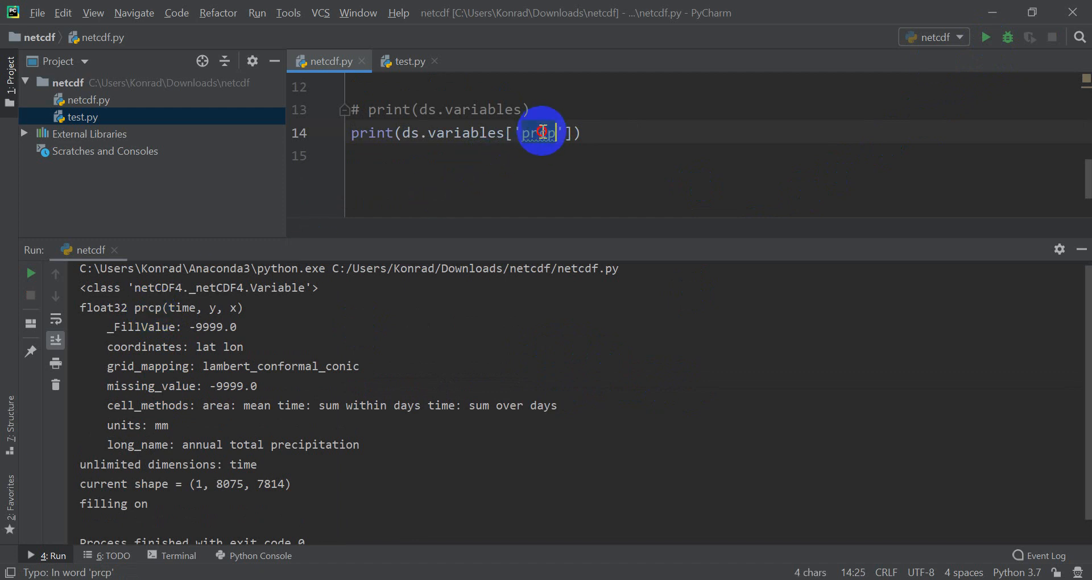
pyautogui.write('time')
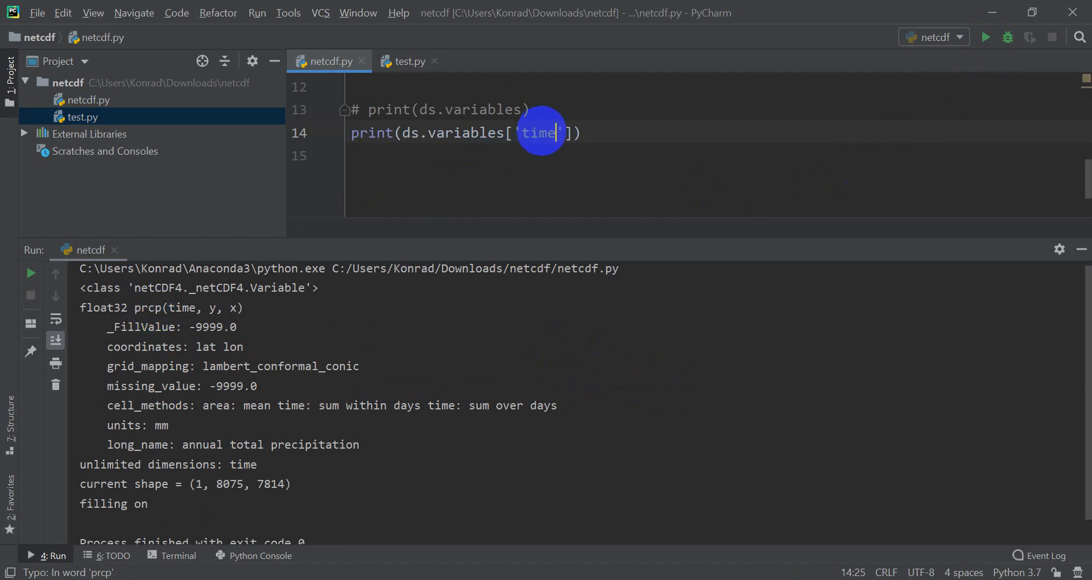
pyautogui.click(985, 37)
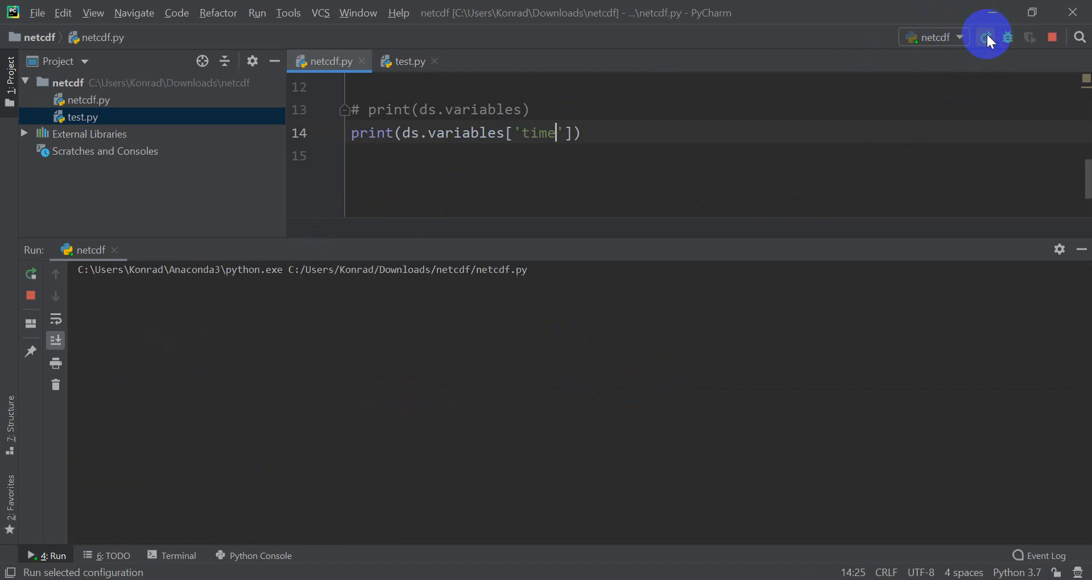
pyautogui.click(987, 37)
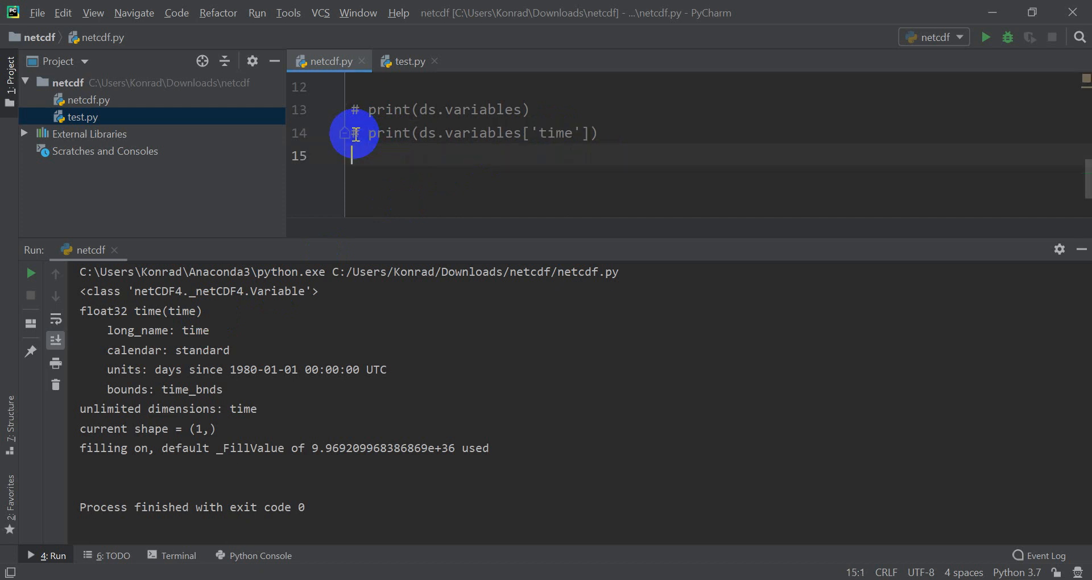
# - Loop over ds.variables.values() printing each var, and select the printed output
pyautogui.write('for')
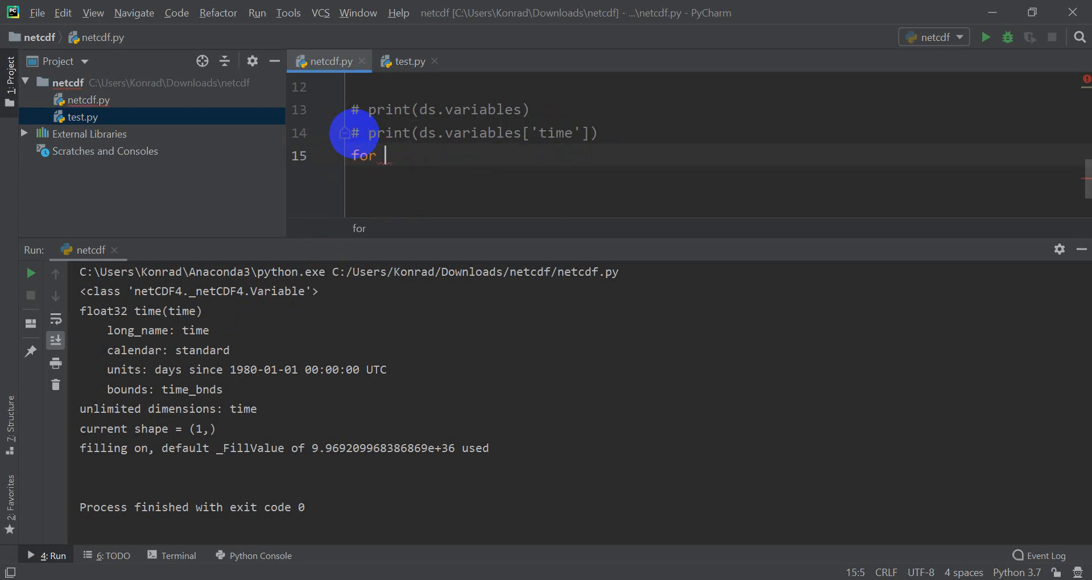
pyautogui.write('var in ds')
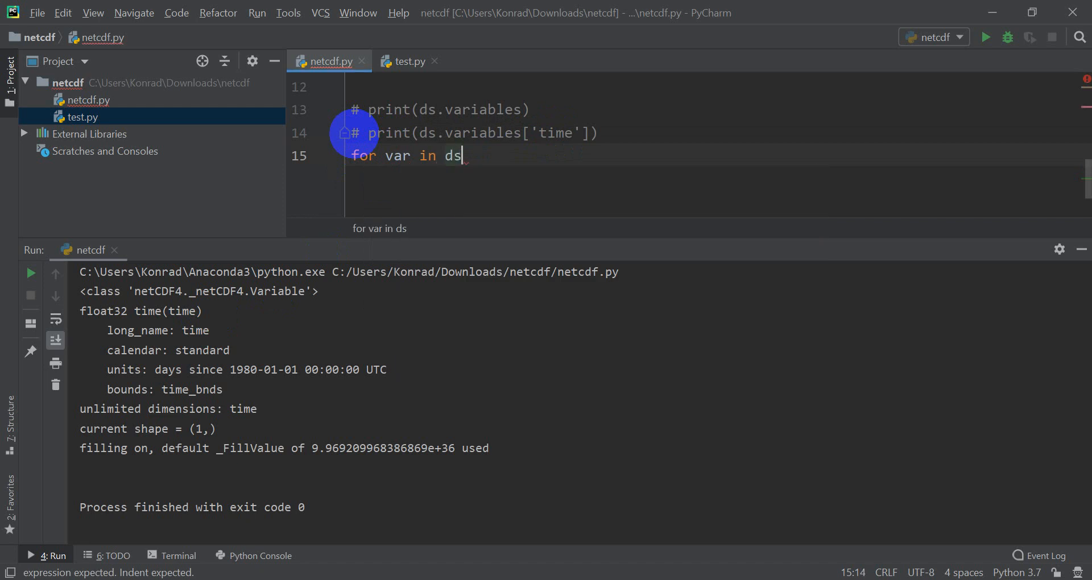
pyautogui.write('.variables')
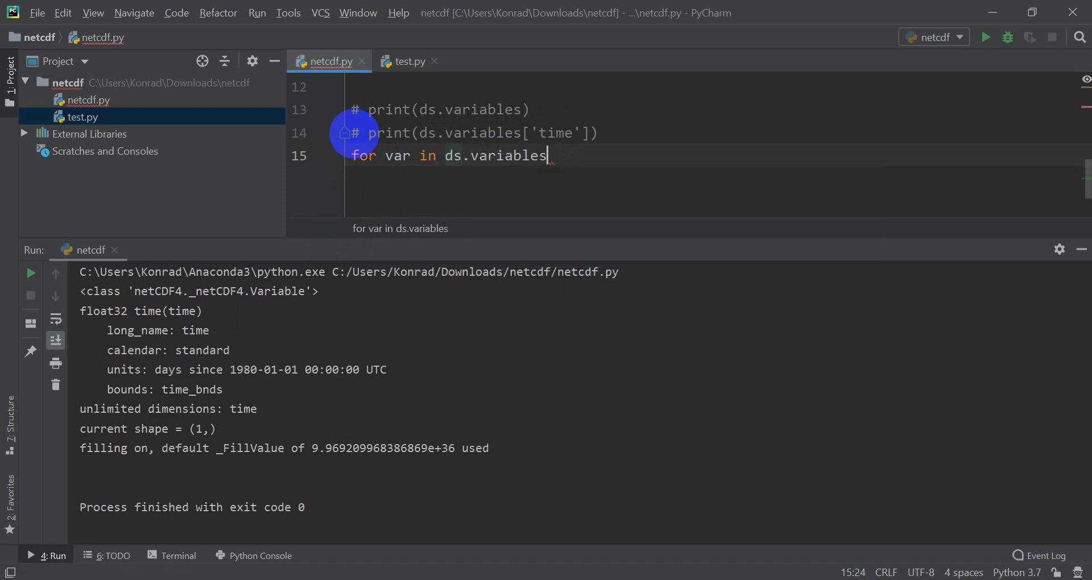
pyautogui.write('.values():')
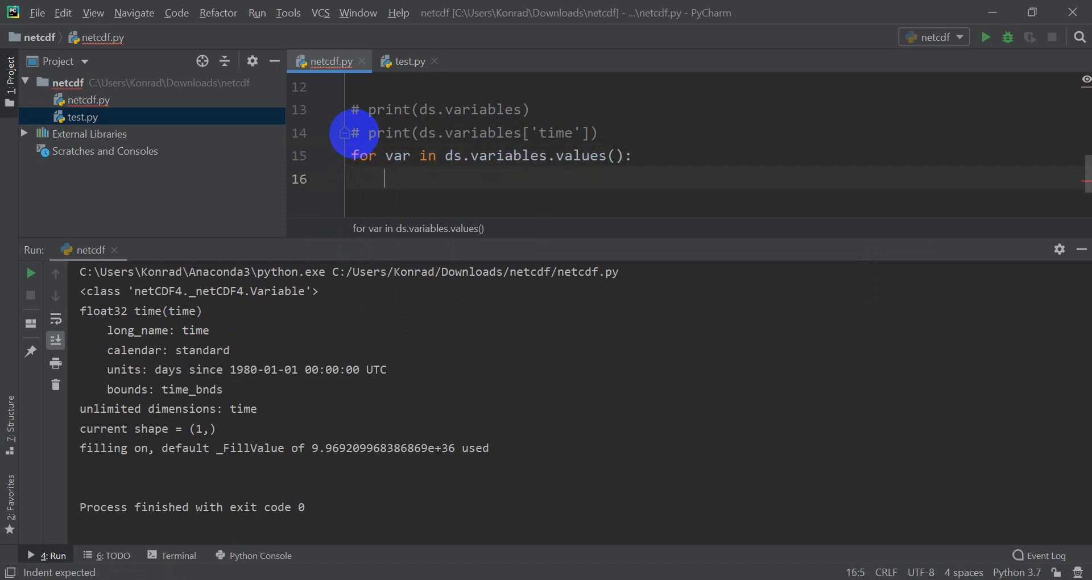
pyautogui.write('print(var')
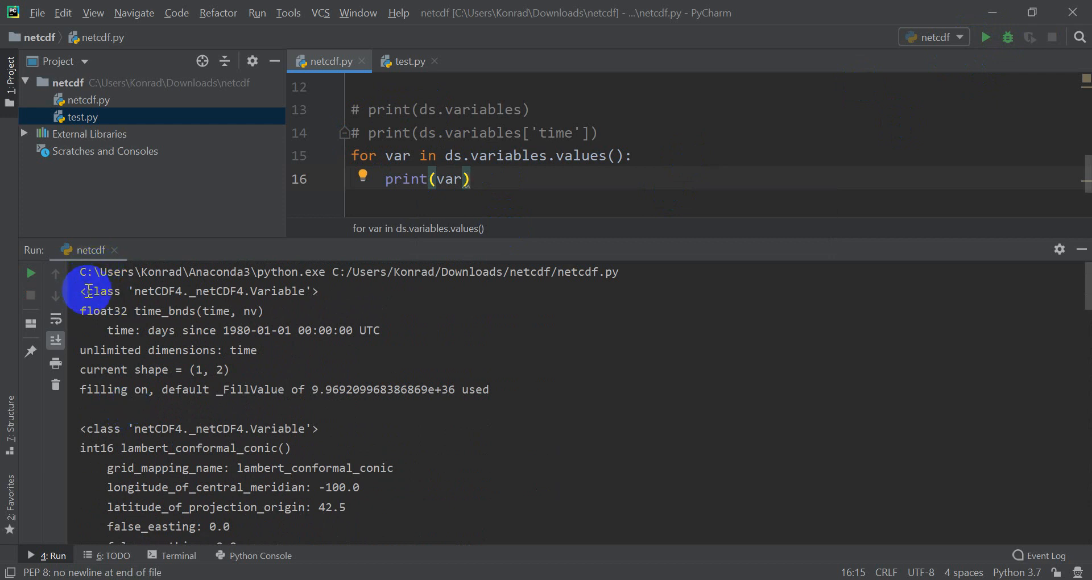
pyautogui.moveTo(86, 291); pyautogui.dragTo(488, 389)
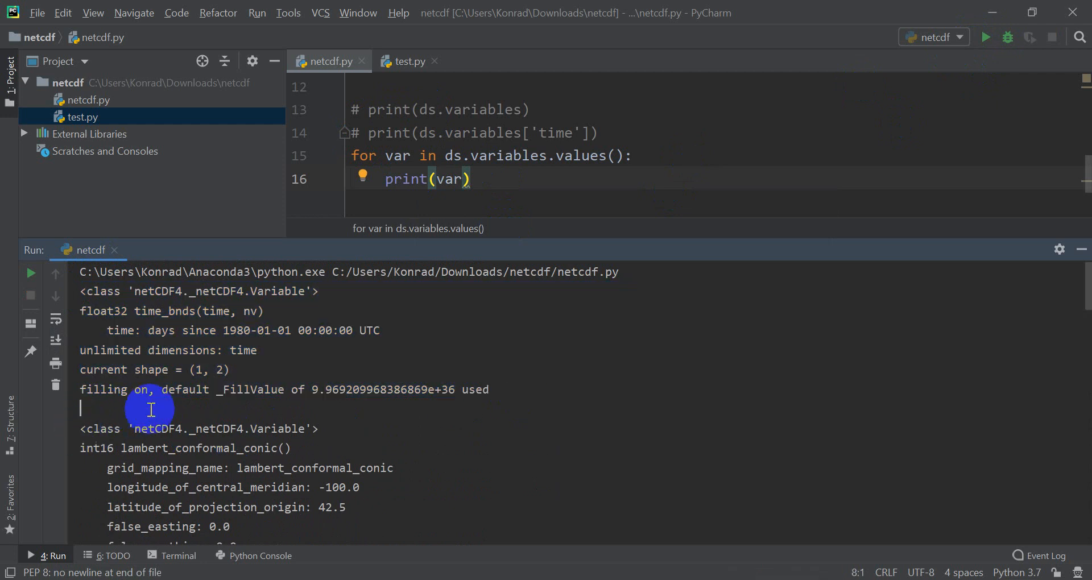
pyautogui.moveTo(138, 410)
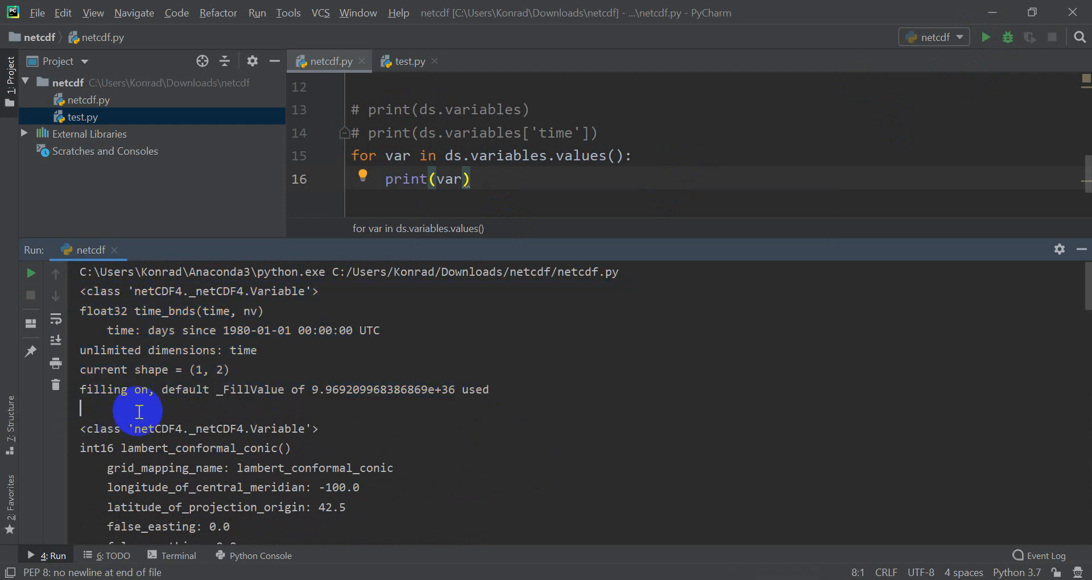
pyautogui.moveTo(636, 218)
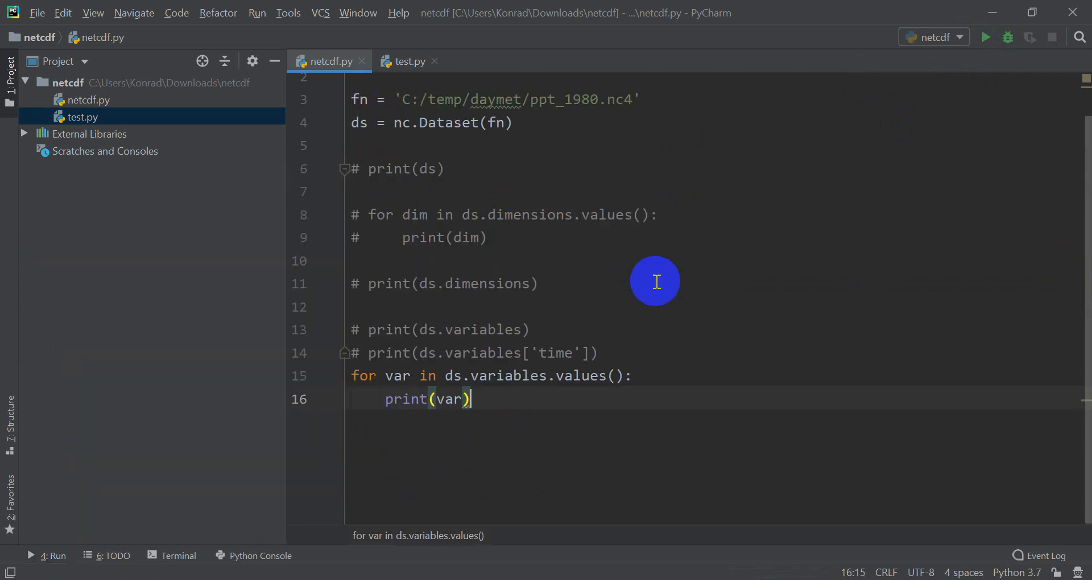
pyautogui.moveTo(414, 314)
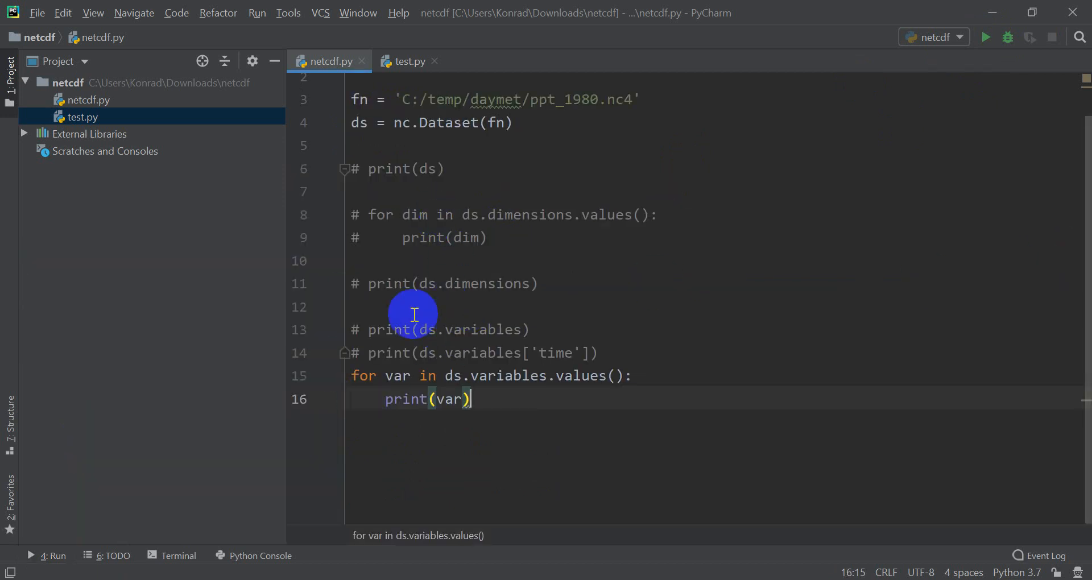
pyautogui.moveTo(488, 300)
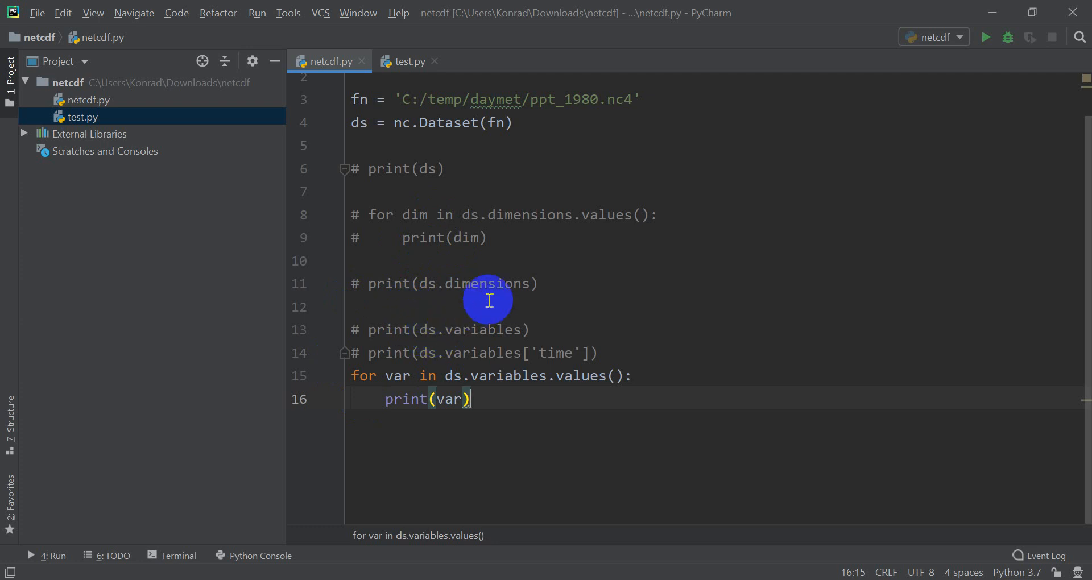
pyautogui.moveTo(434, 111)
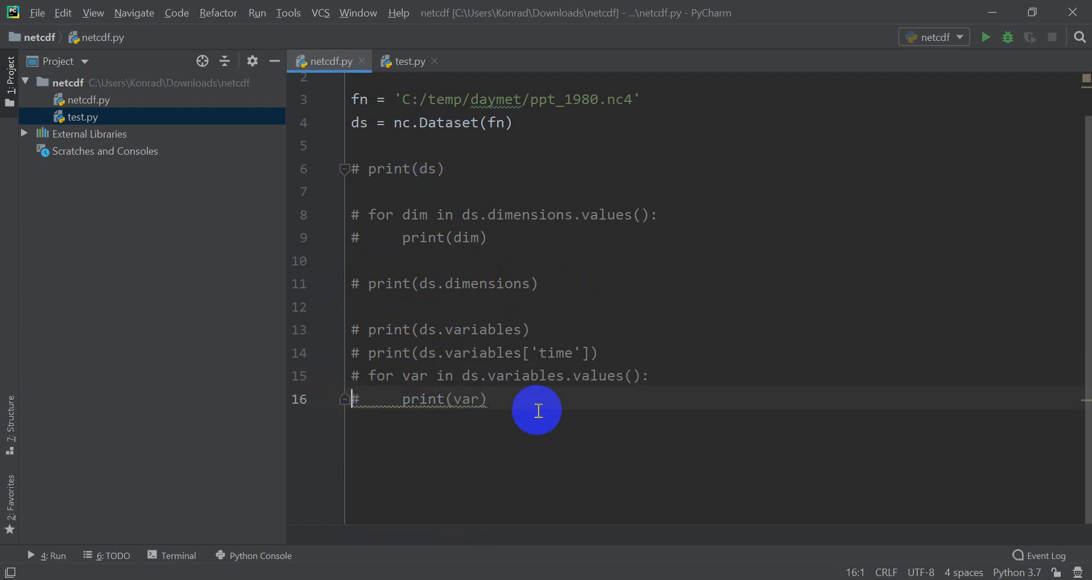
# - Add print(ds.__dict__) and run netcdf.py to print the global attributes
pyautogui.write('p')
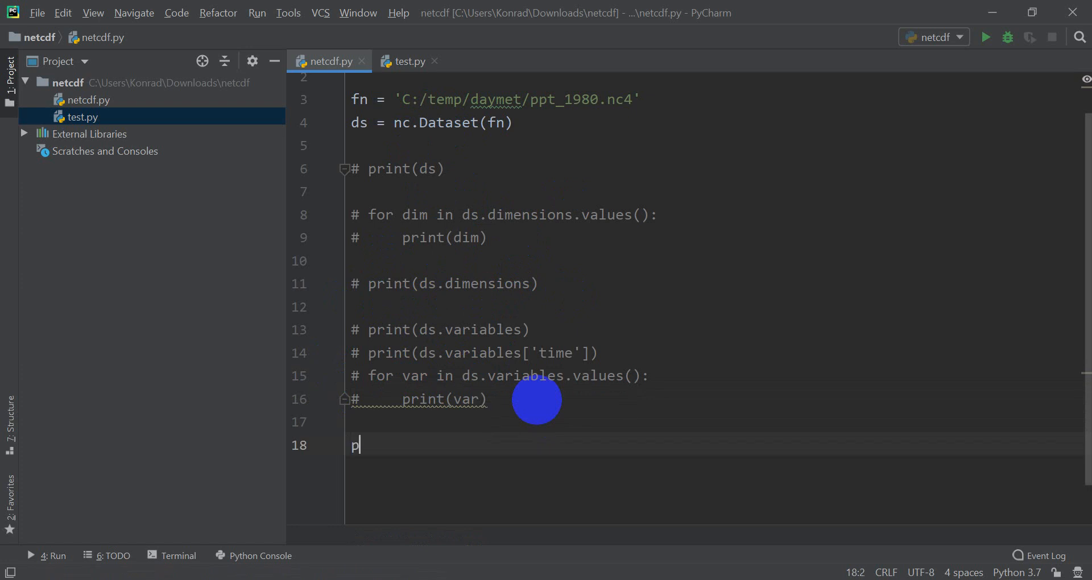
pyautogui.write('rint(ds.')
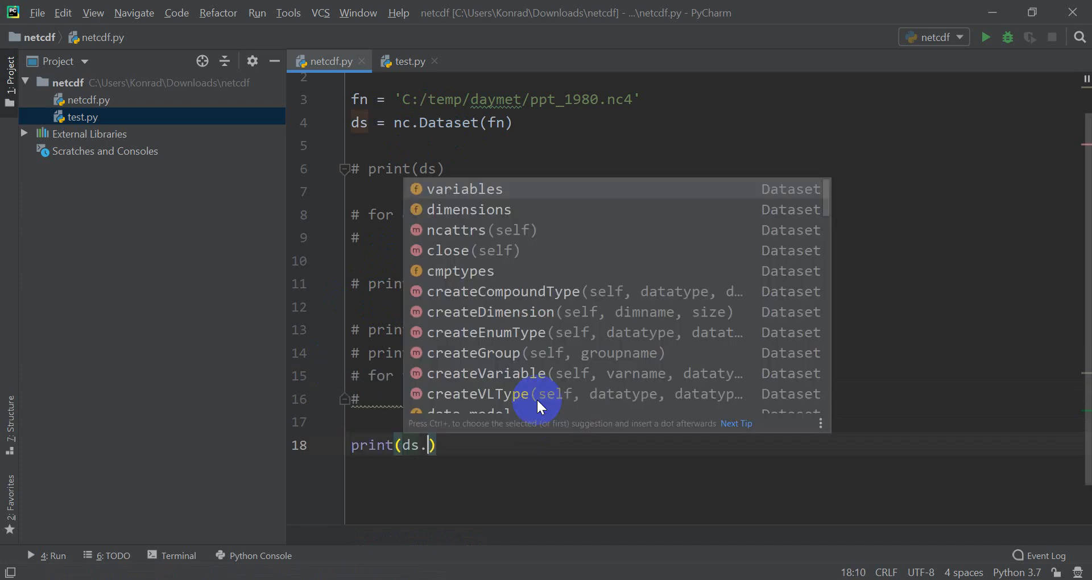
pyautogui.write('__dict__')
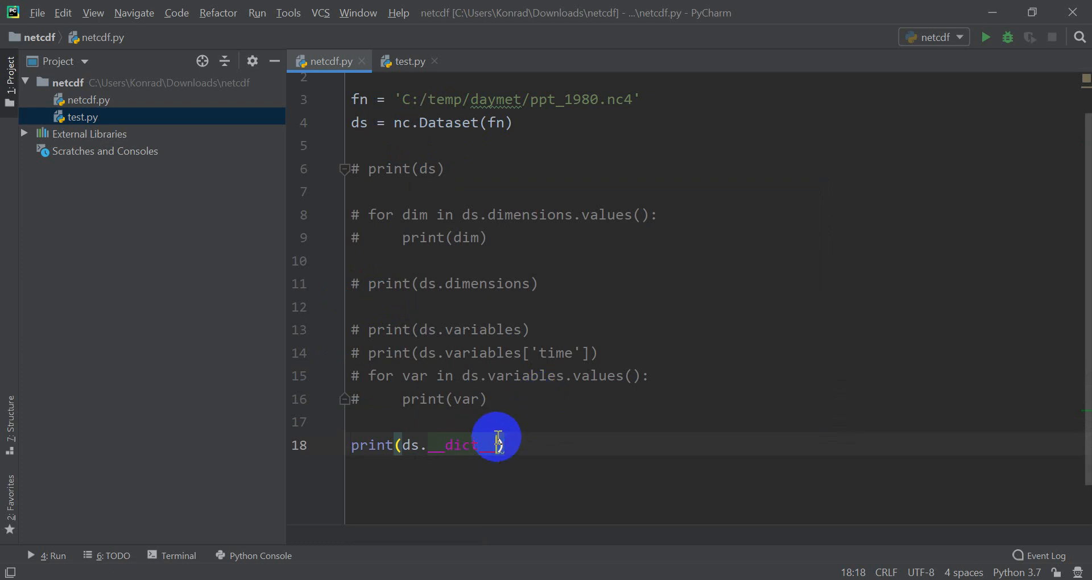
pyautogui.click(985, 37)
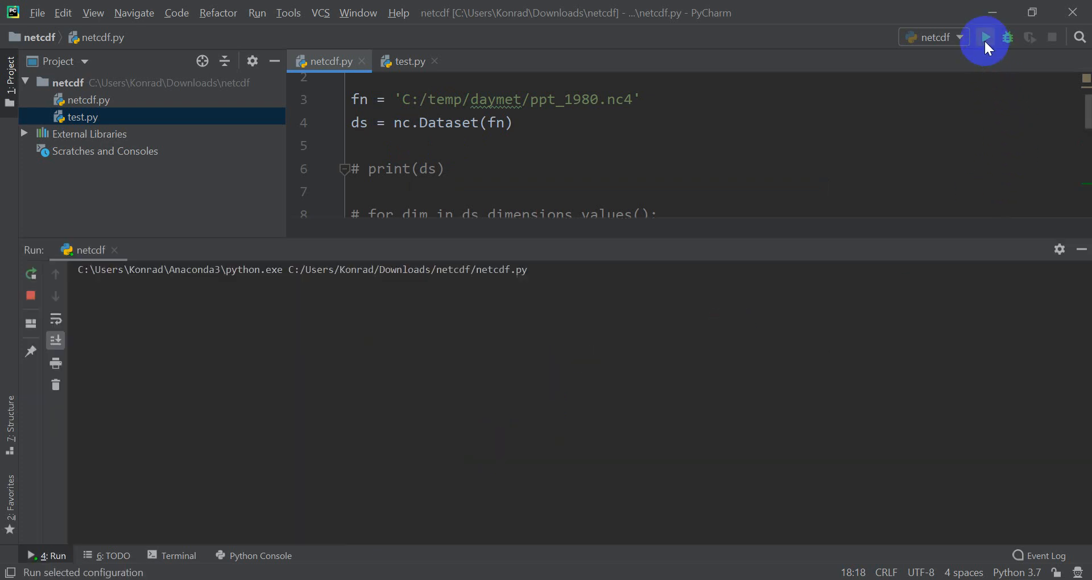
pyautogui.click(985, 36)
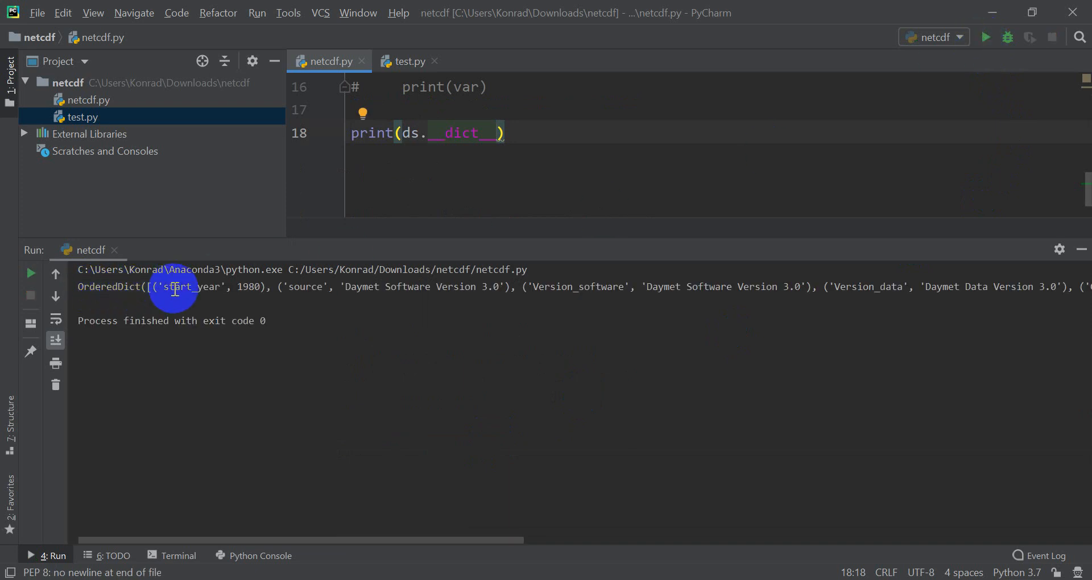
pyautogui.moveTo(432, 298)
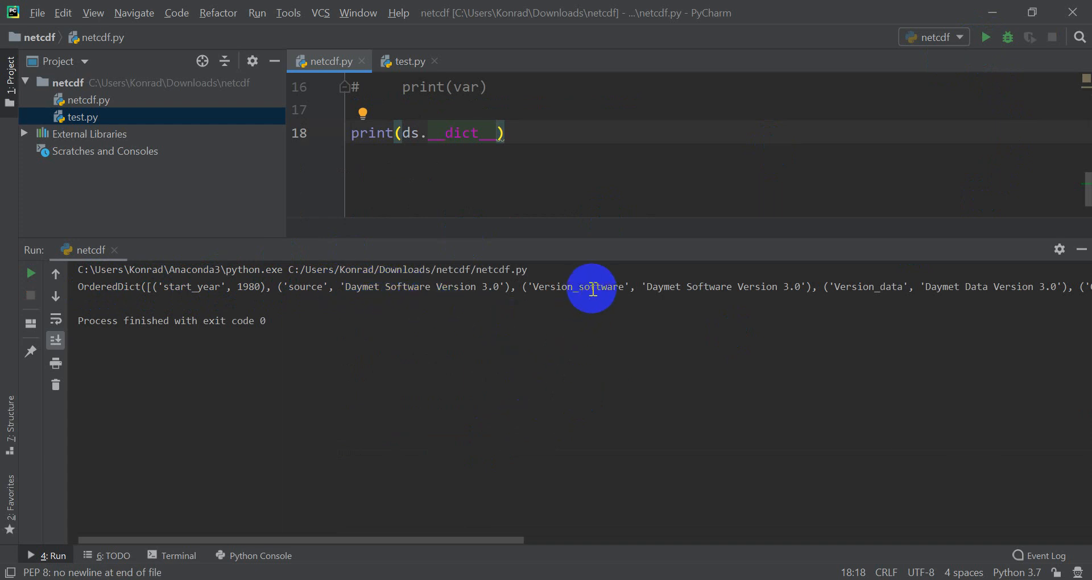
pyautogui.moveTo(567, 232)
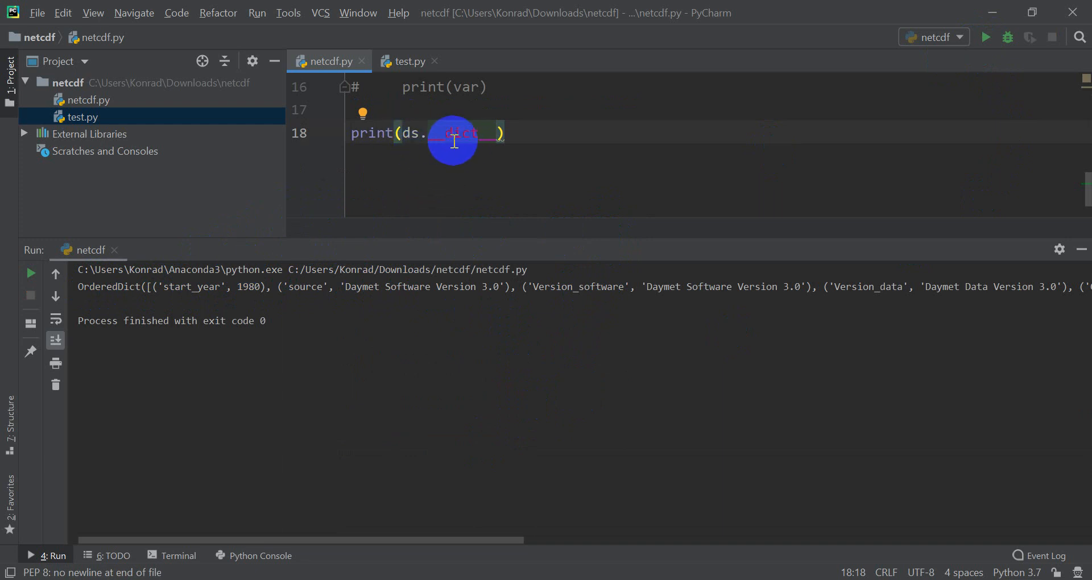
pyautogui.moveTo(508, 140)
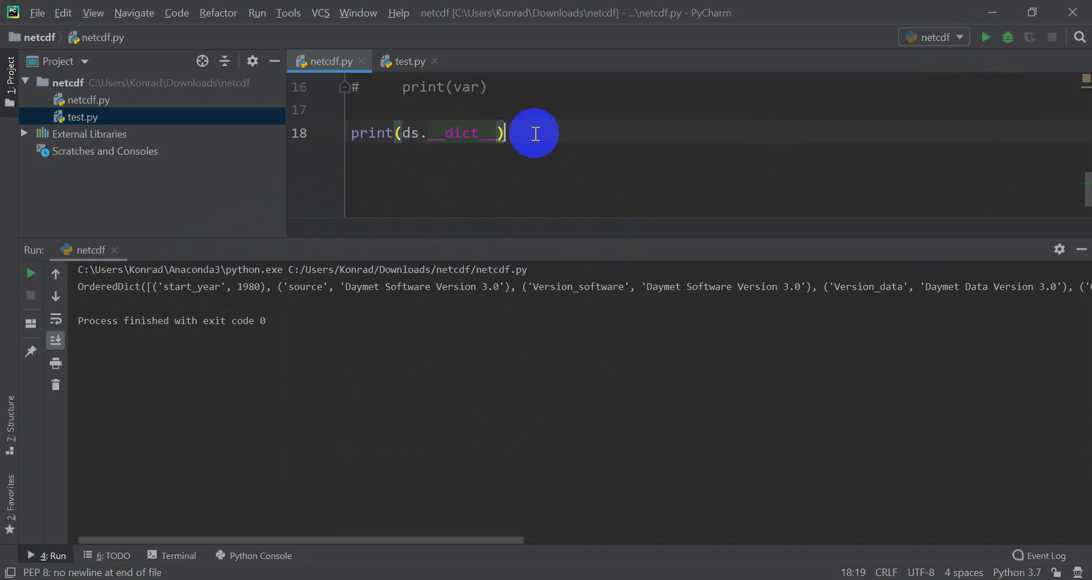
# - Add print(ds['start_year']) as line 19 and run it, getting IndexError: start_year not found
pyautogui.press('enter')
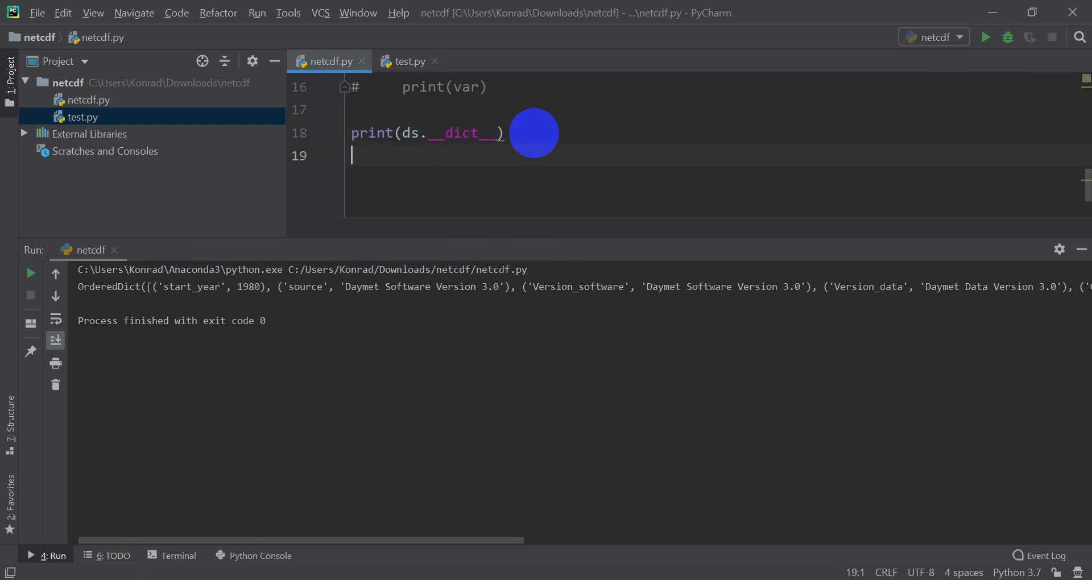
pyautogui.write('print()')
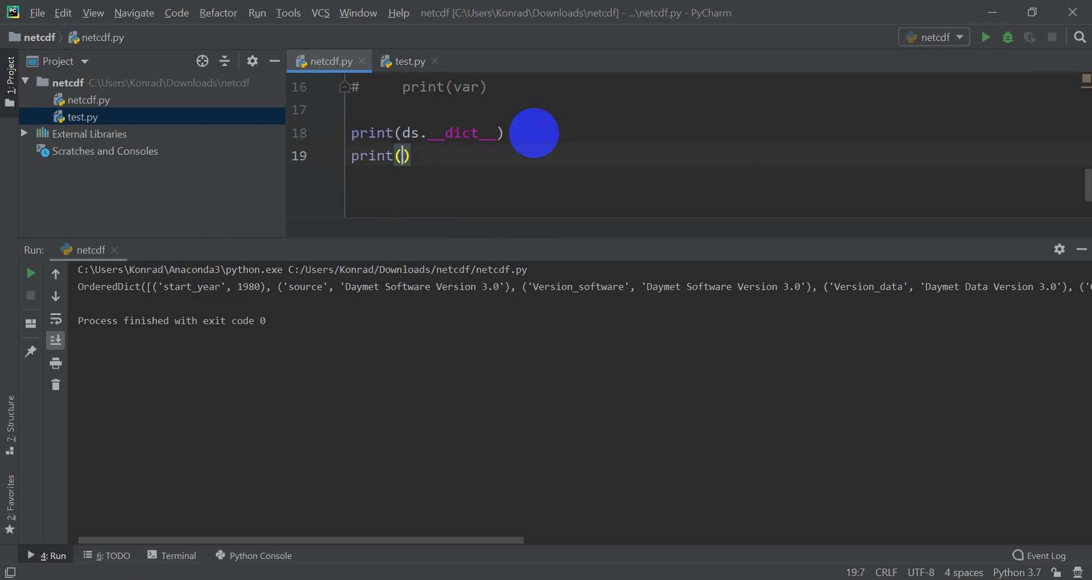
pyautogui.write('ds.')
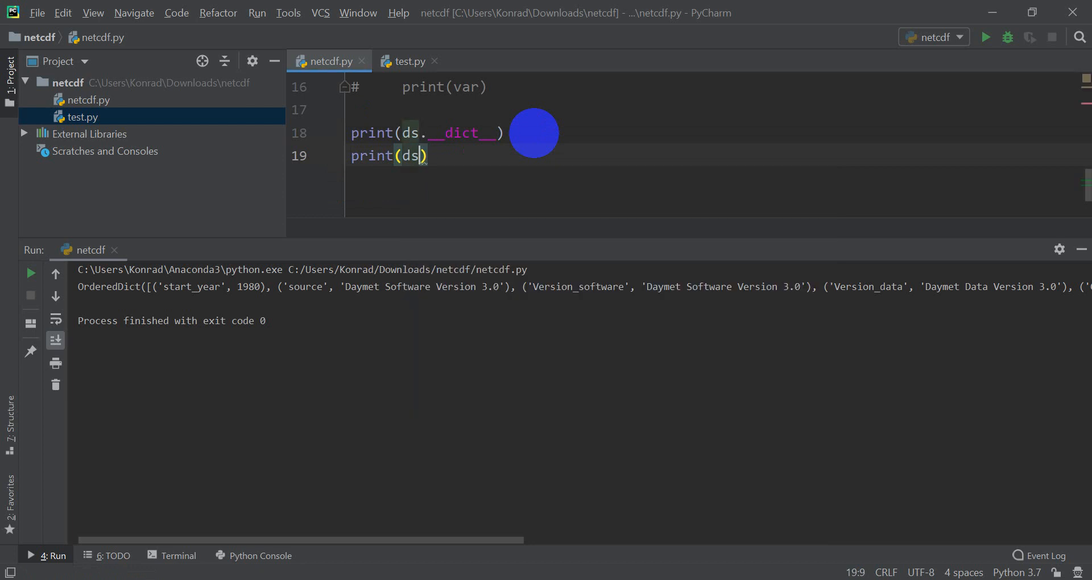
pyautogui.write("['st'")
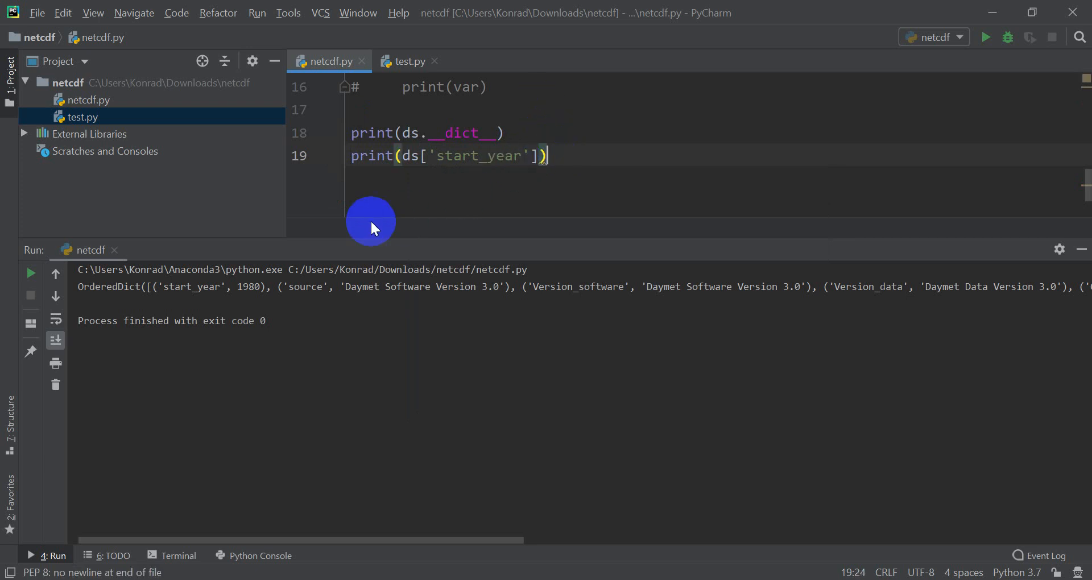
pyautogui.click(985, 37)
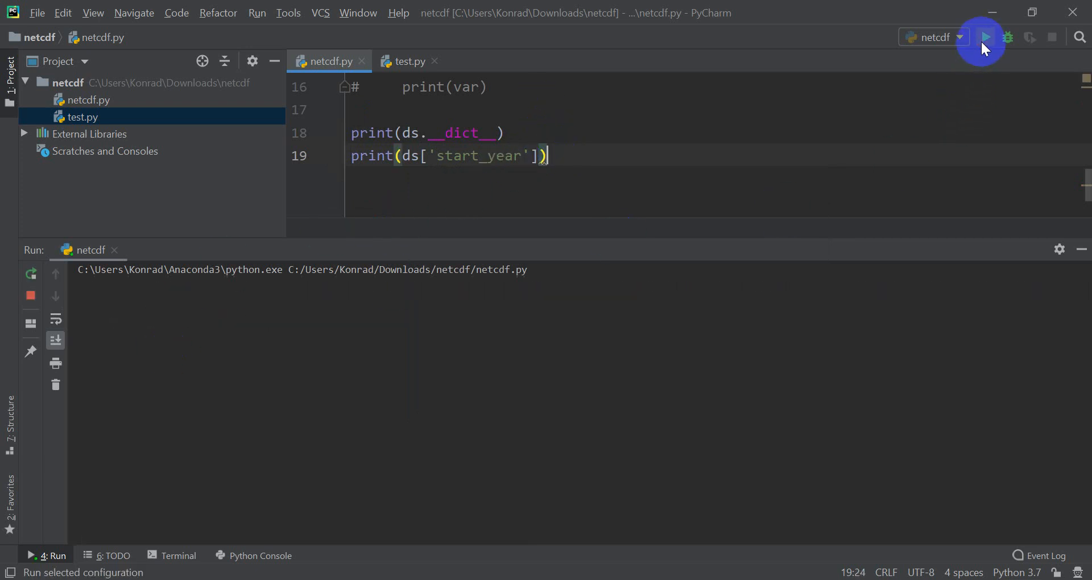
pyautogui.click(985, 37)
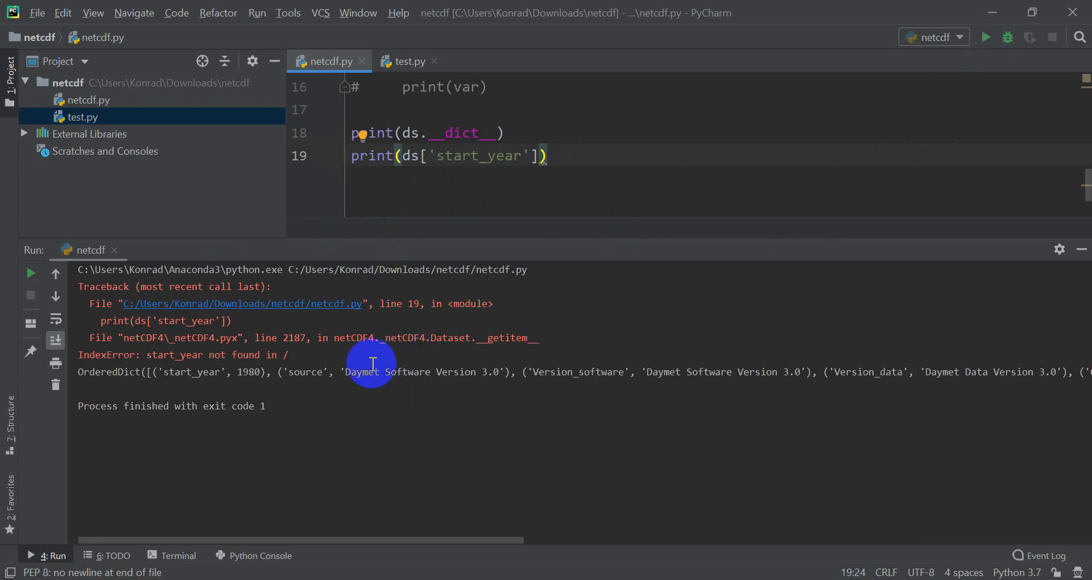
pyautogui.moveTo(341, 304)
pyautogui.write('print(ds.')
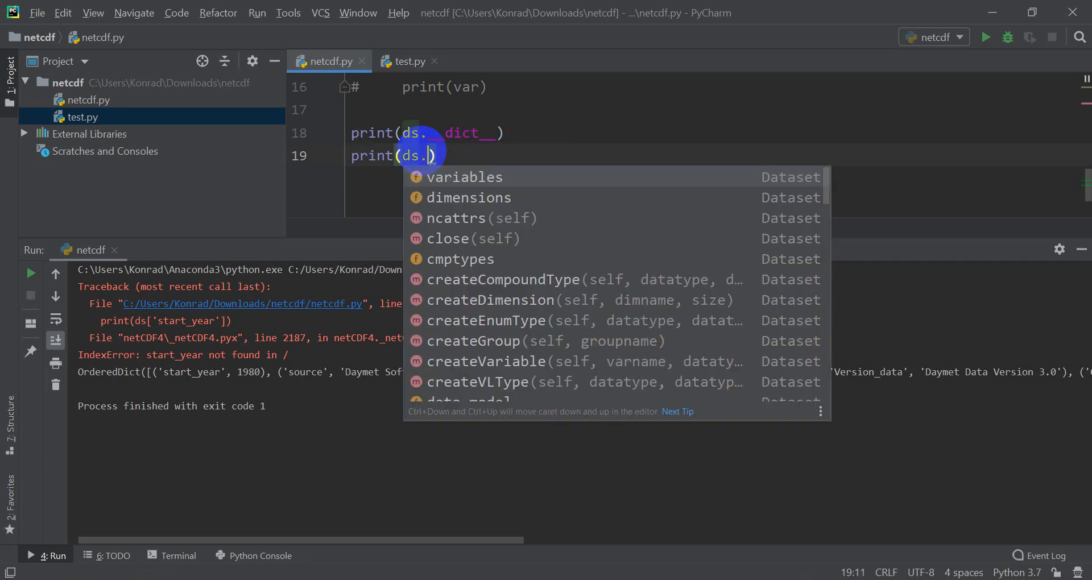
# - Change line 19 to print(ds.__dict__['start_year']) and run the script again
pyautogui.write('__dict__')
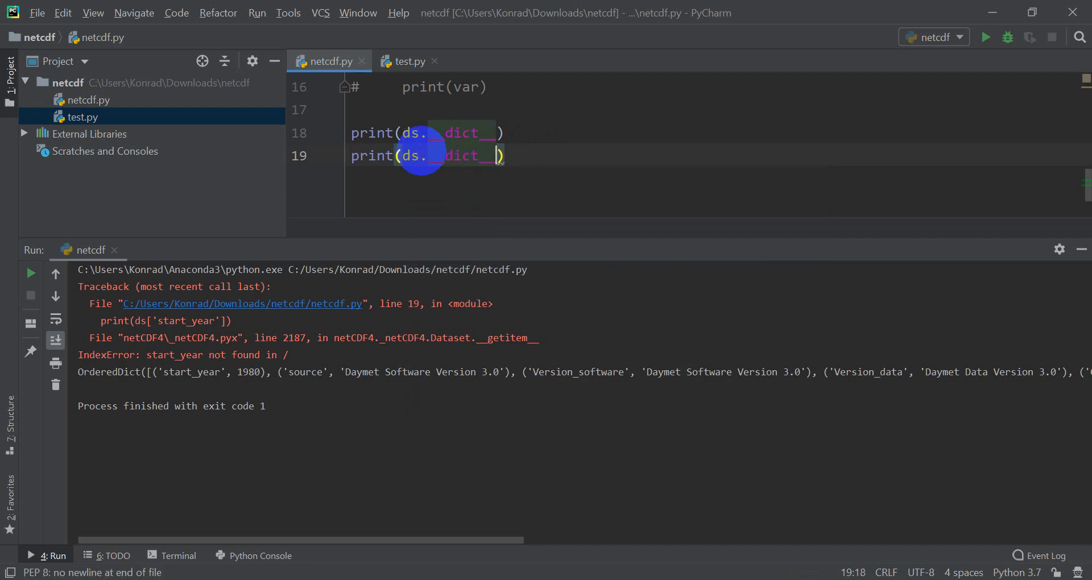
pyautogui.write("['start'")
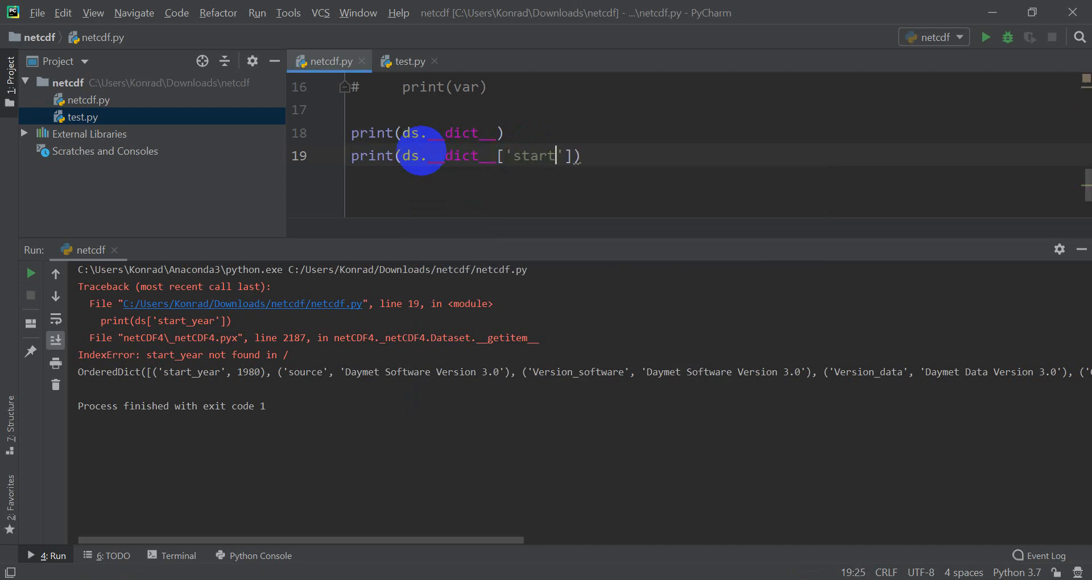
pyautogui.write('_year')
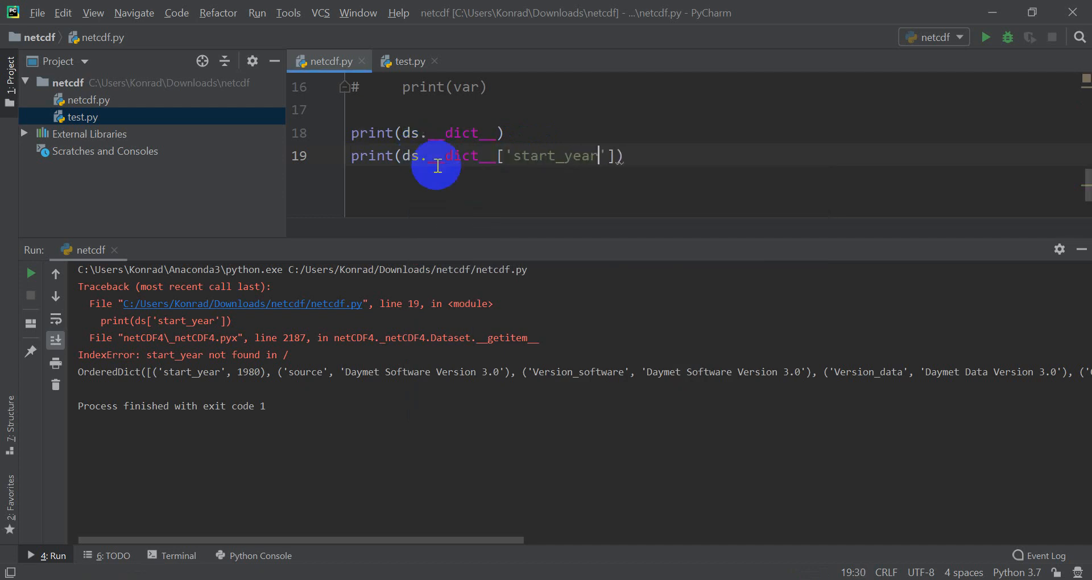
pyautogui.moveTo(682, 269)
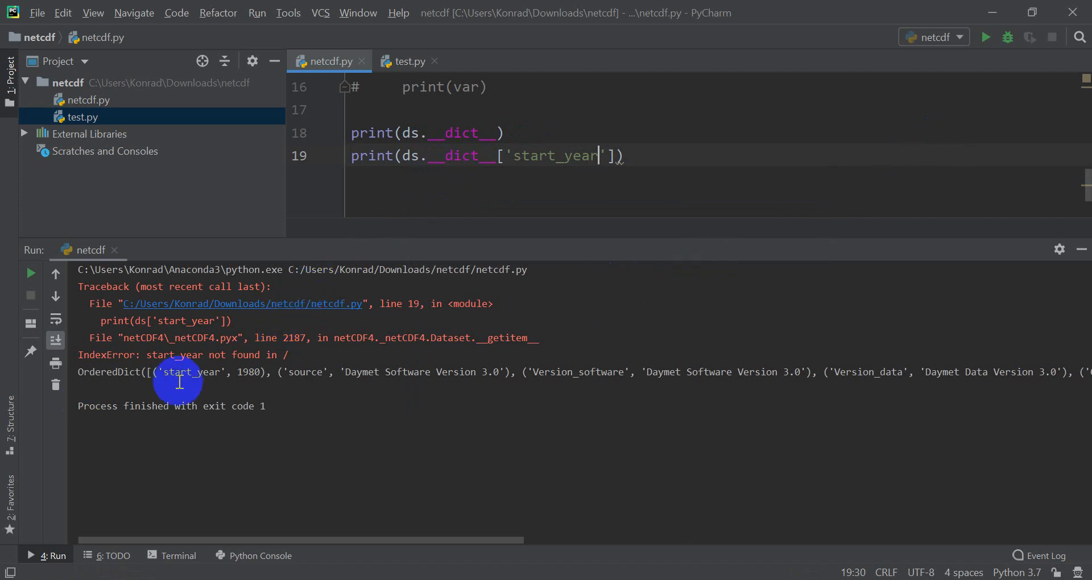
pyautogui.moveTo(983, 86)
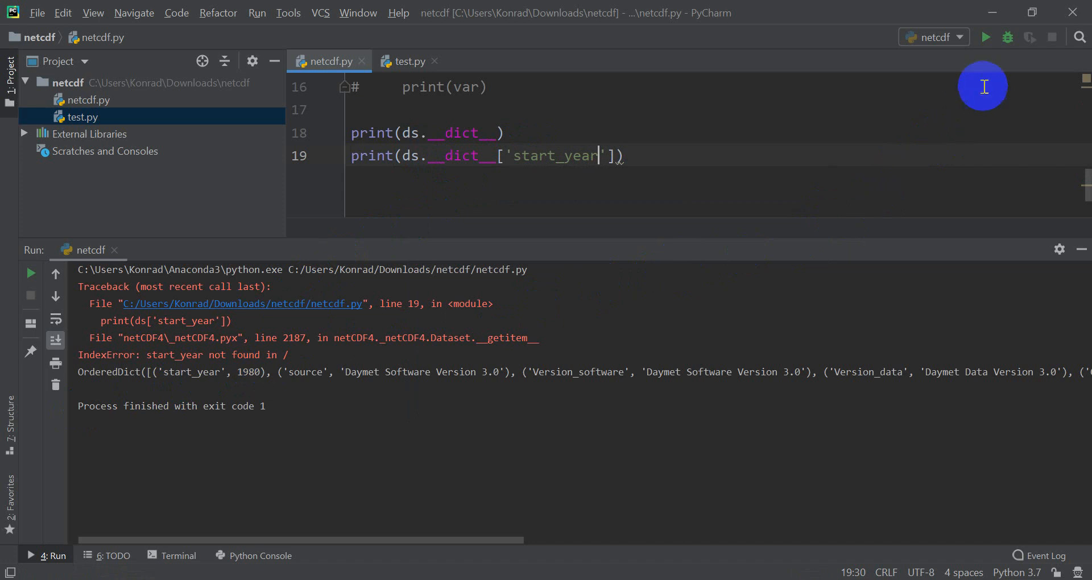
pyautogui.click(984, 37)
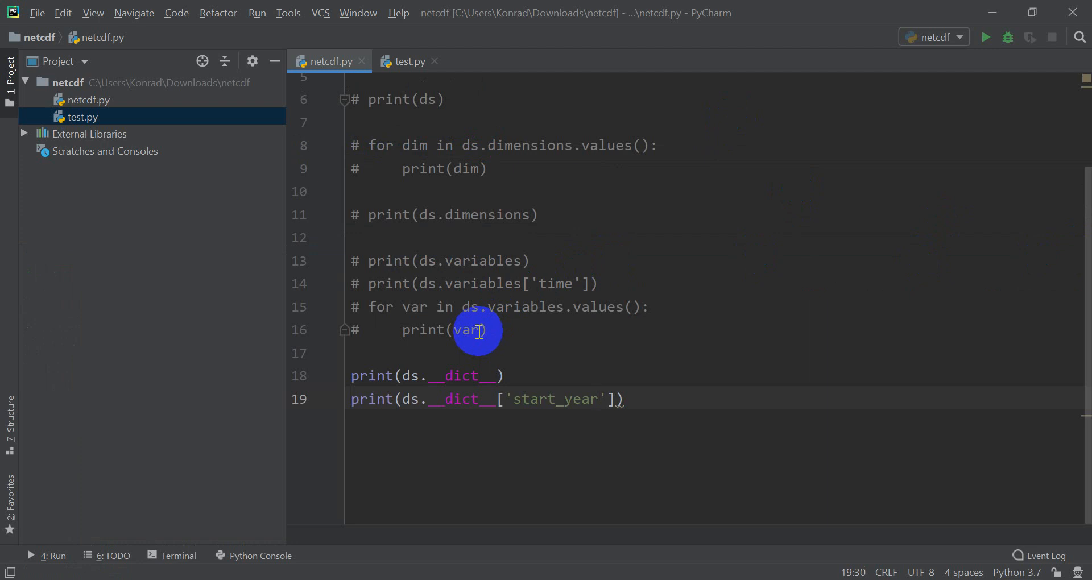
pyautogui.moveTo(456, 301)
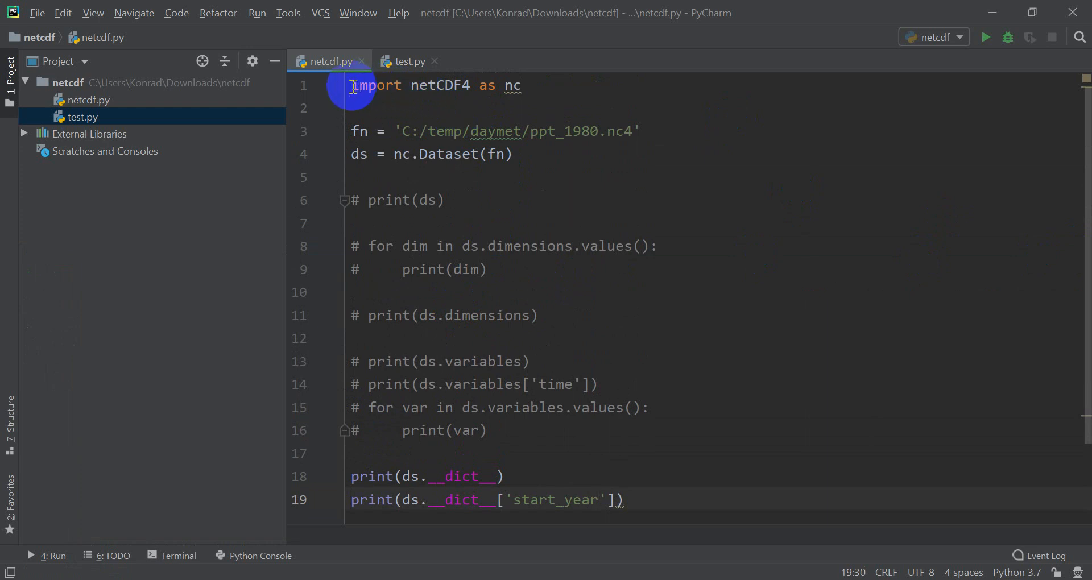
pyautogui.moveTo(466, 179)
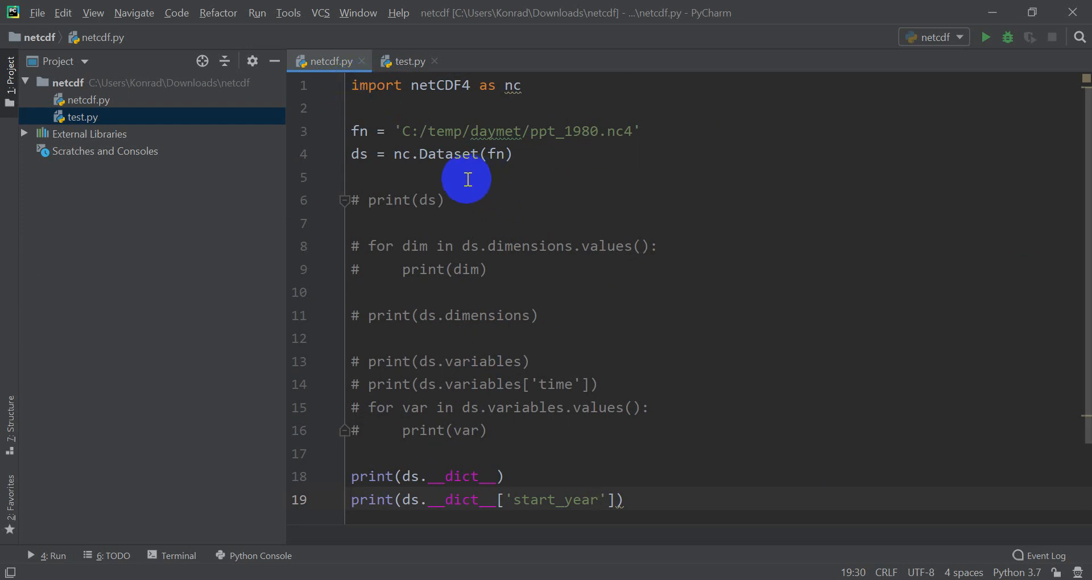
pyautogui.moveTo(526, 187)
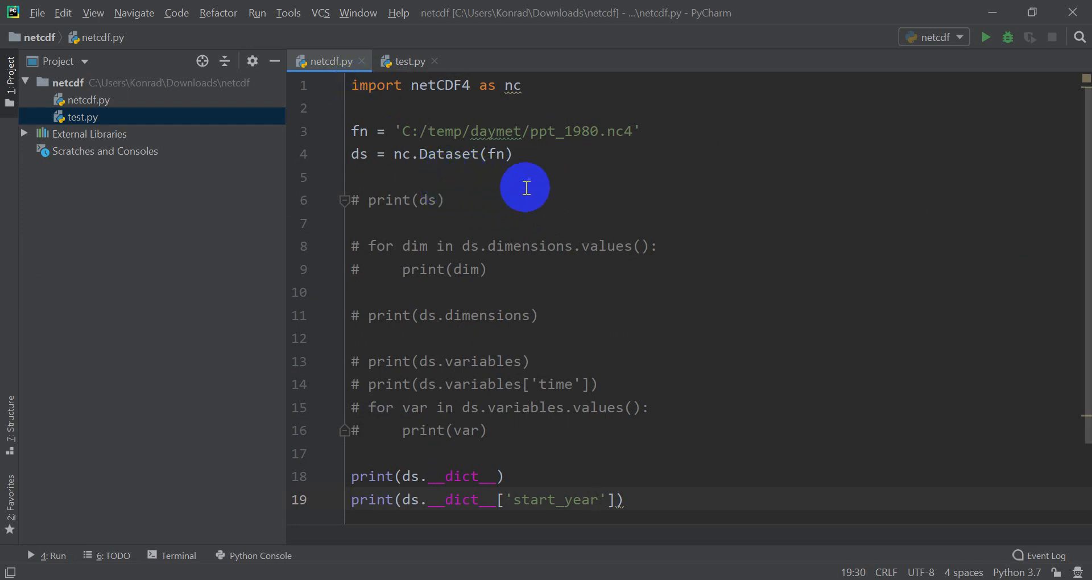
pyautogui.moveTo(384, 202)
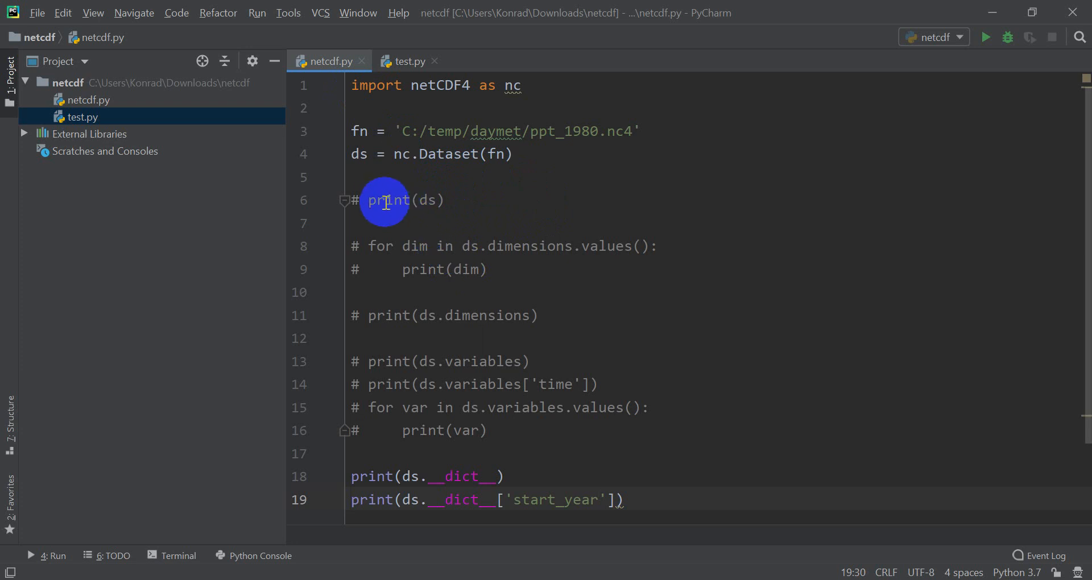
pyautogui.moveTo(508, 282)
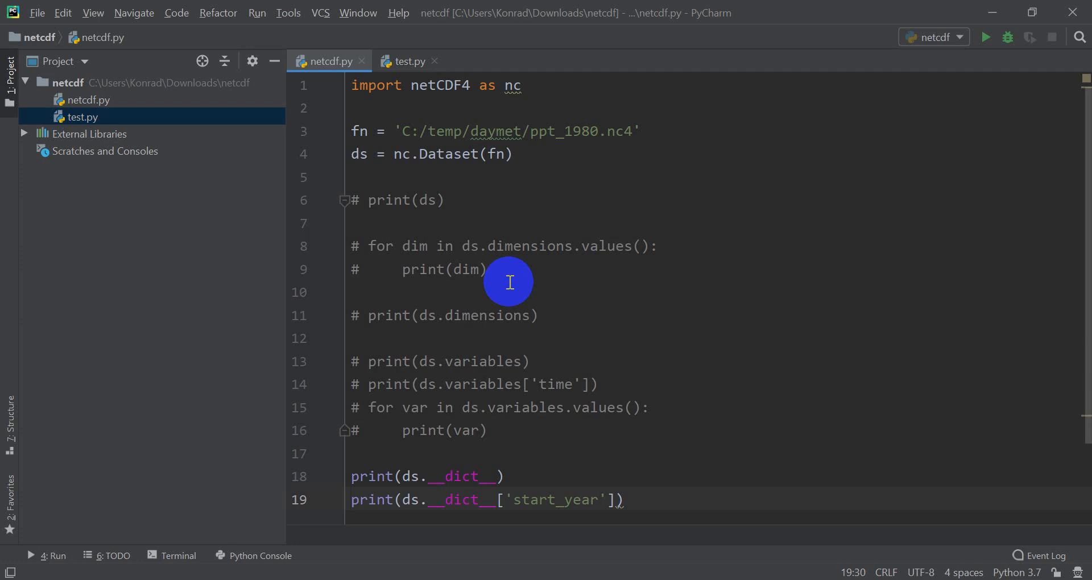
pyautogui.moveTo(660, 464)
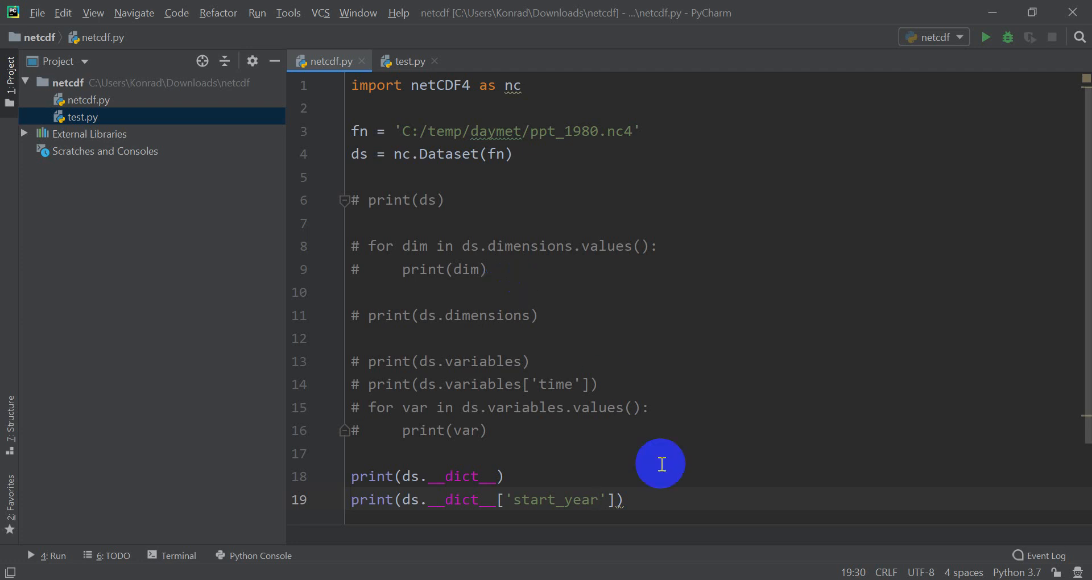